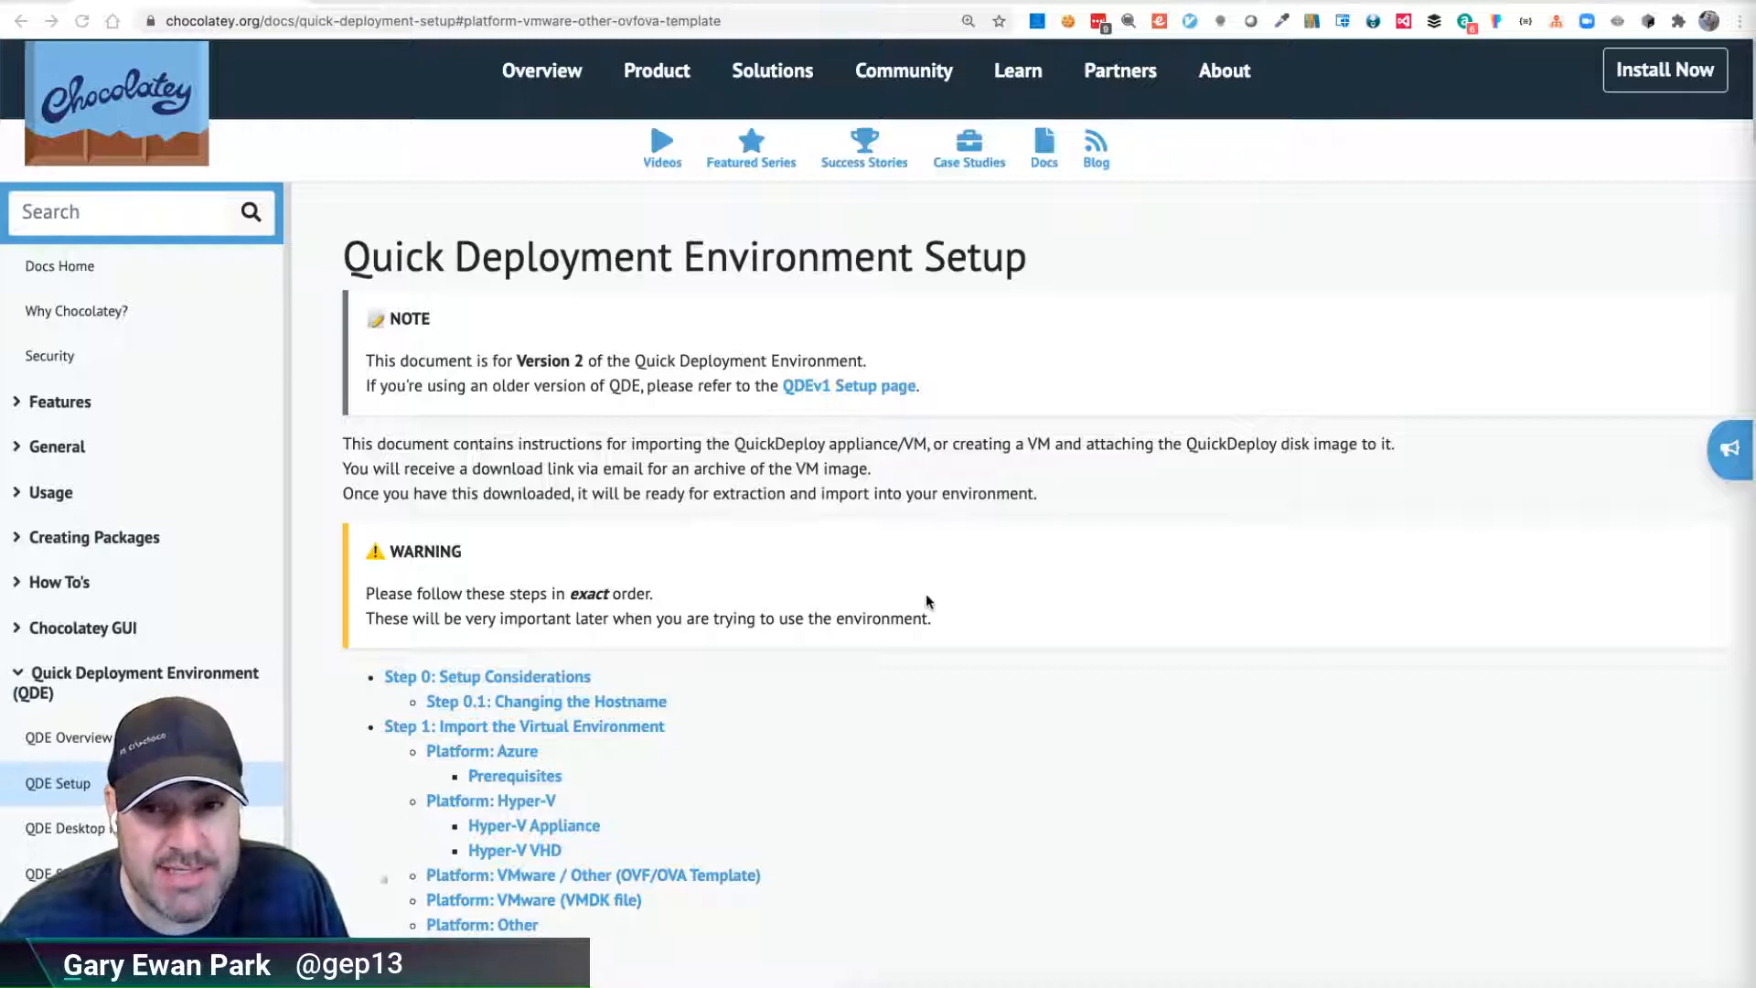
Scroll the QDE Setup page and jump to the VMware / Other (OVF/OVA Template) instructions
scroll(down, 3)
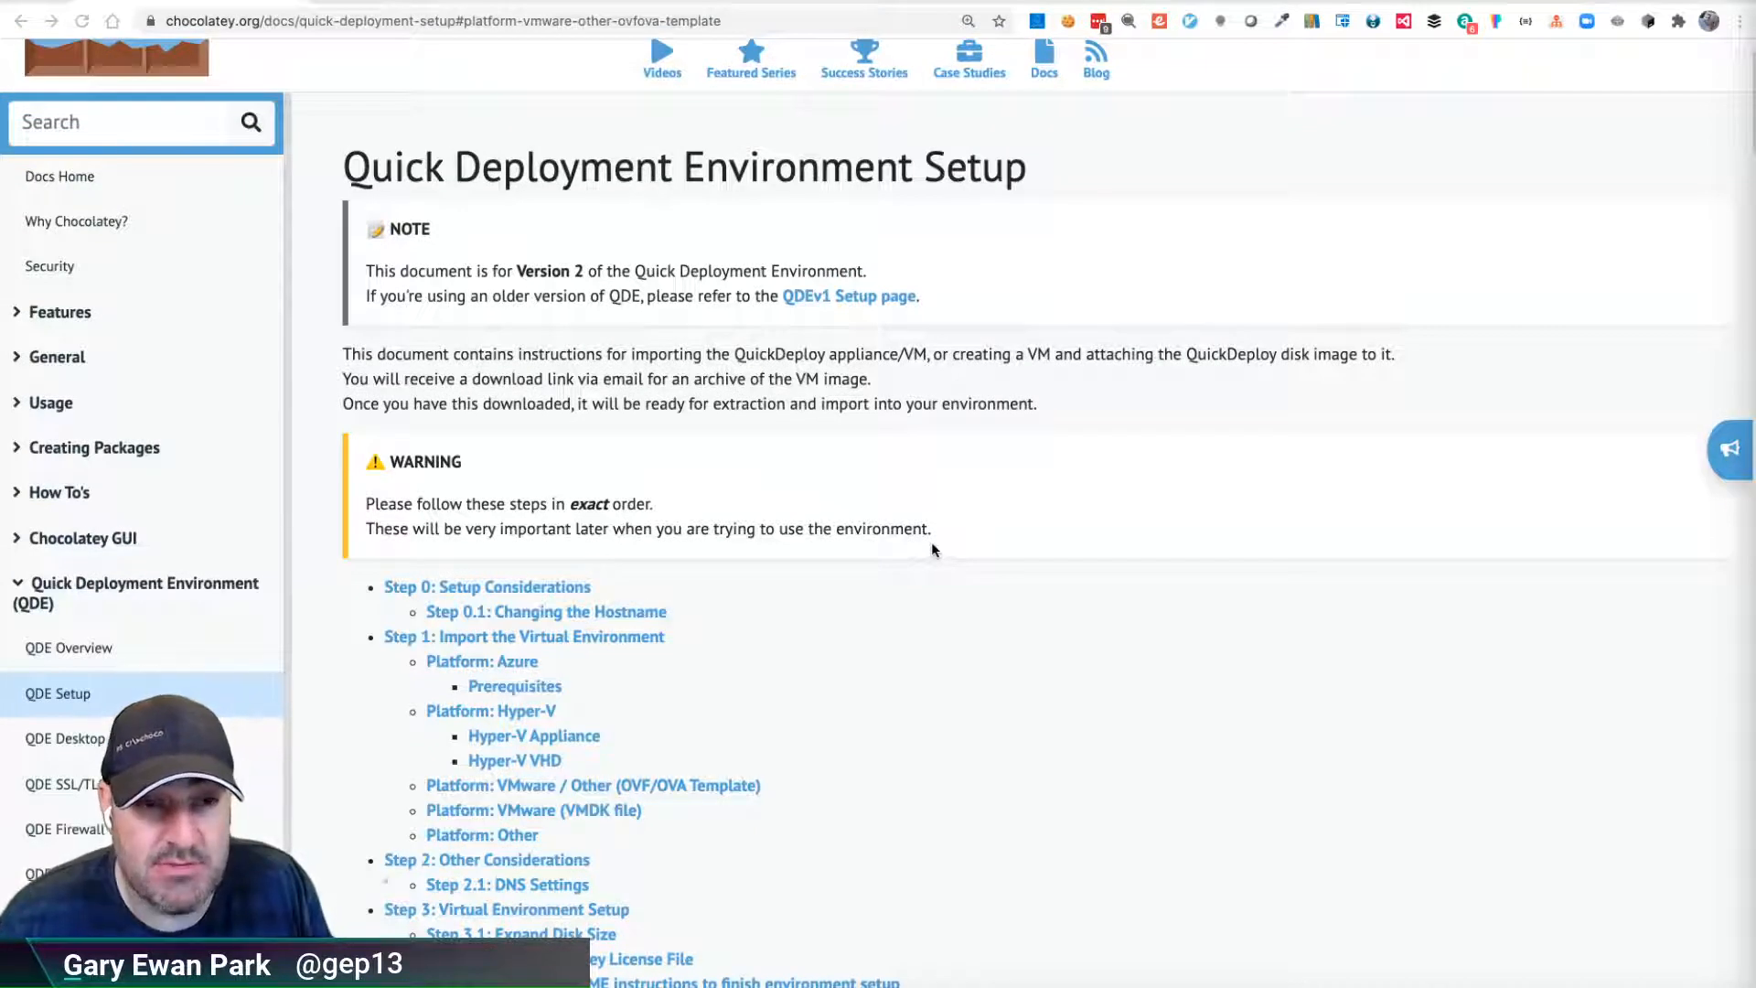
mouse_move(944, 553)
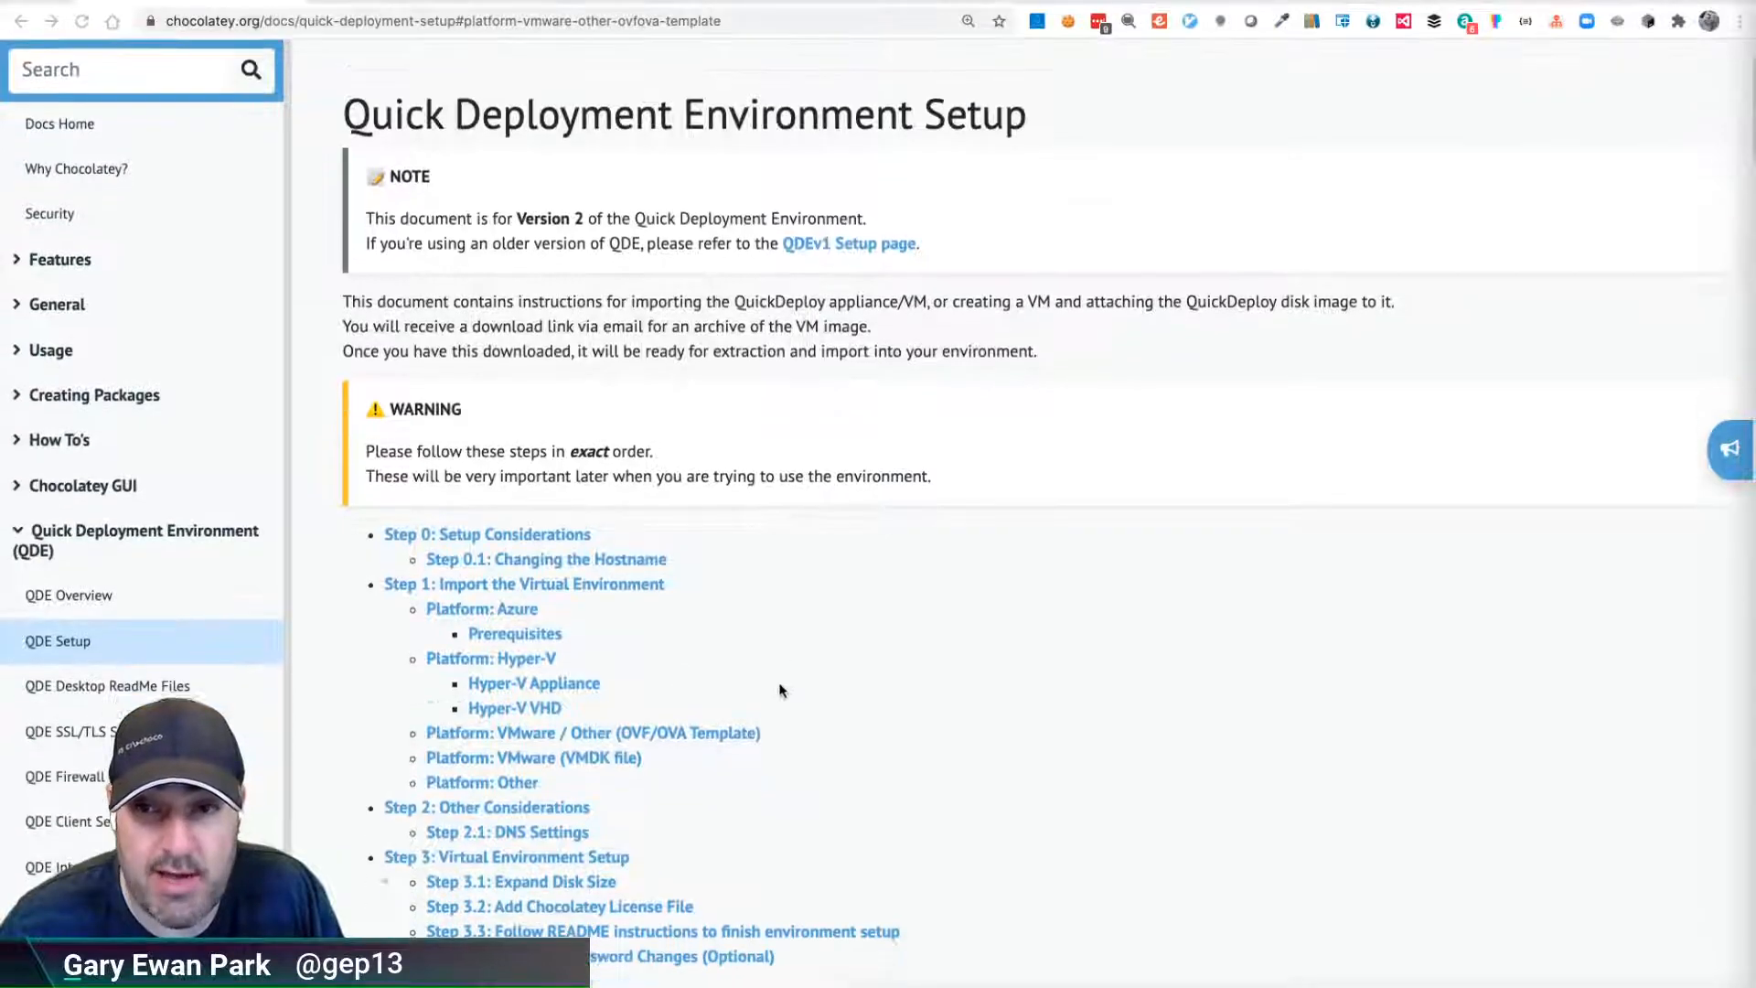
scroll(down, 3)
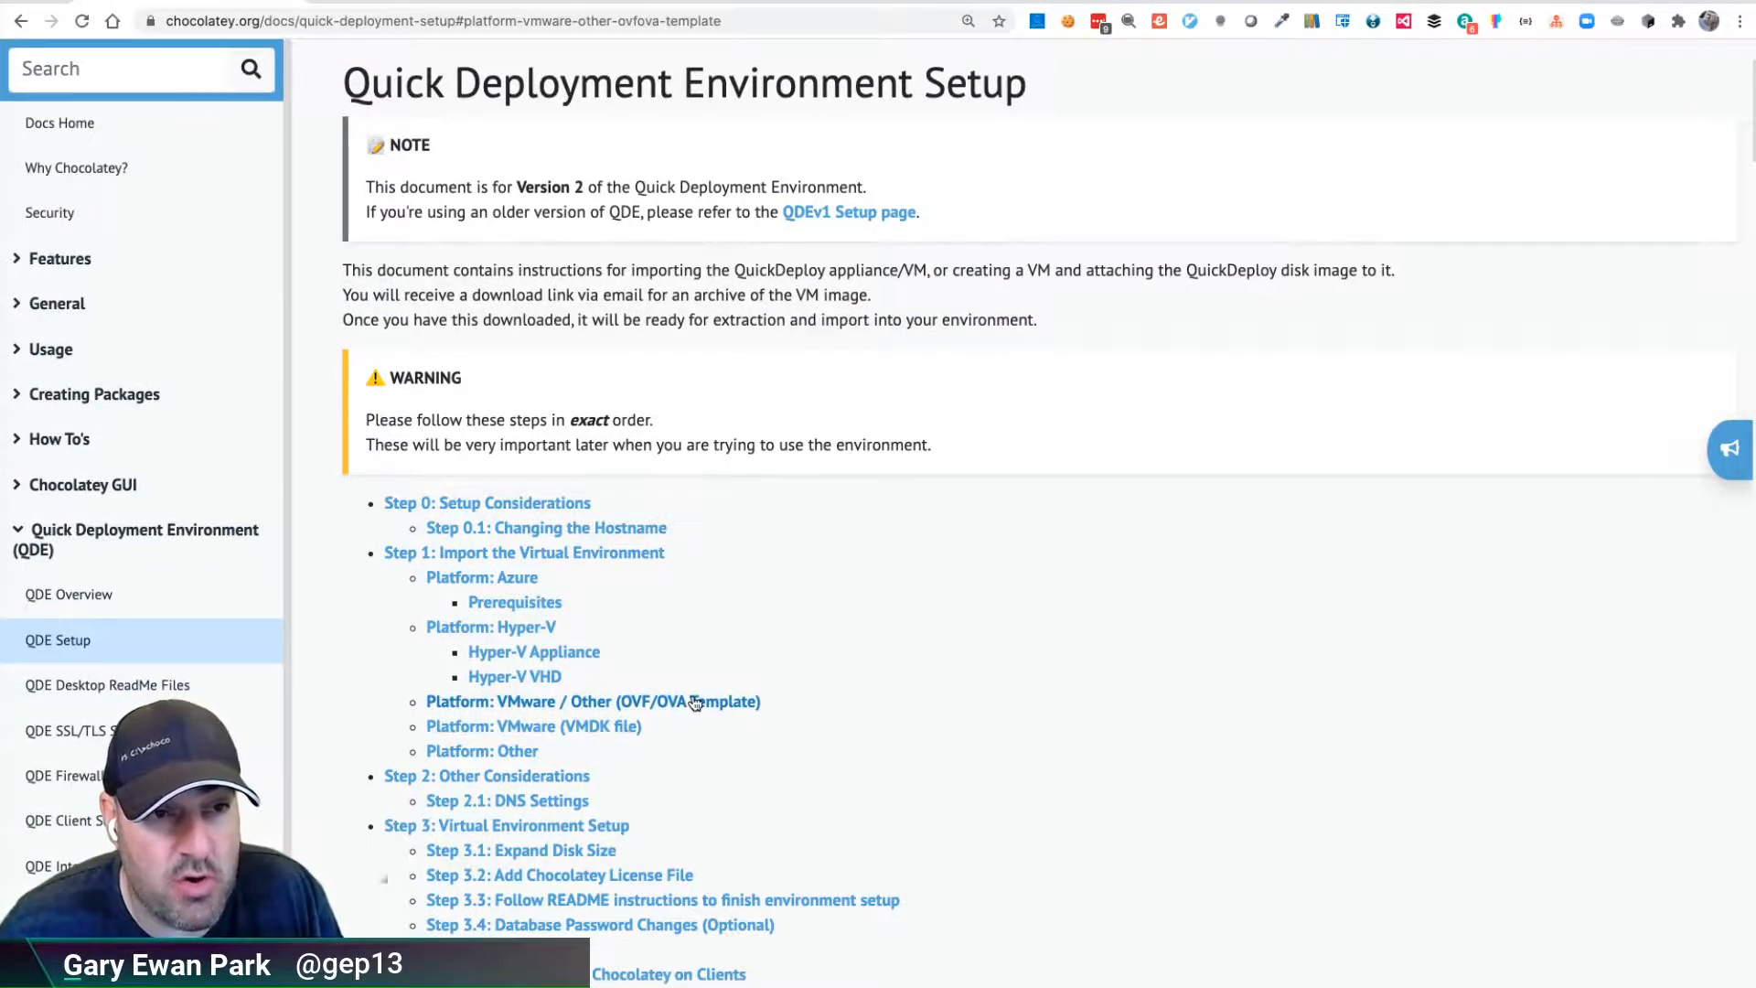
click(593, 701)
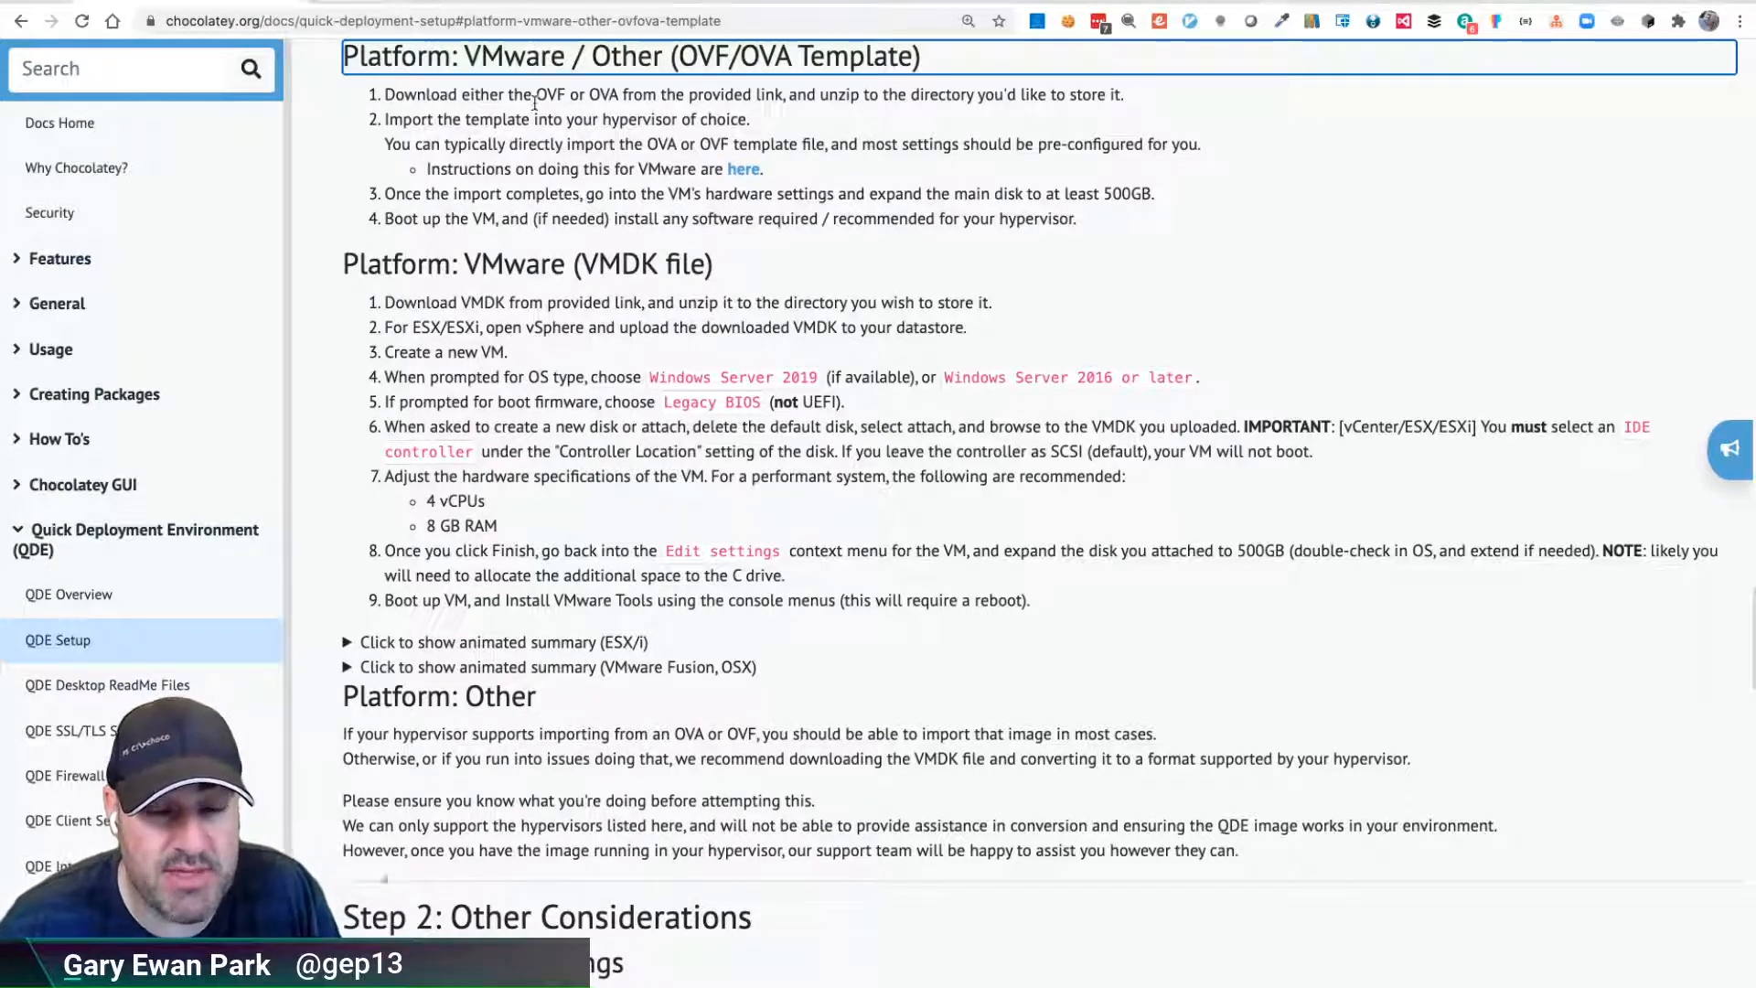
mouse_move(550, 348)
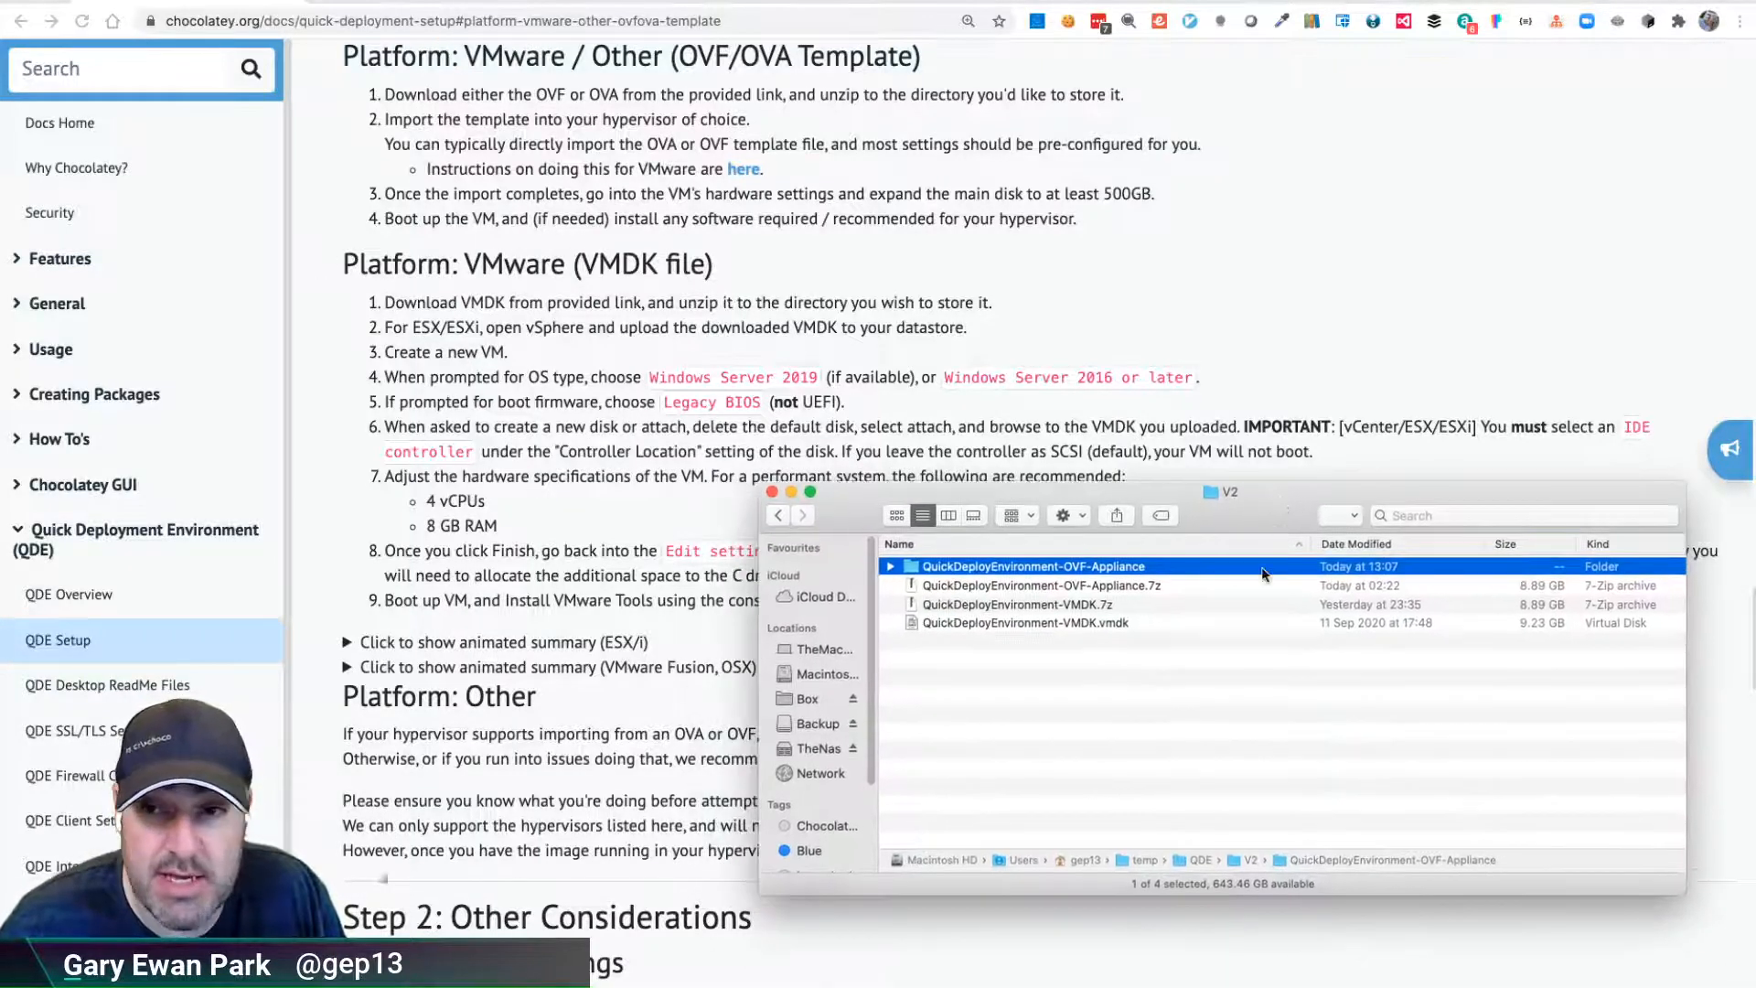
Select the appliance archive and expand the OVF-Appliance folder to show its .vmdk and .ovf files
click(1019, 585)
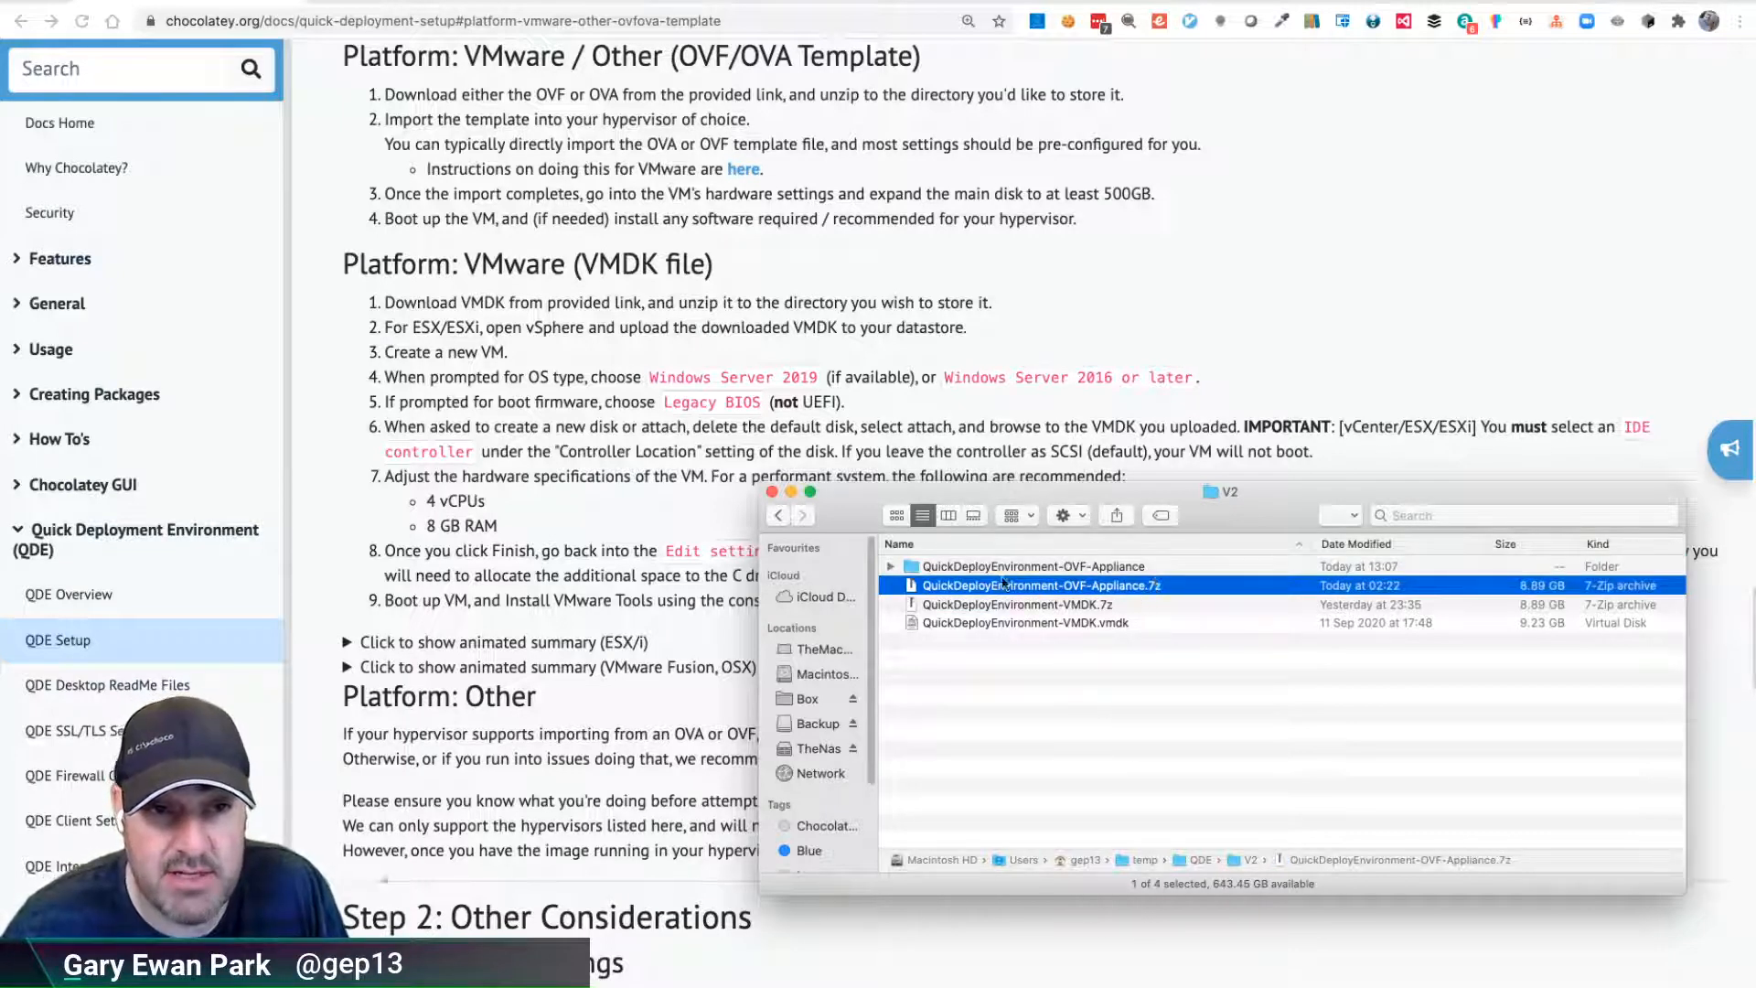
mouse_move(1081, 622)
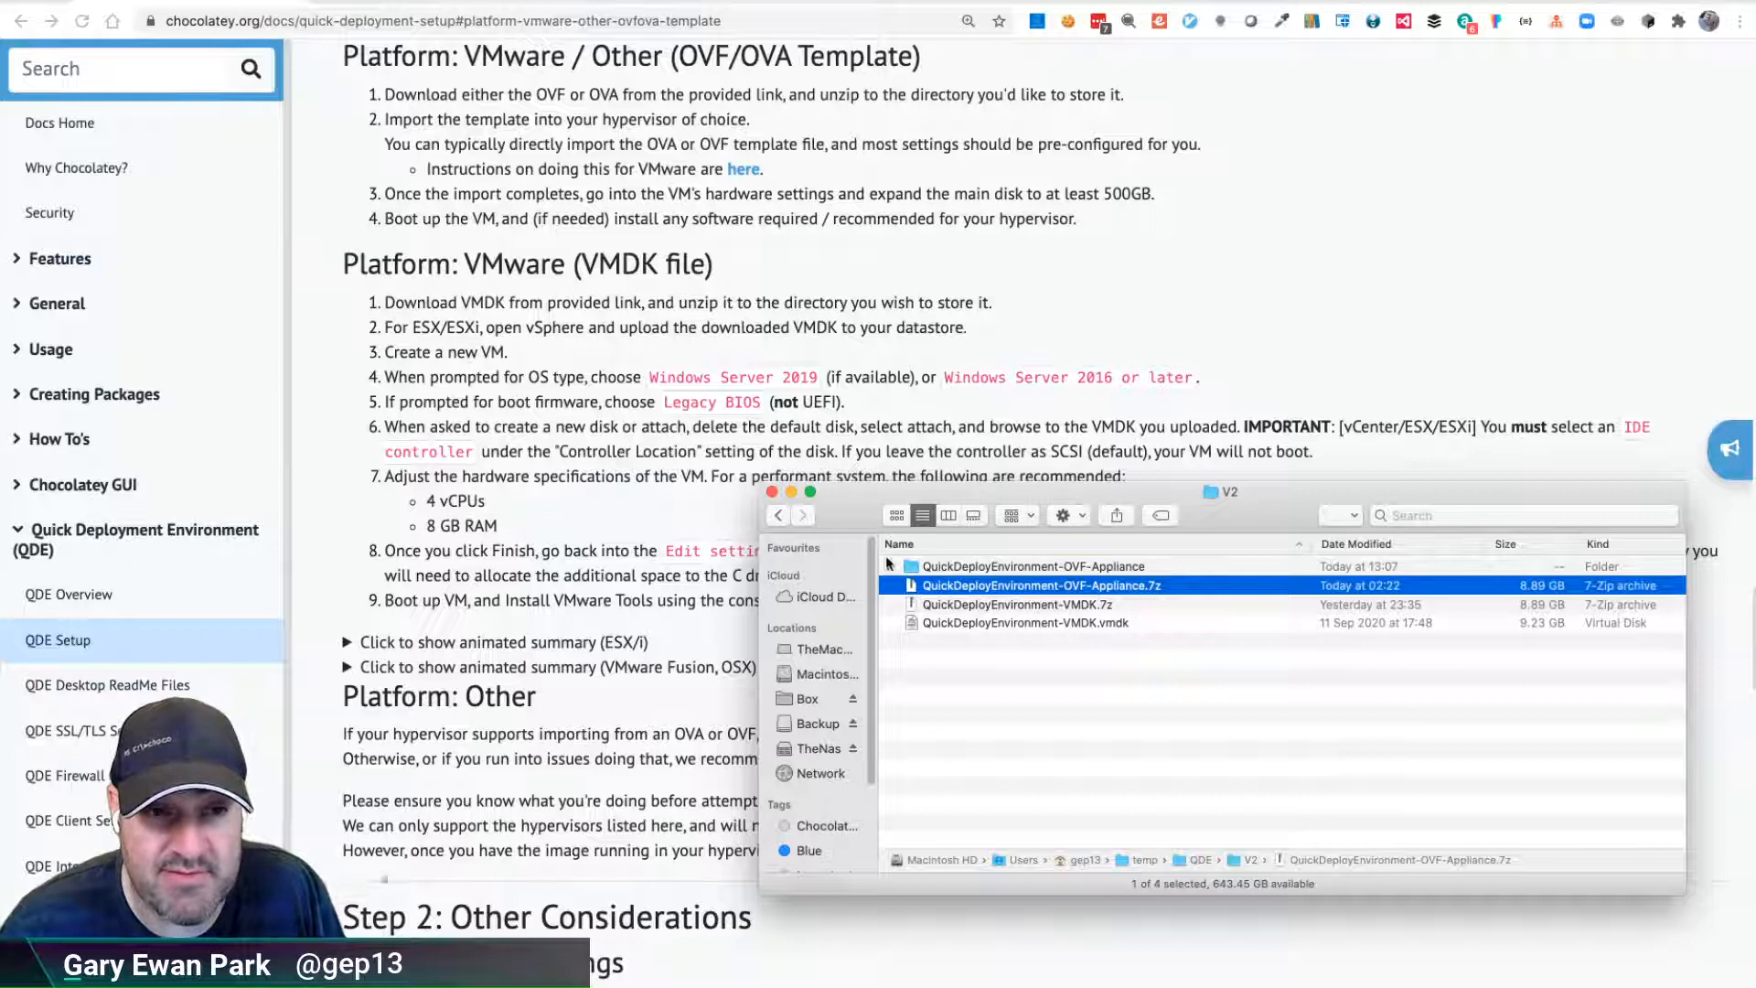
click(891, 565)
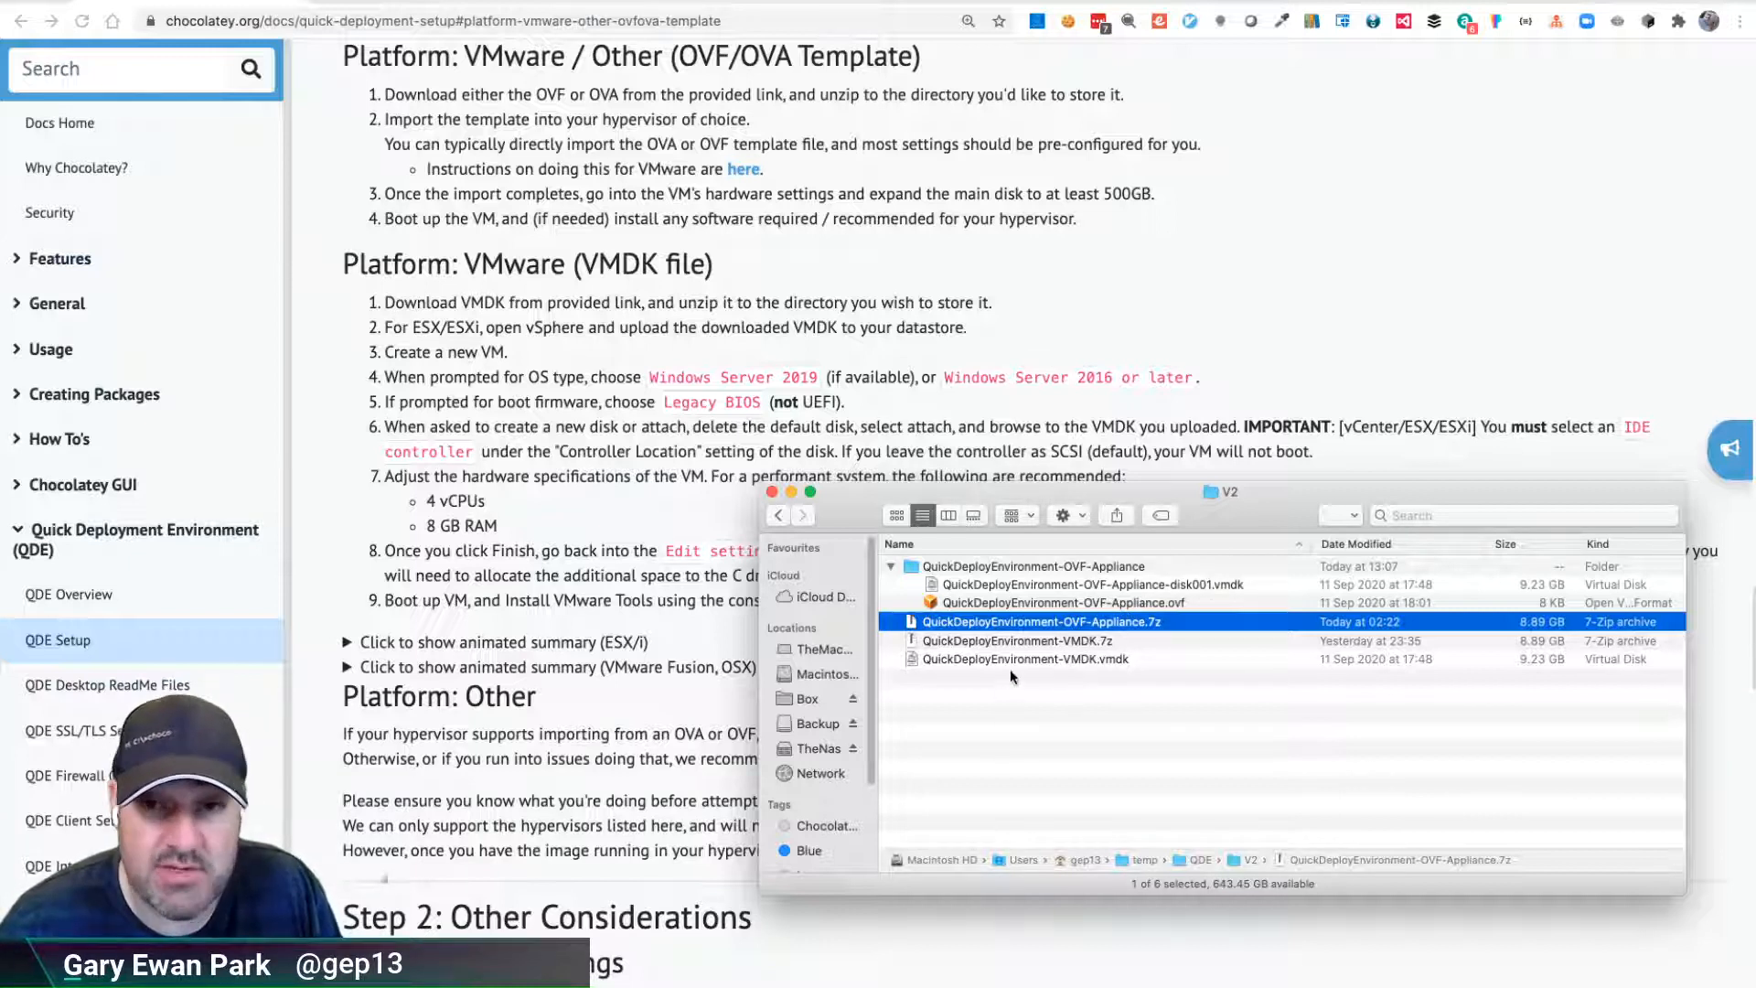
mouse_move(1095, 653)
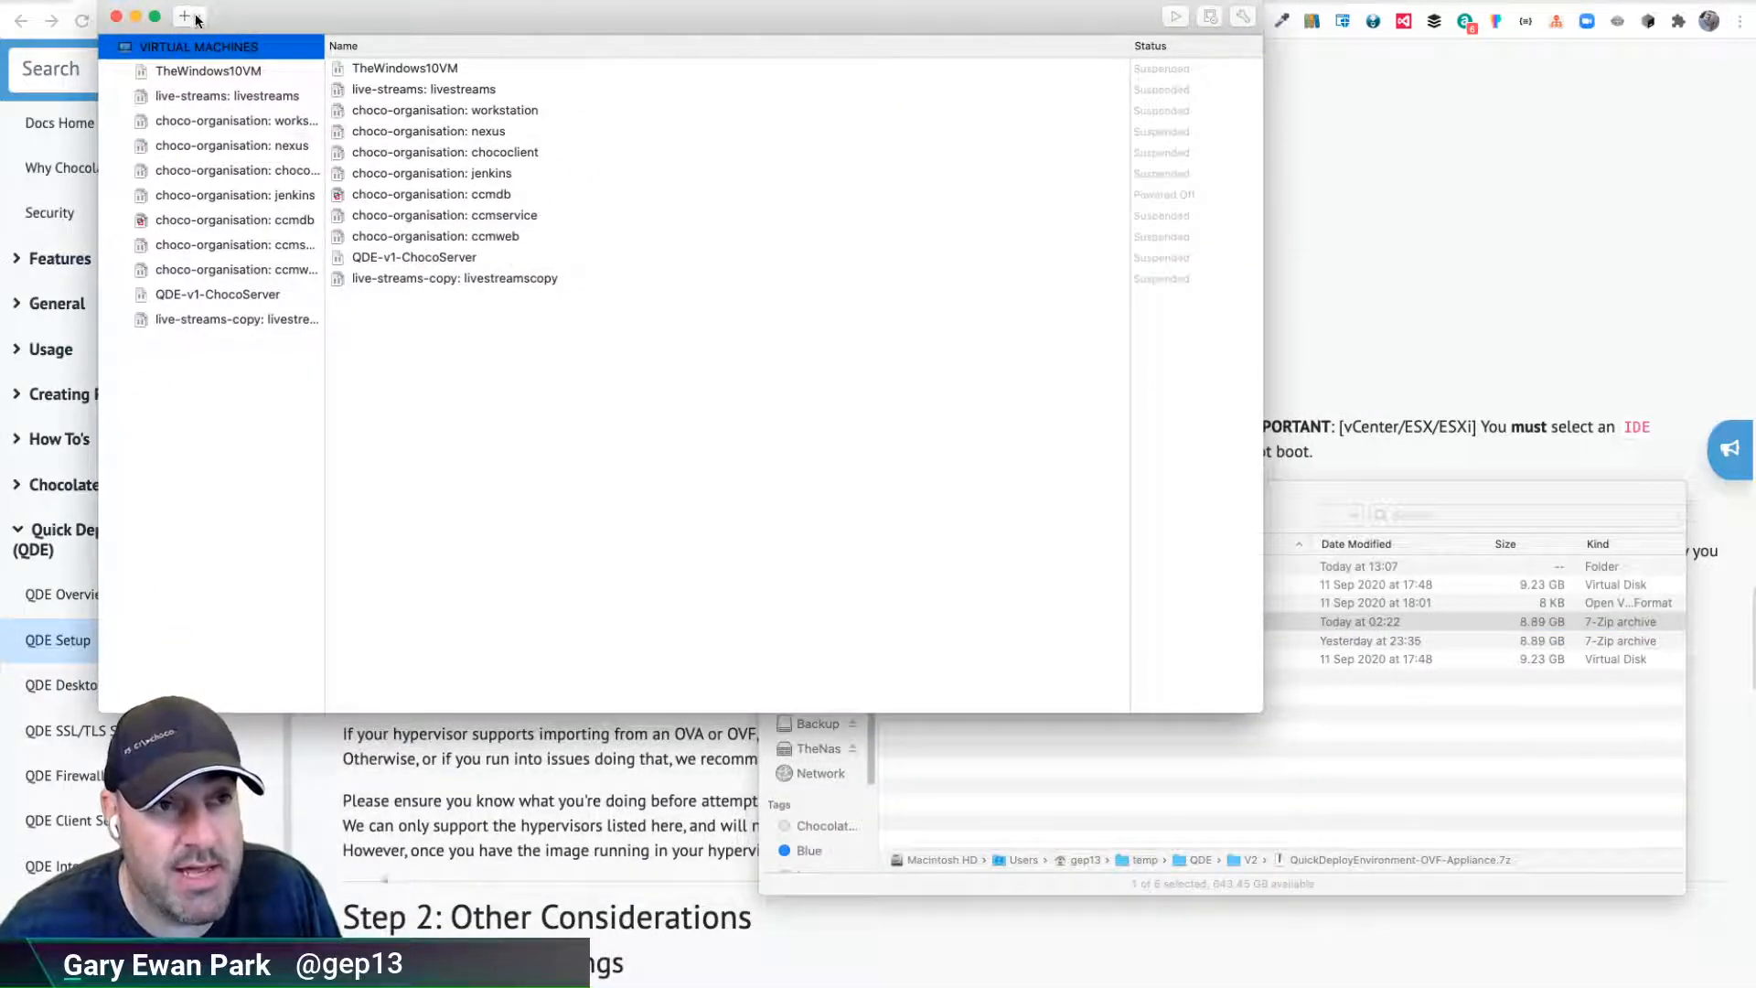
Start an Import and choose the QuickDeployEnvironment-OVF-Appliance .ovf from temp/QDE/V2 as the source
click(183, 16)
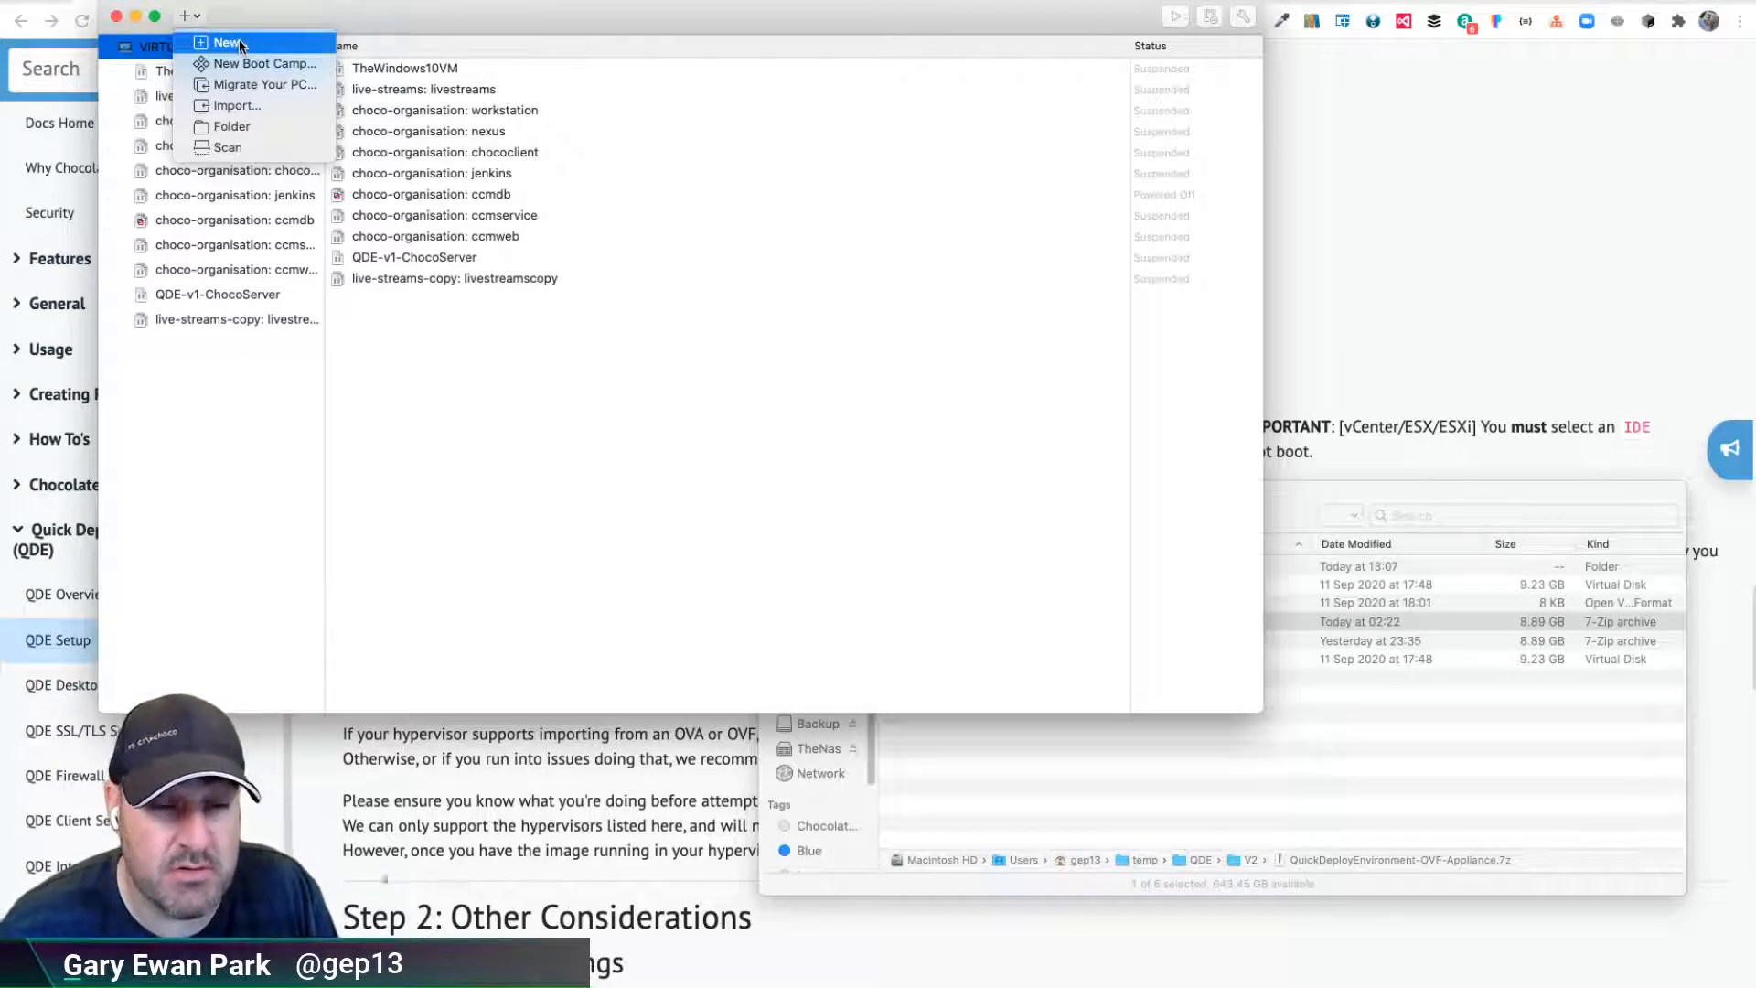
mouse_move(236, 106)
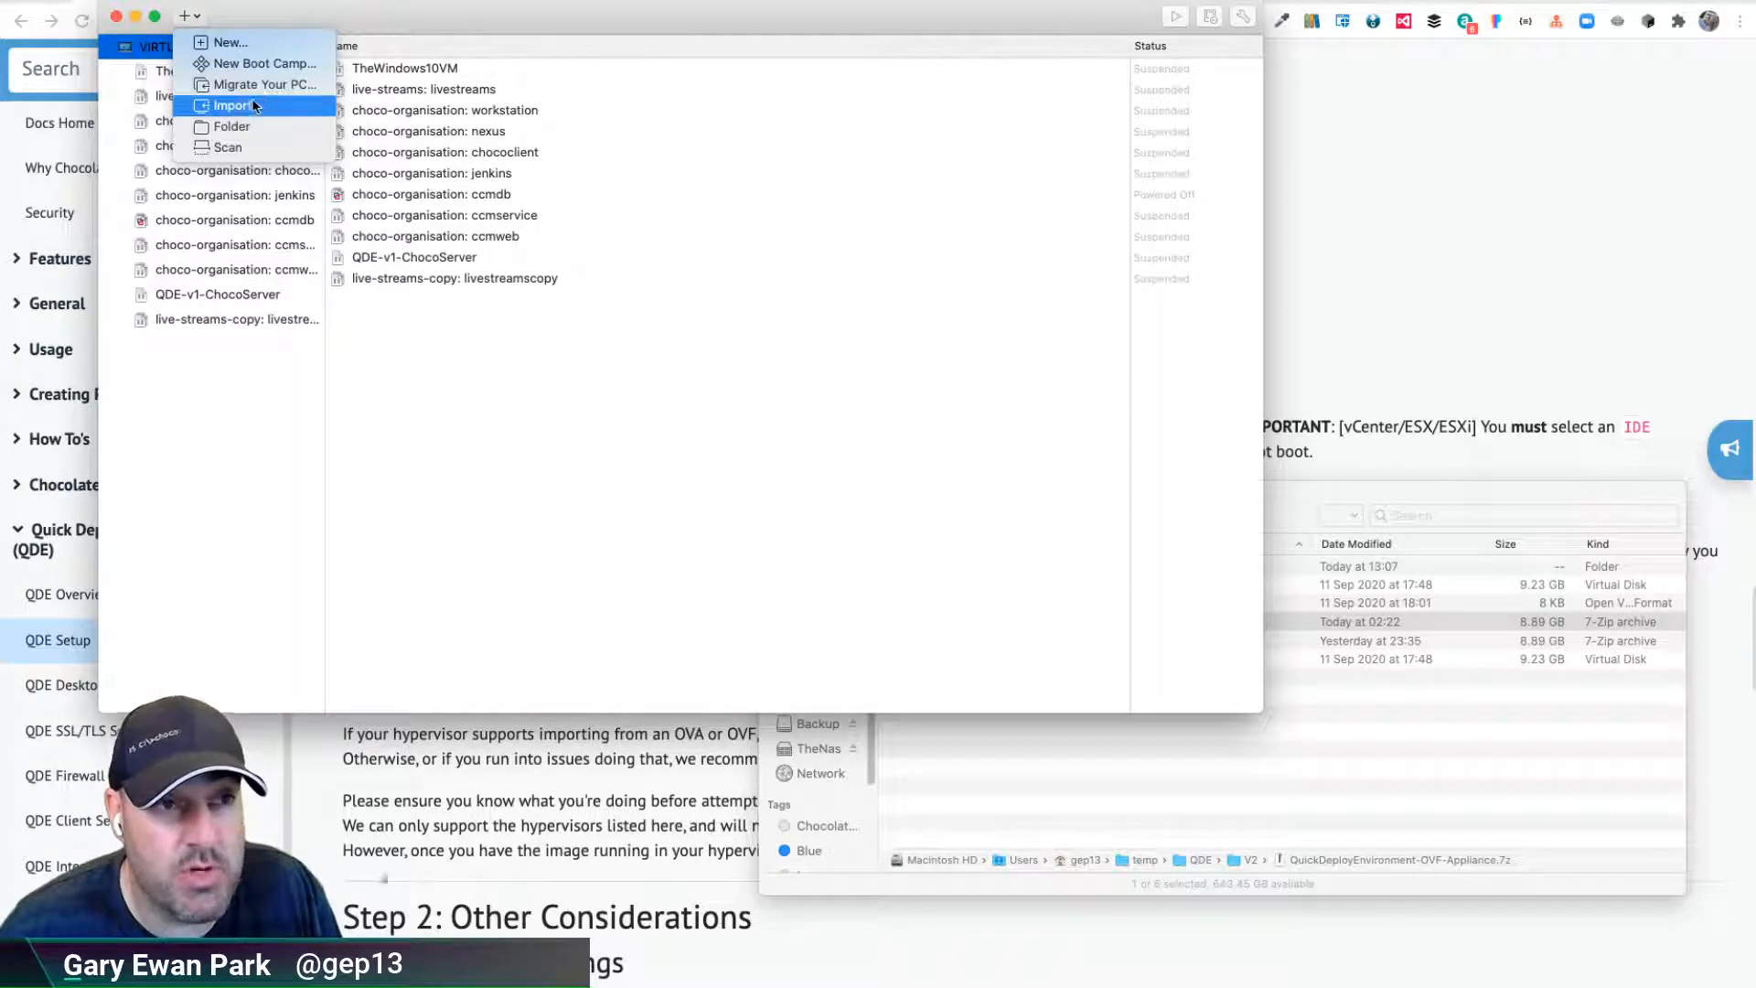
click(234, 104)
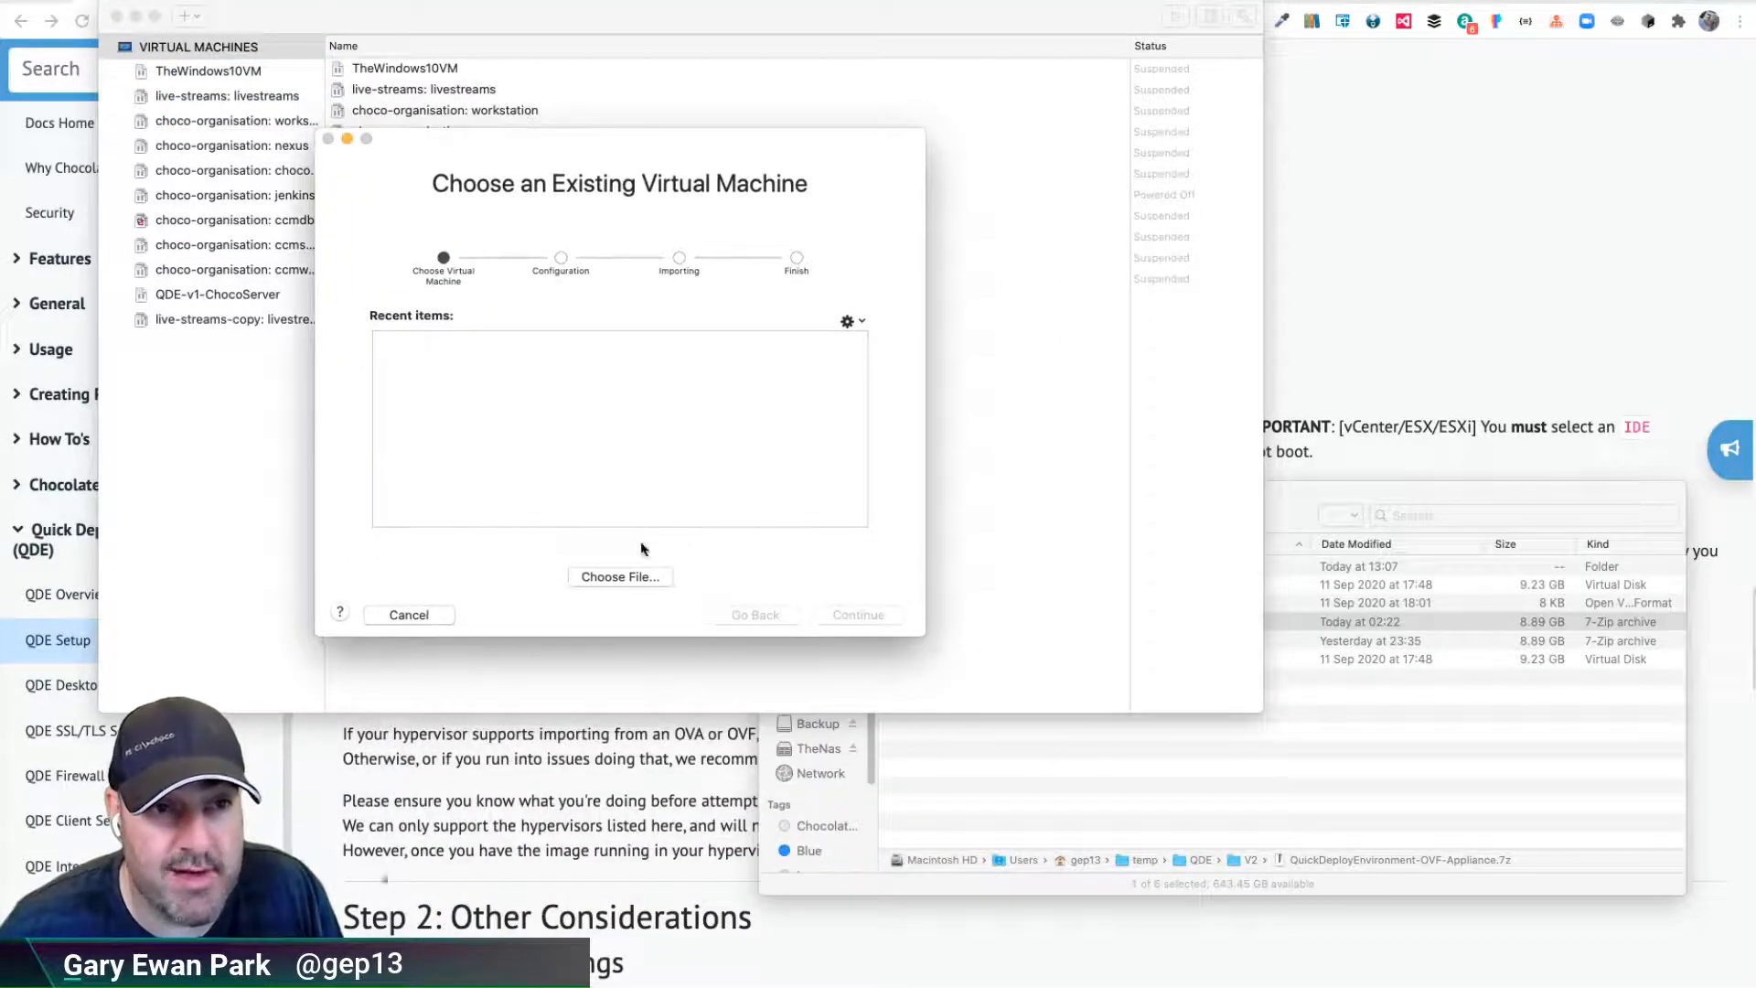
click(620, 576)
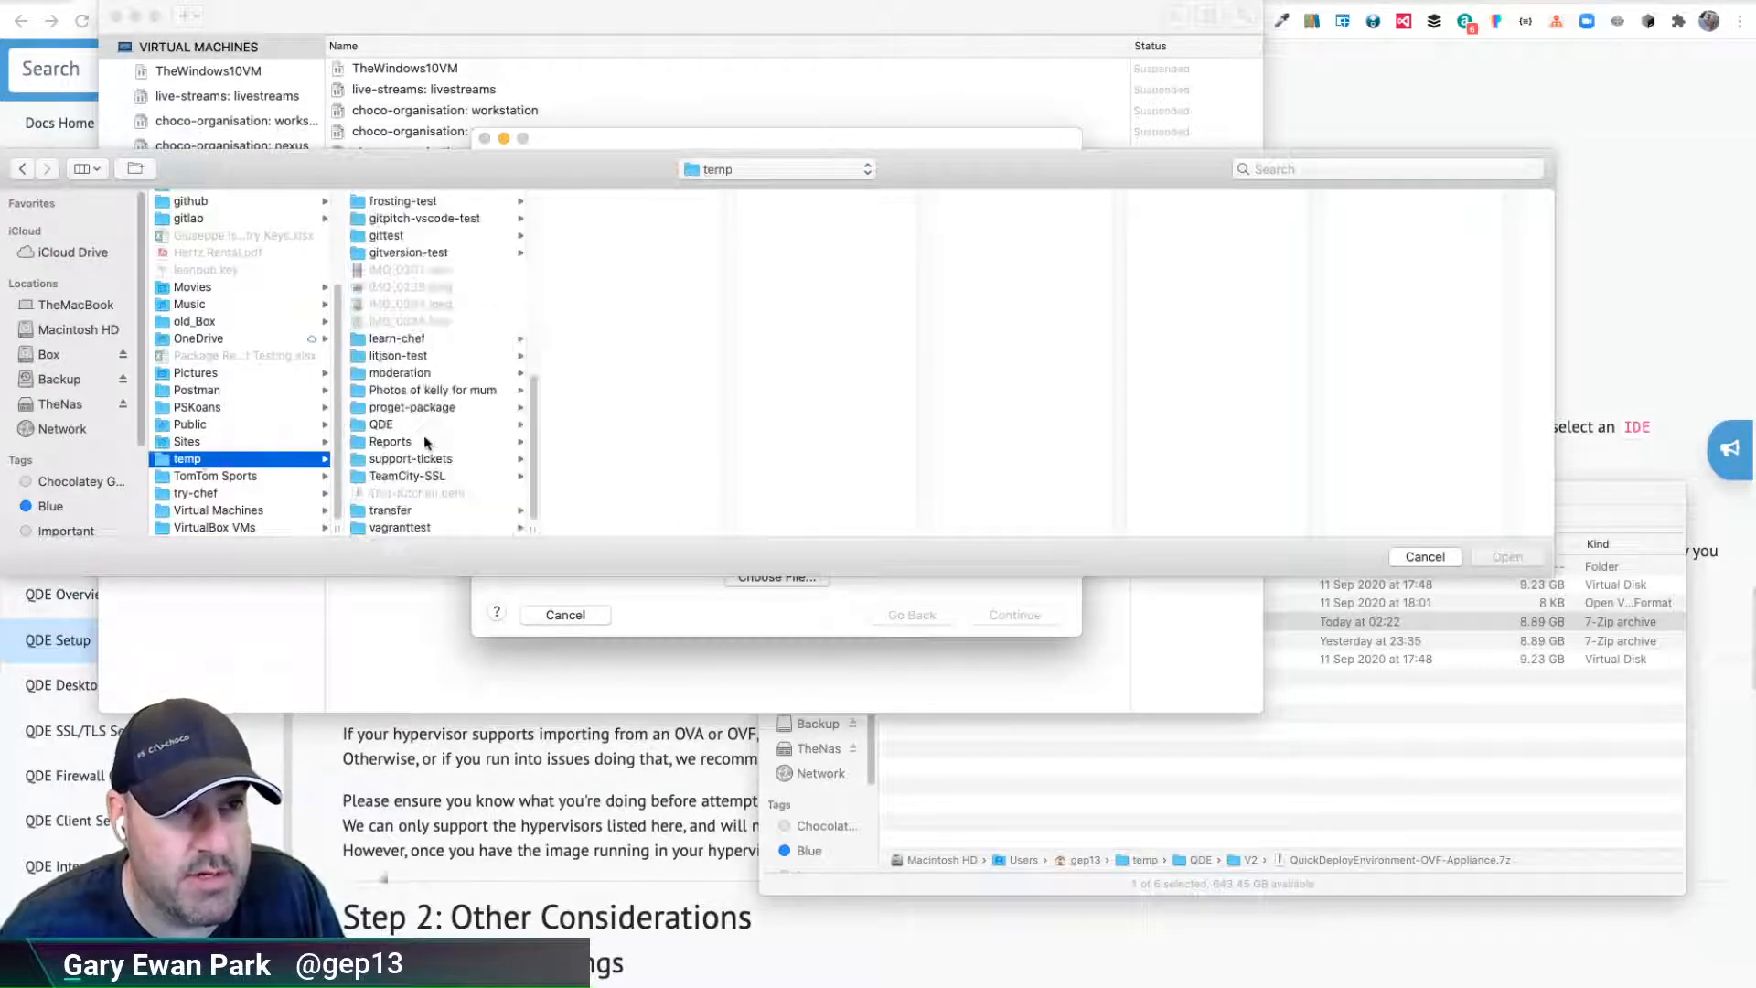
click(380, 422)
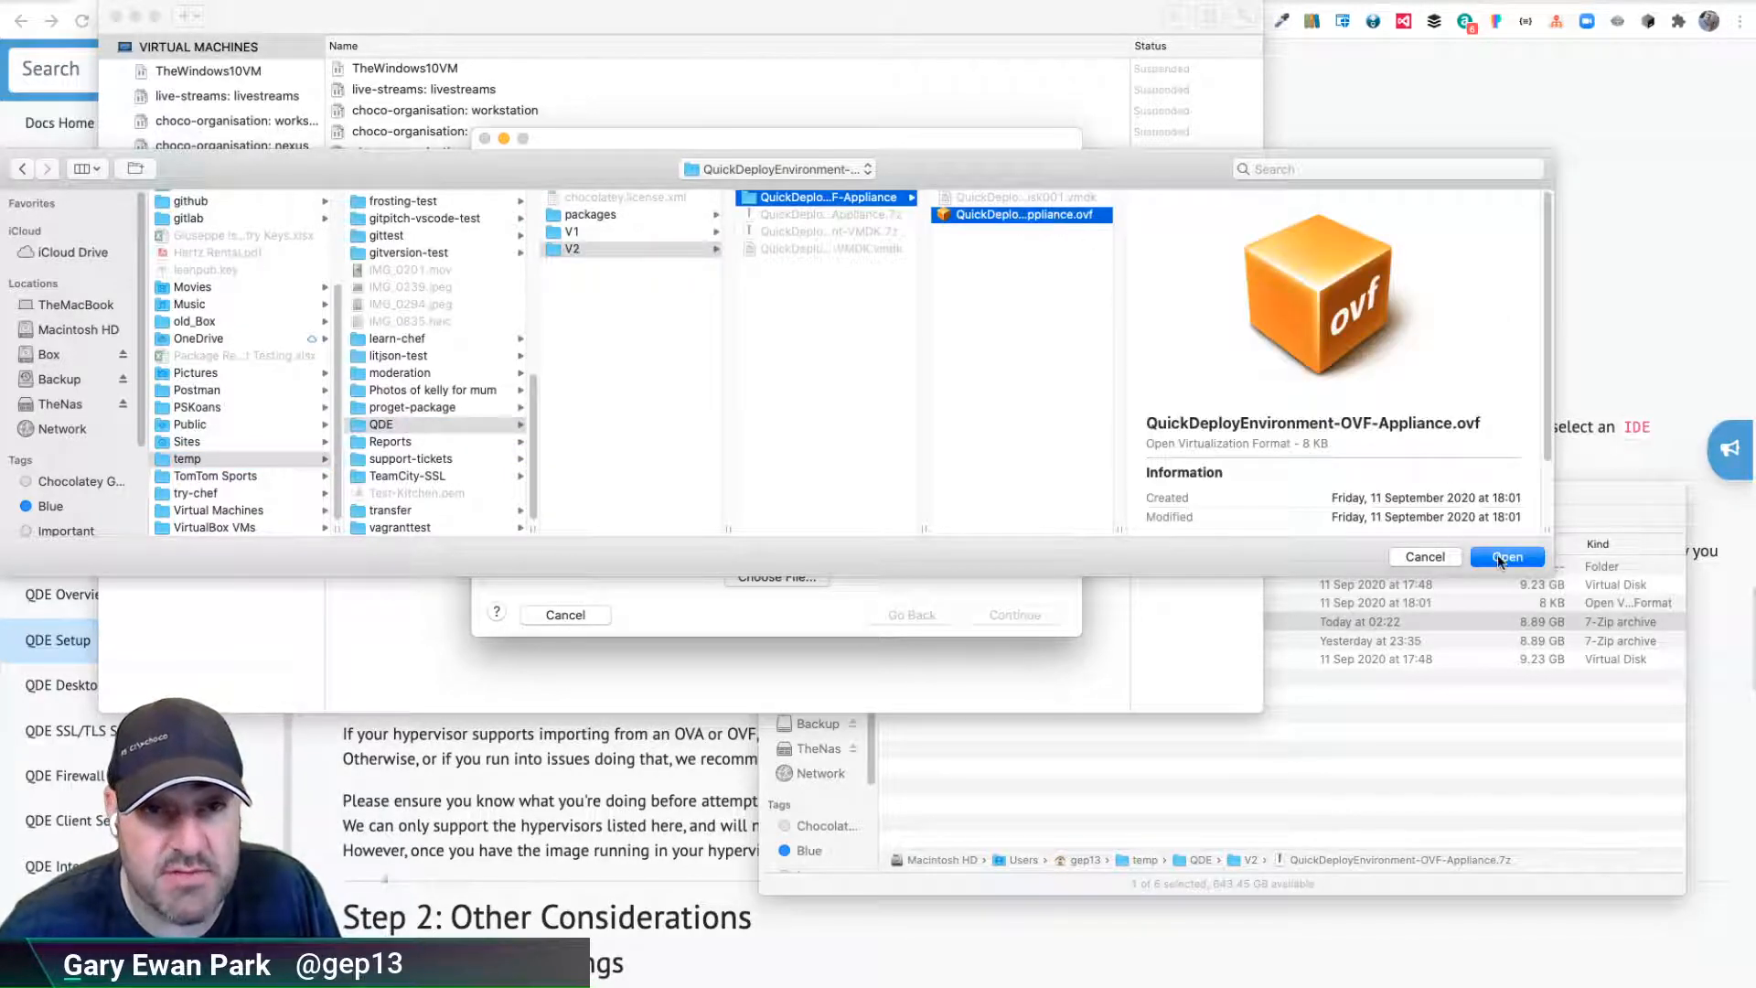
click(1505, 556)
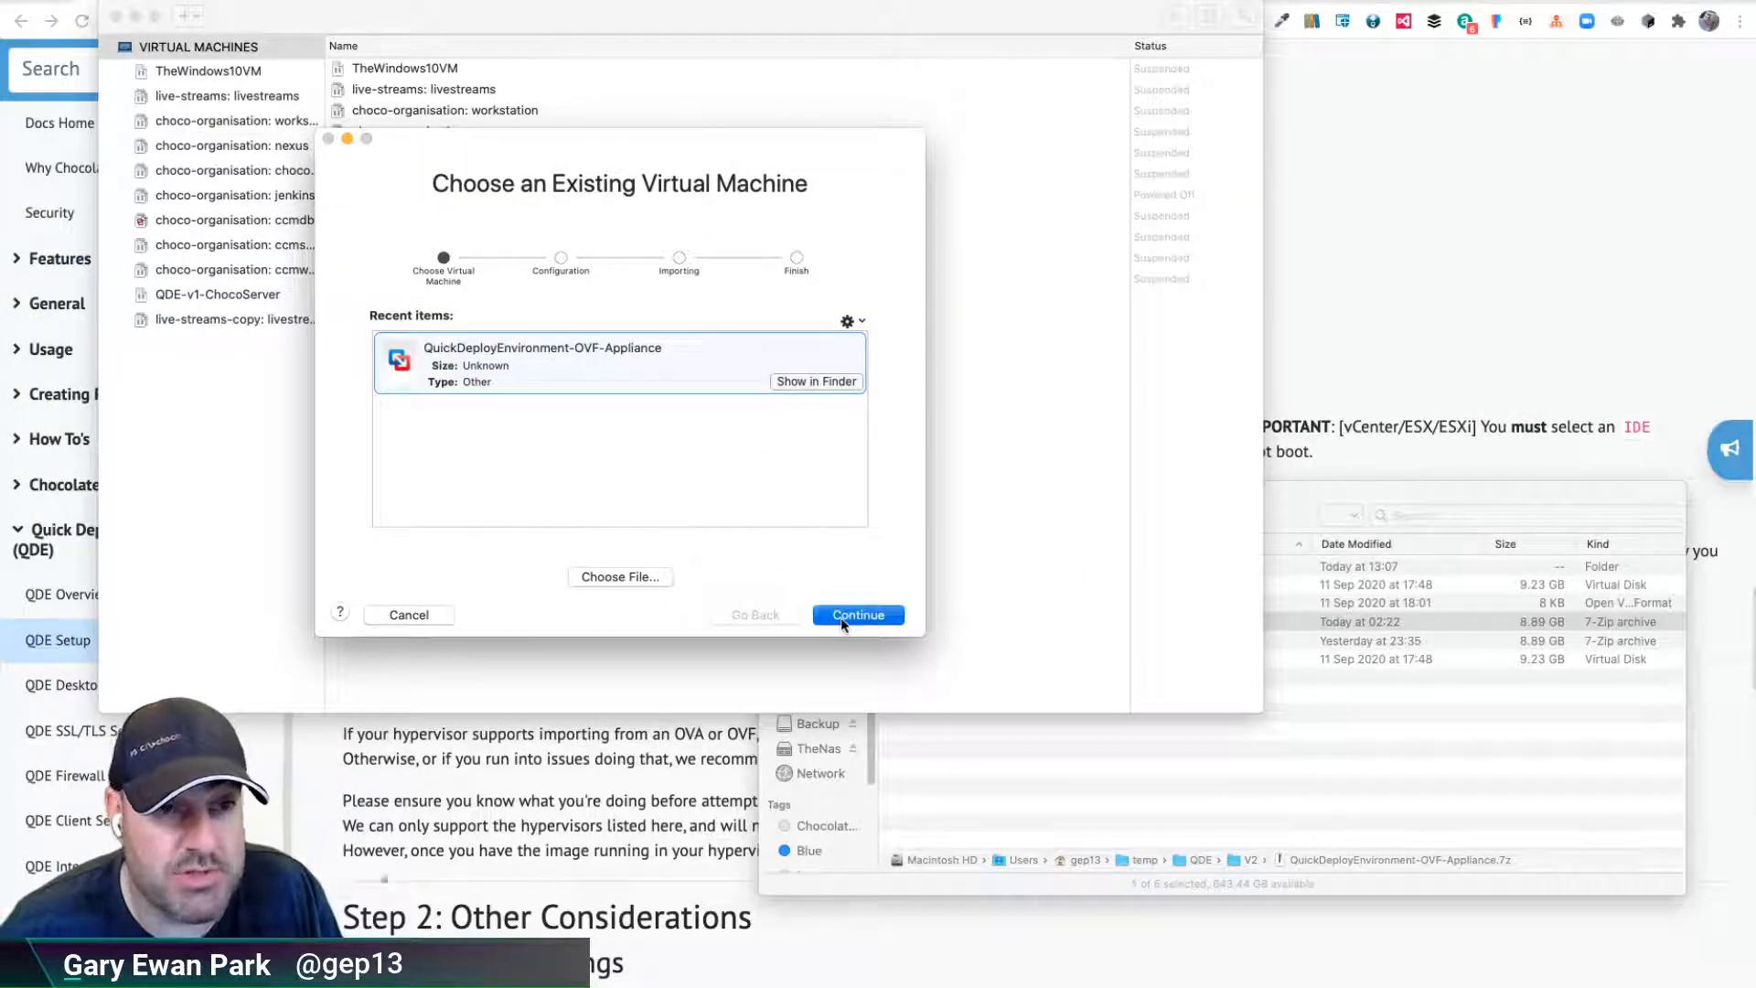
Save the imported machine as QDE-v2-ChocoServer.vmwarevm in Virtual Machines and begin the import
click(858, 615)
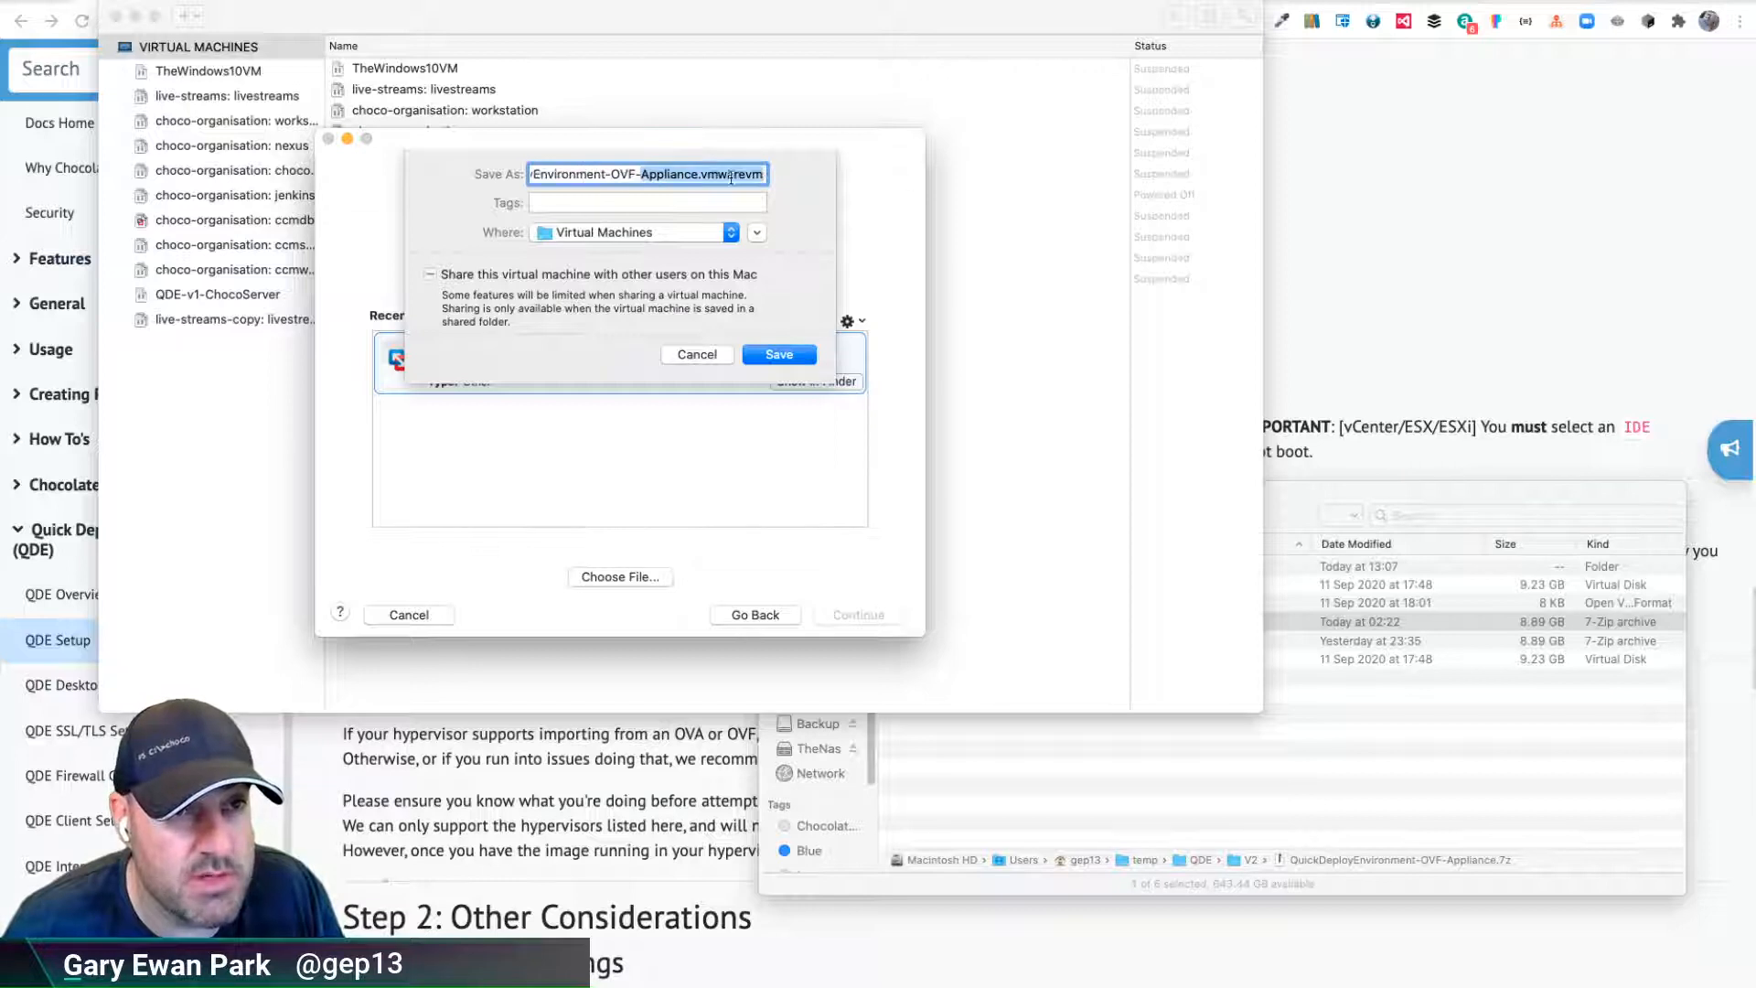
text(QuickDeployEnvironment-OVF-Appliance)
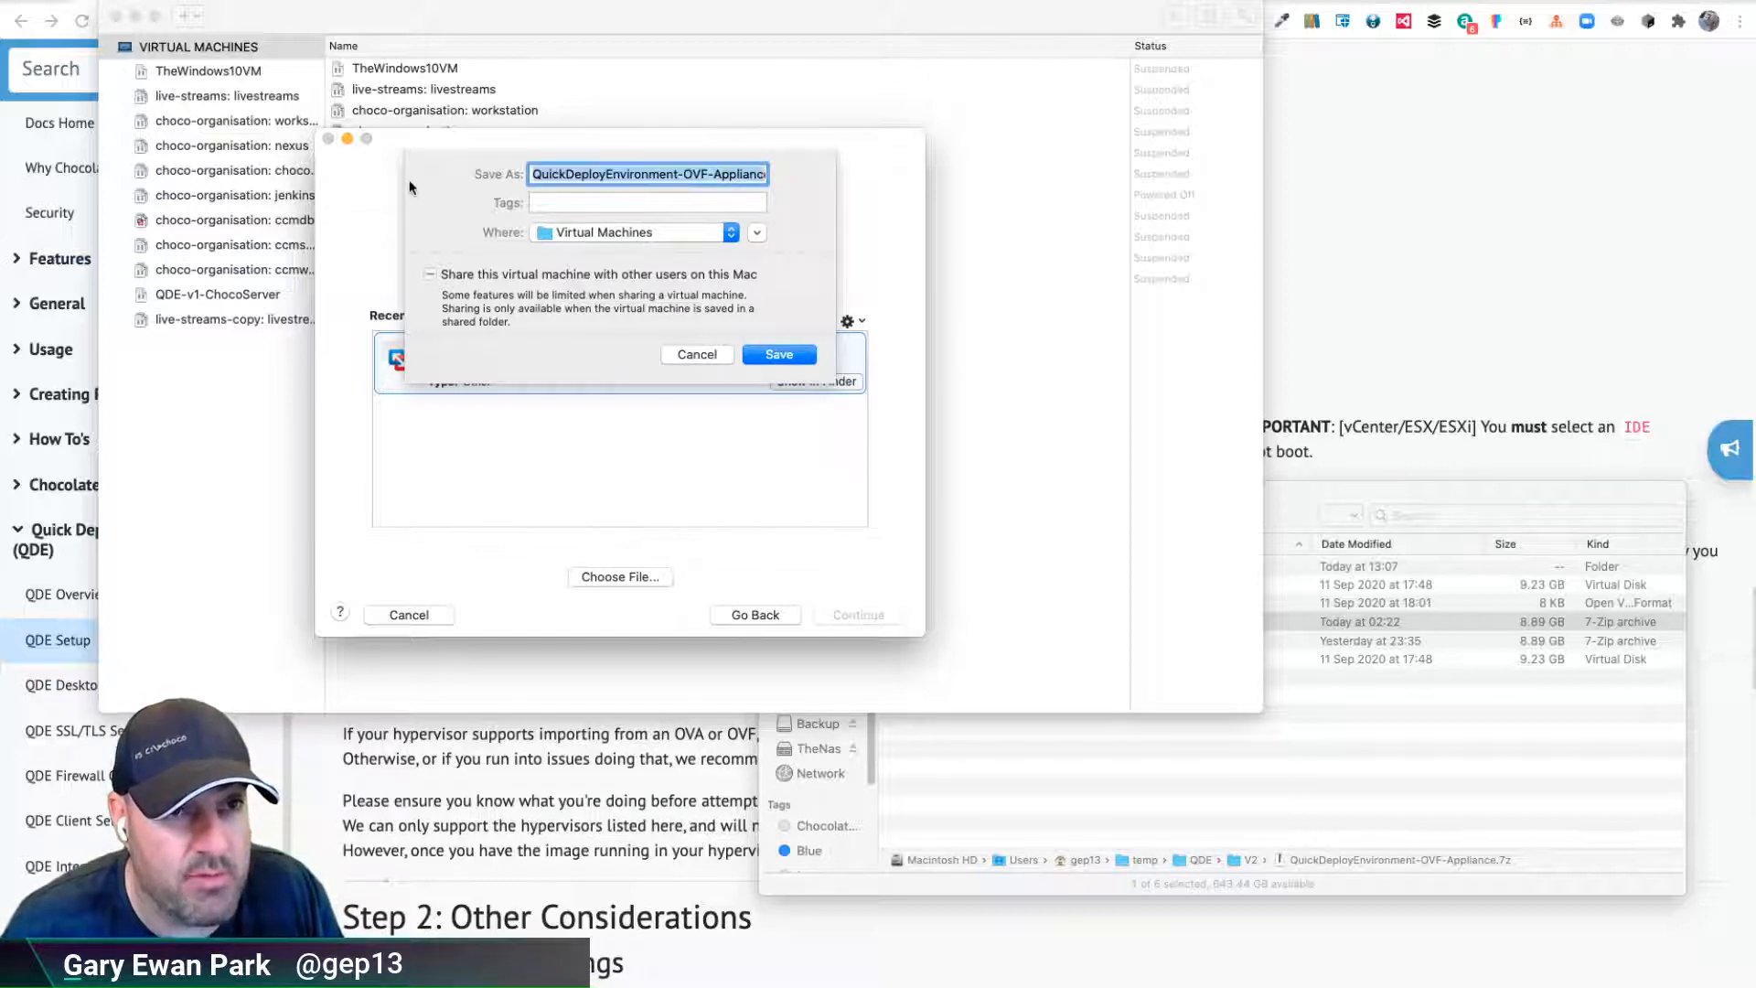
text(QDE.vmwarevm)
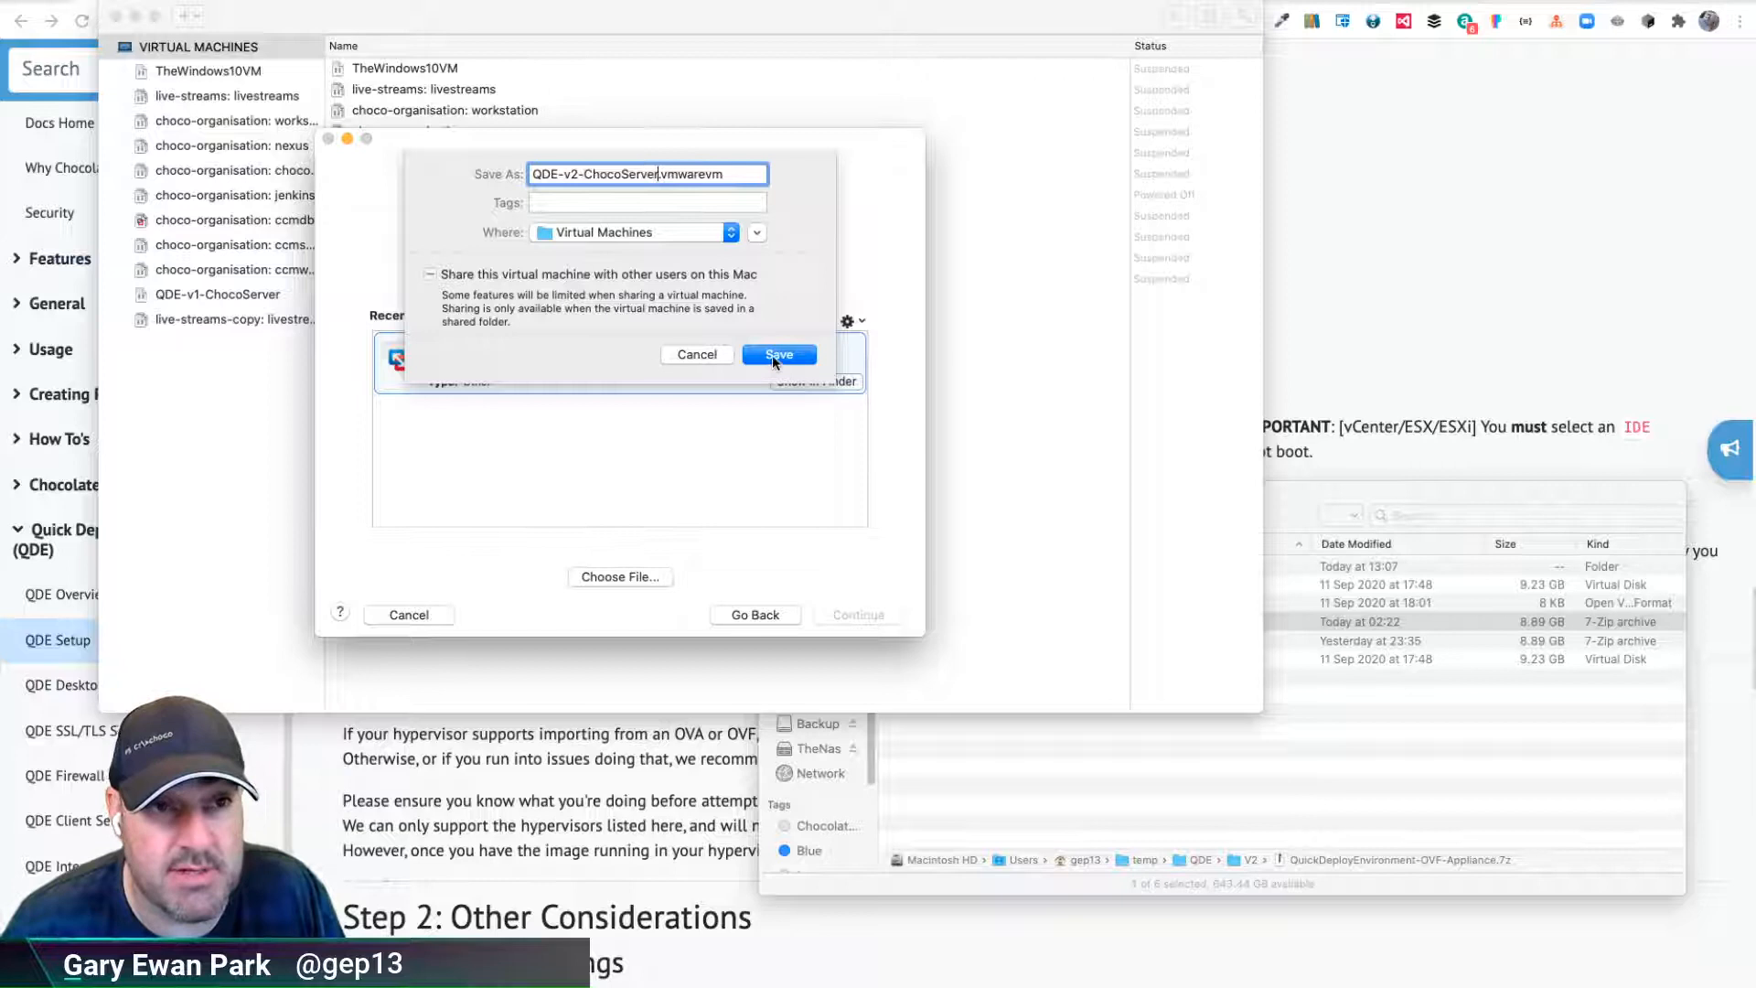
click(779, 353)
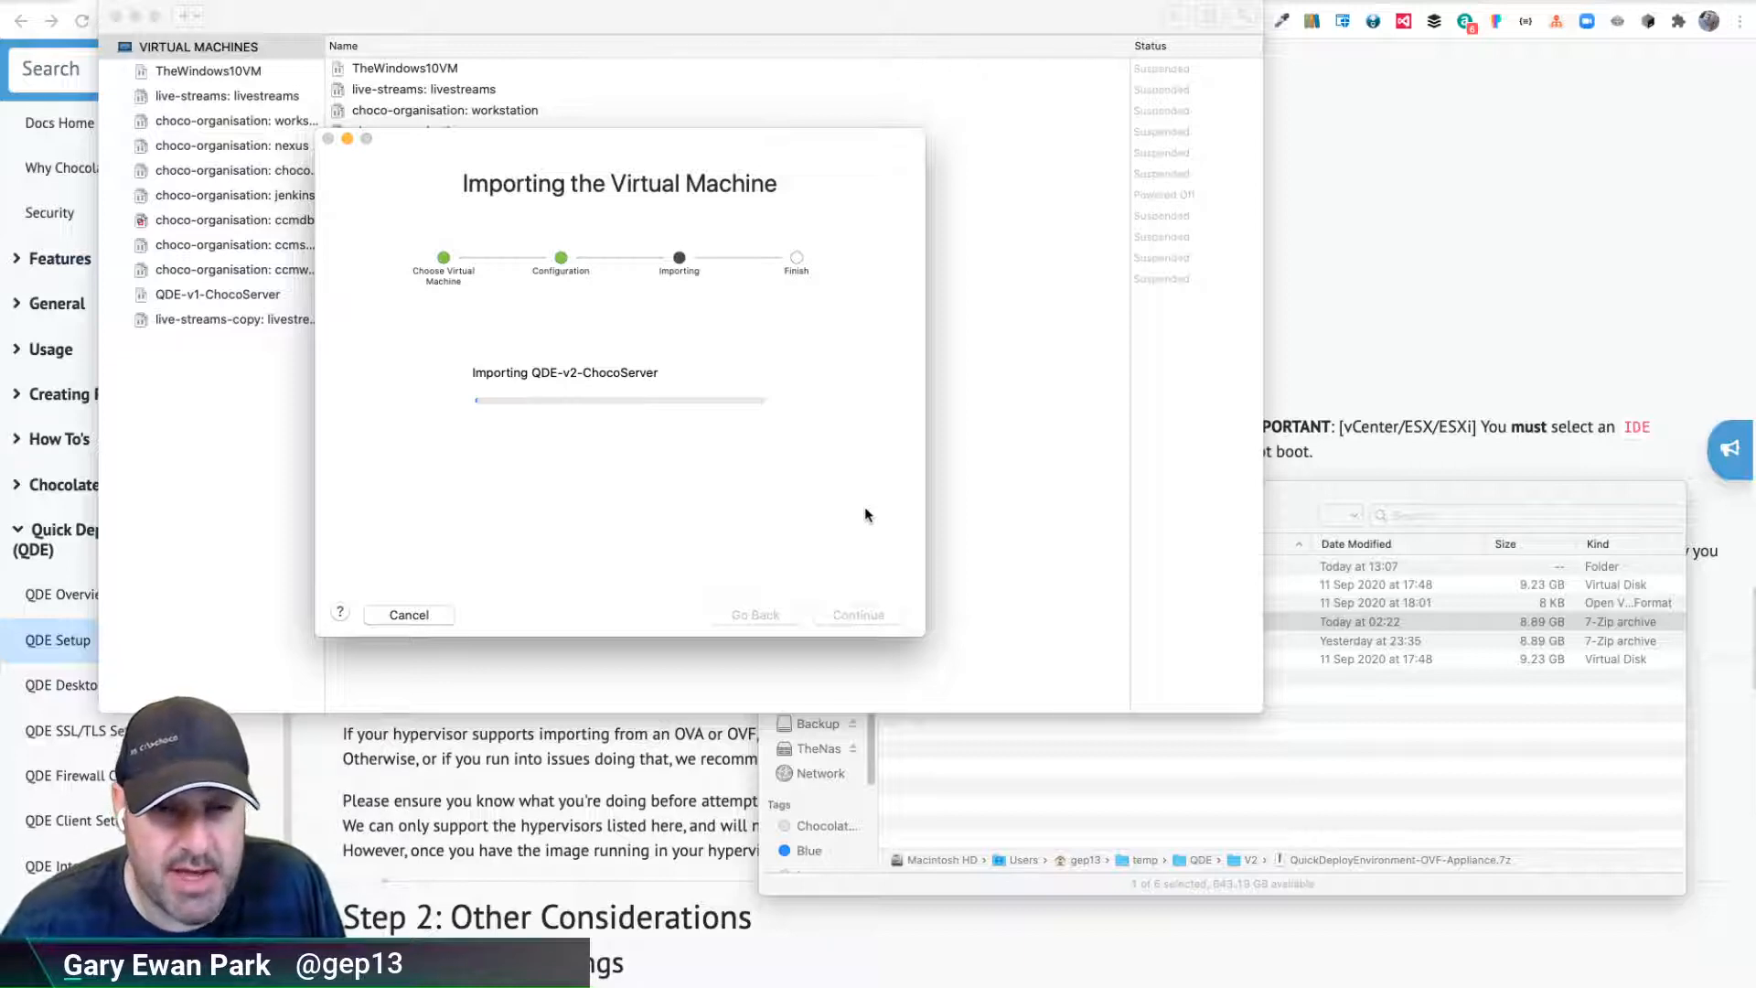
mouse_move(695, 363)
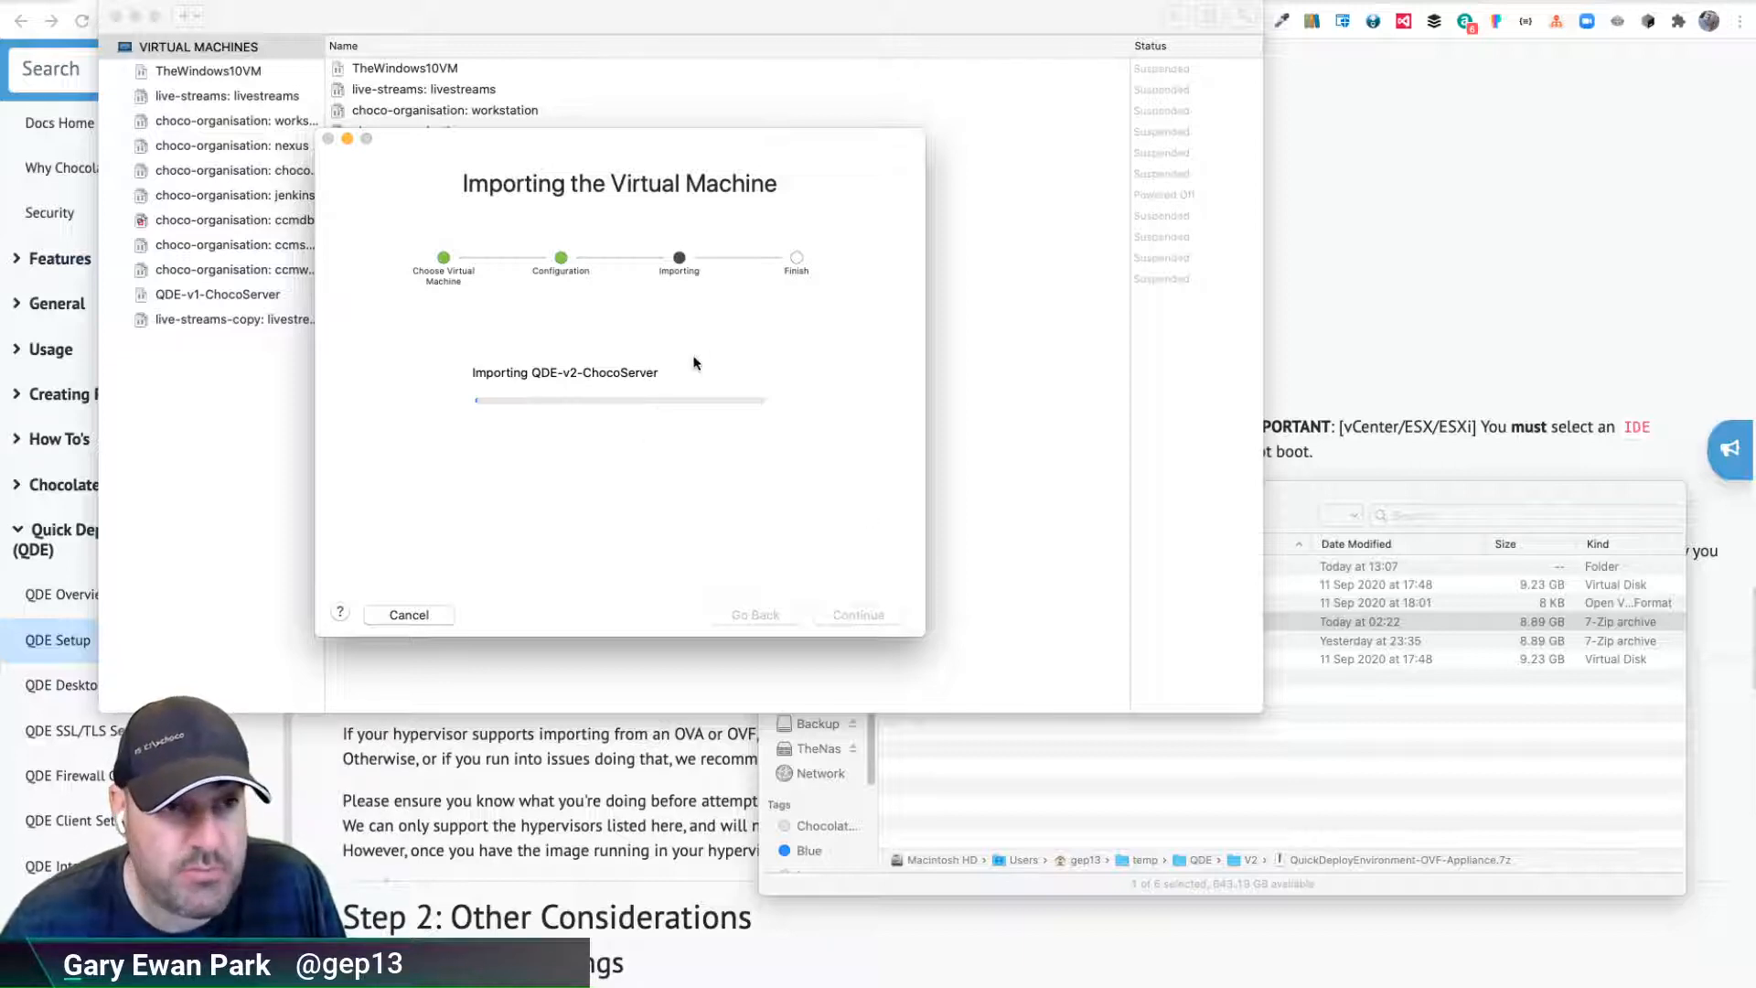
mouse_move(595, 499)
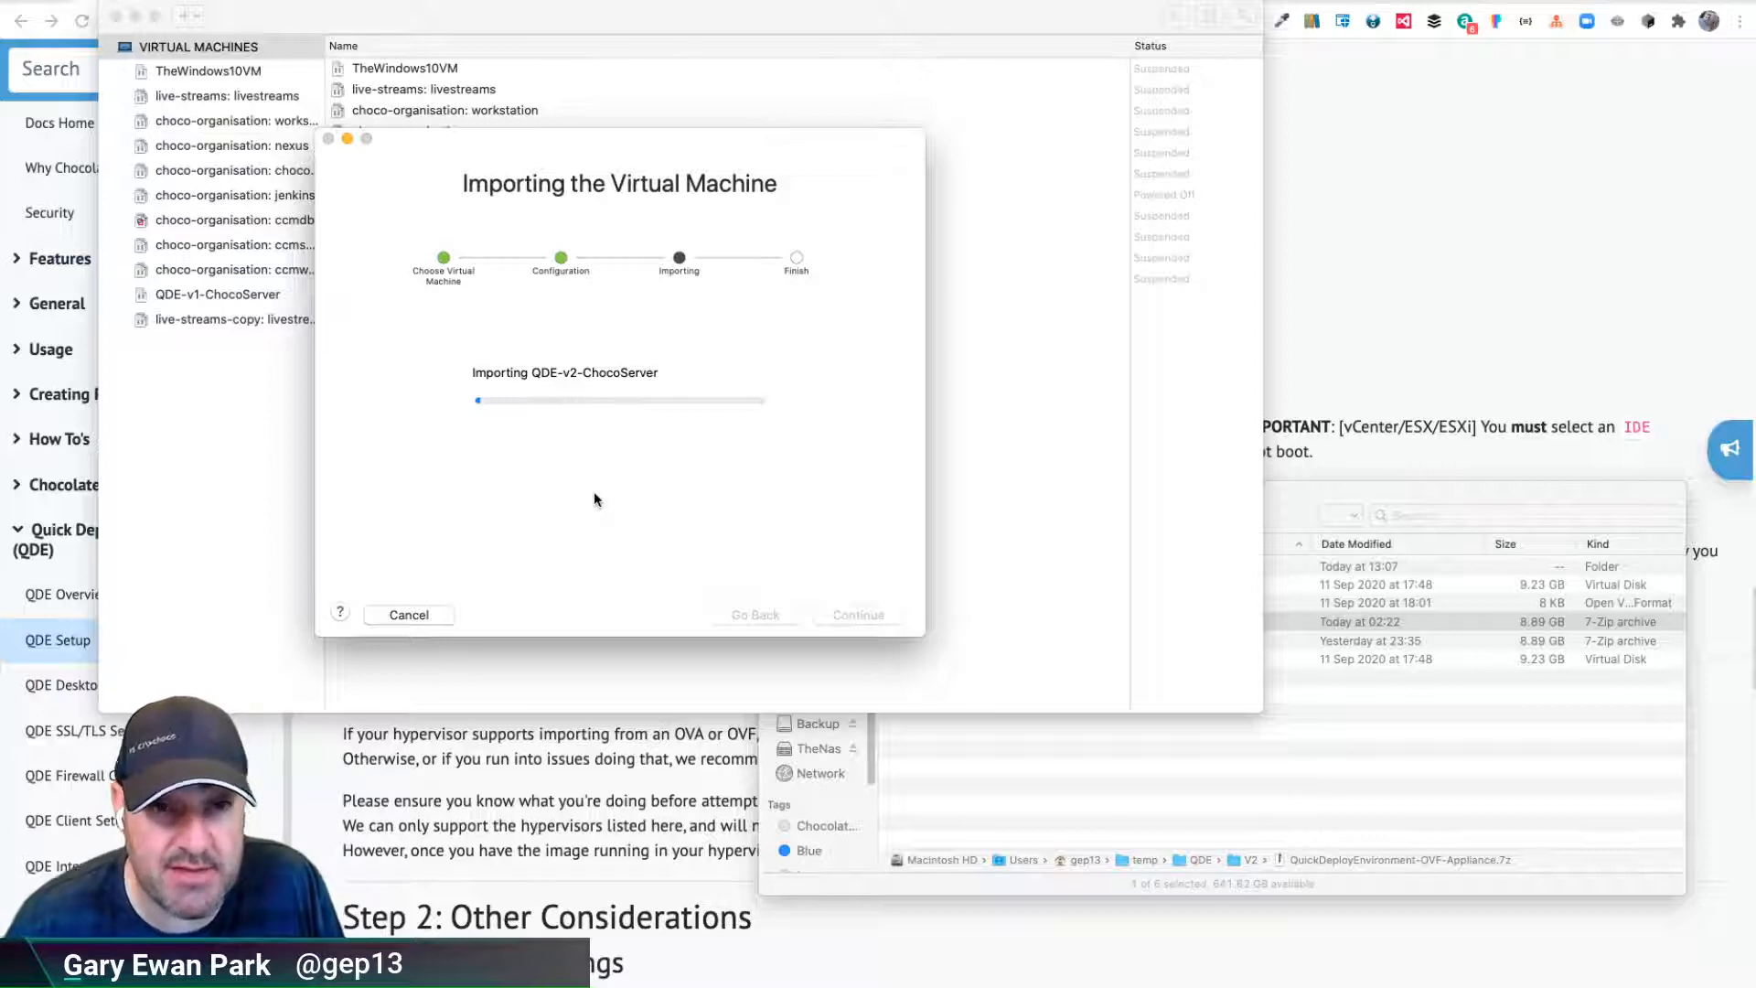
mouse_move(662, 435)
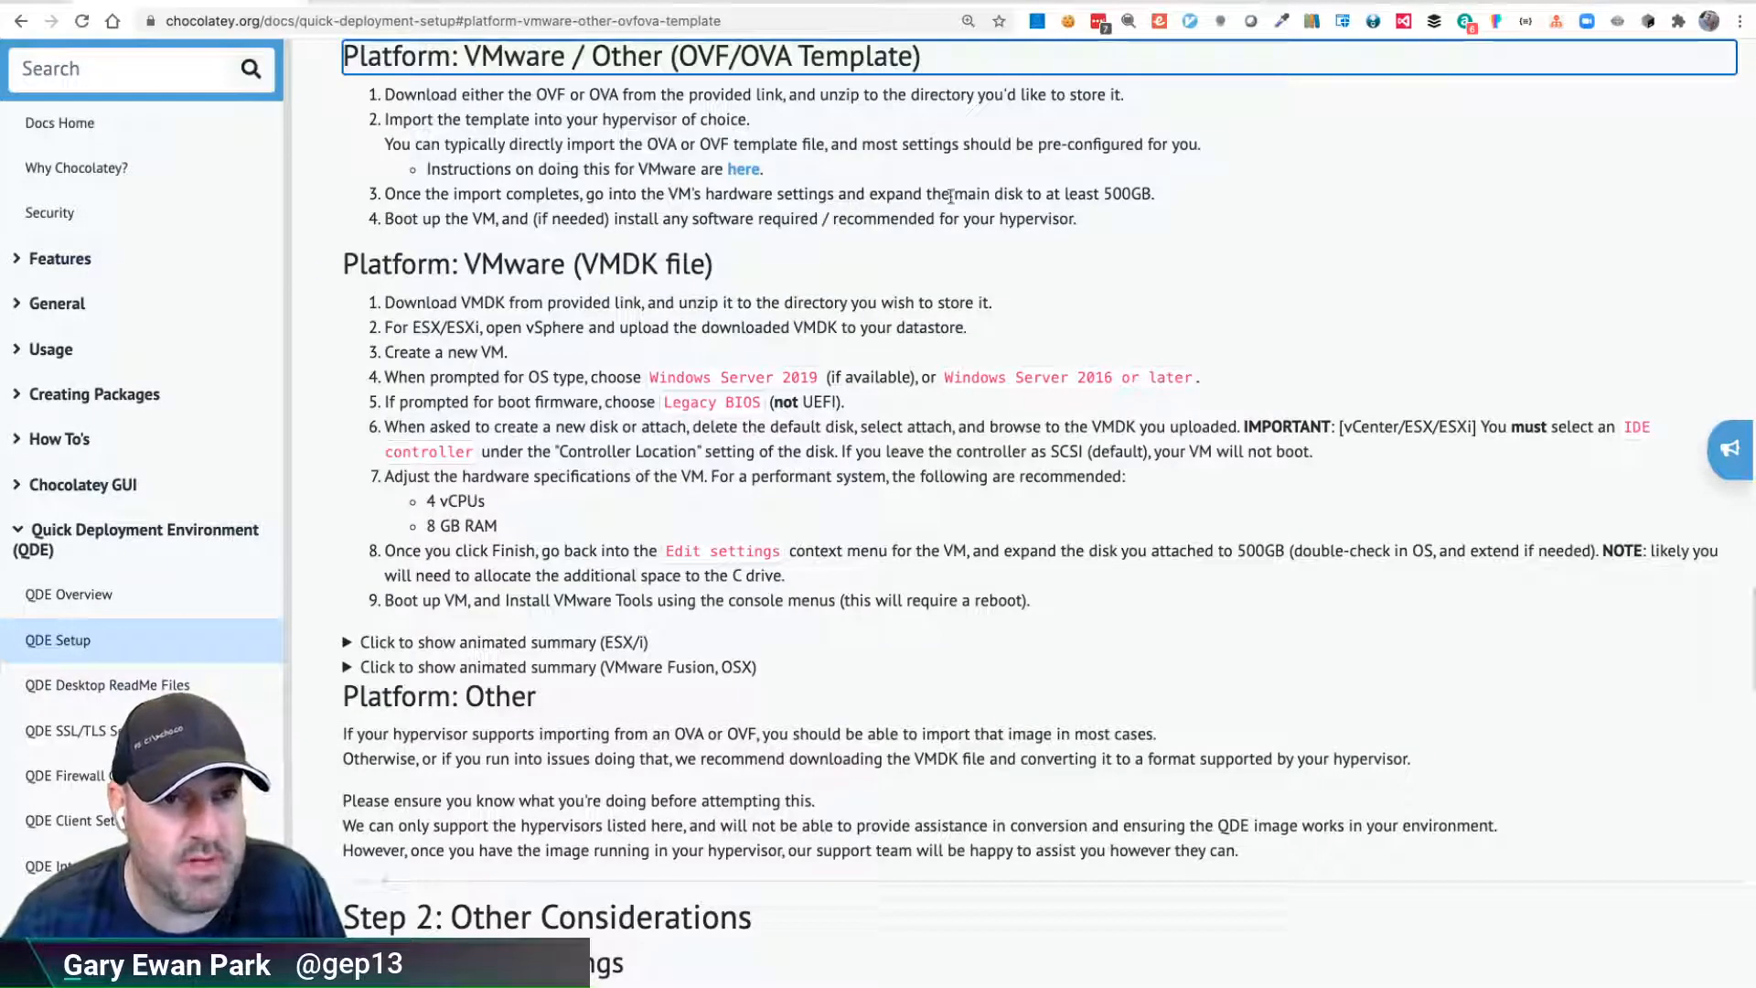
Highlight the docs step about expanding the main disk to at least 500GB after import
drag(991, 194, 1155, 194)
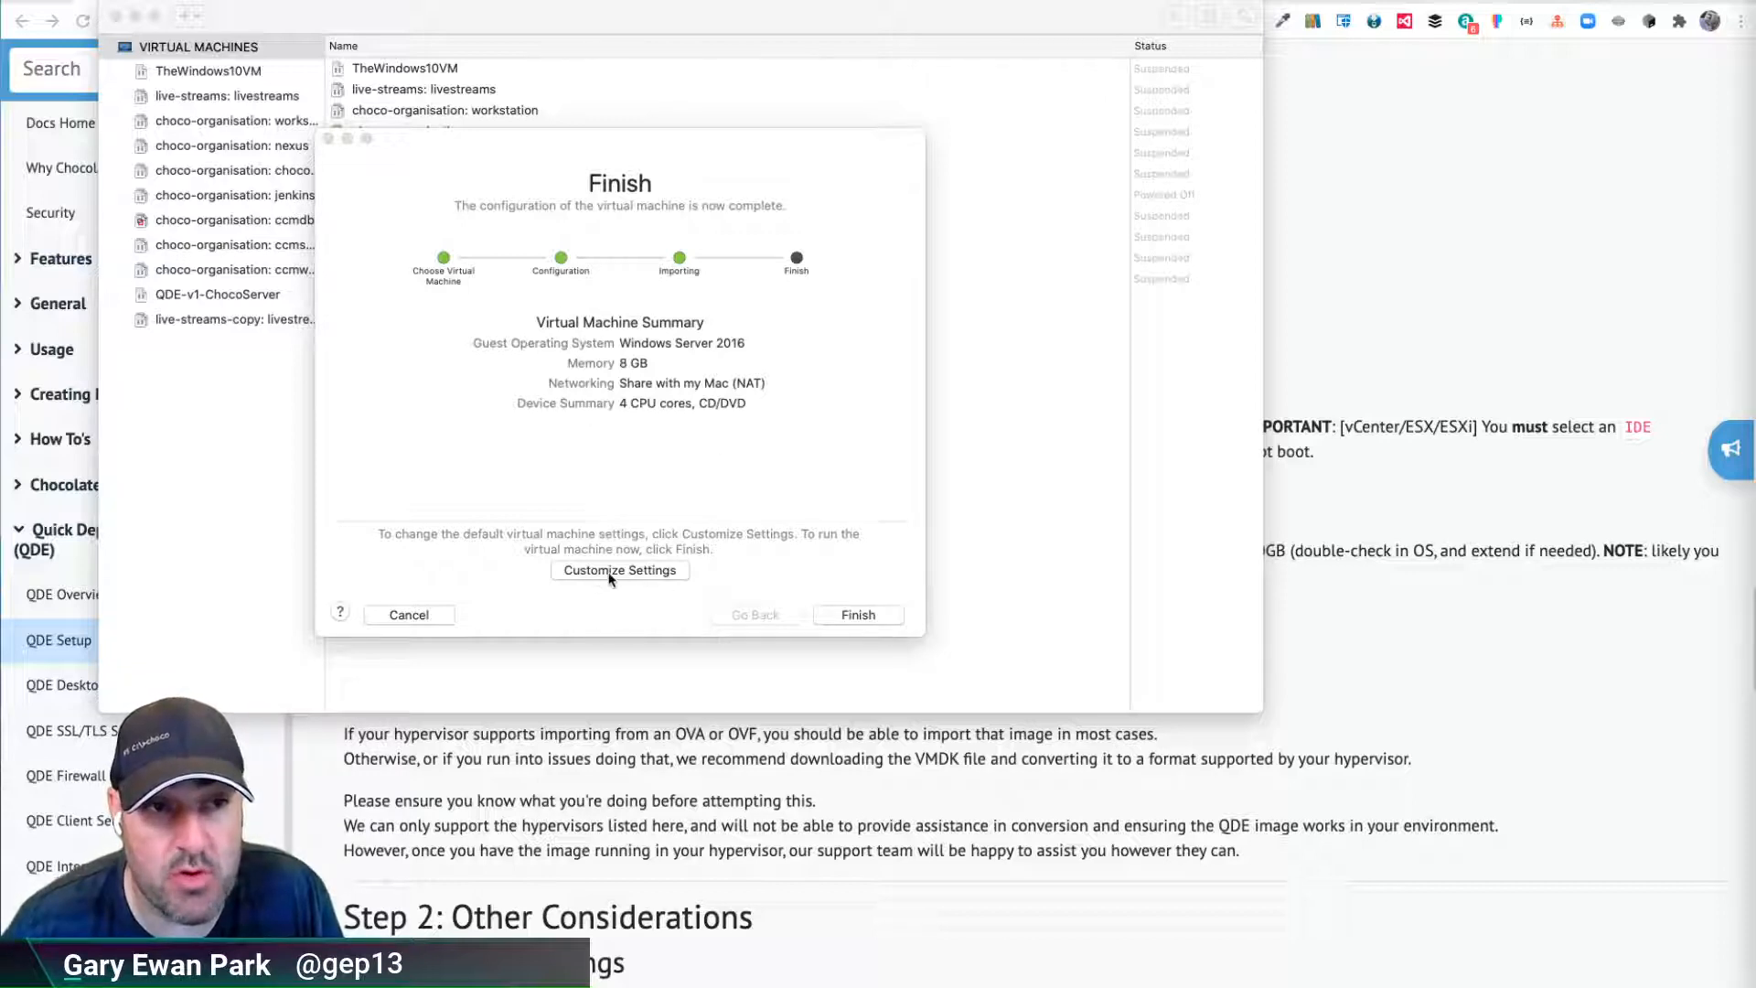
Customize settings and set the Hard Disk (IDE) size to 150 GB, applying the expansion
click(856, 614)
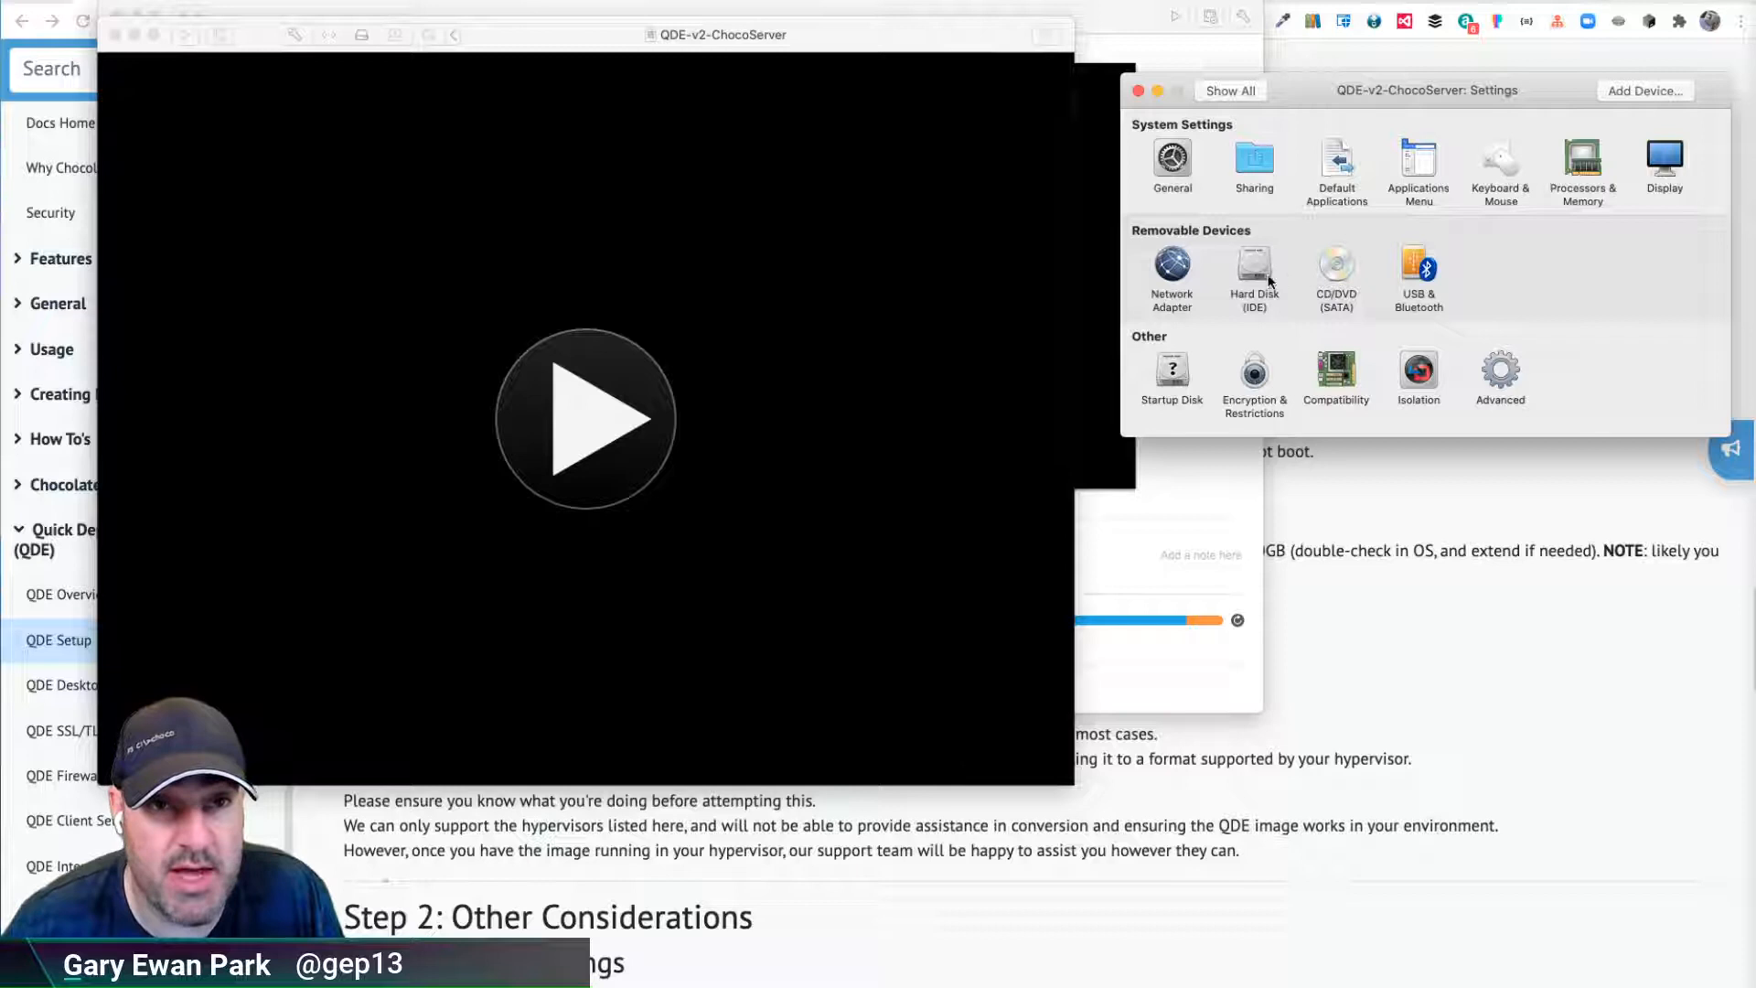
click(1255, 276)
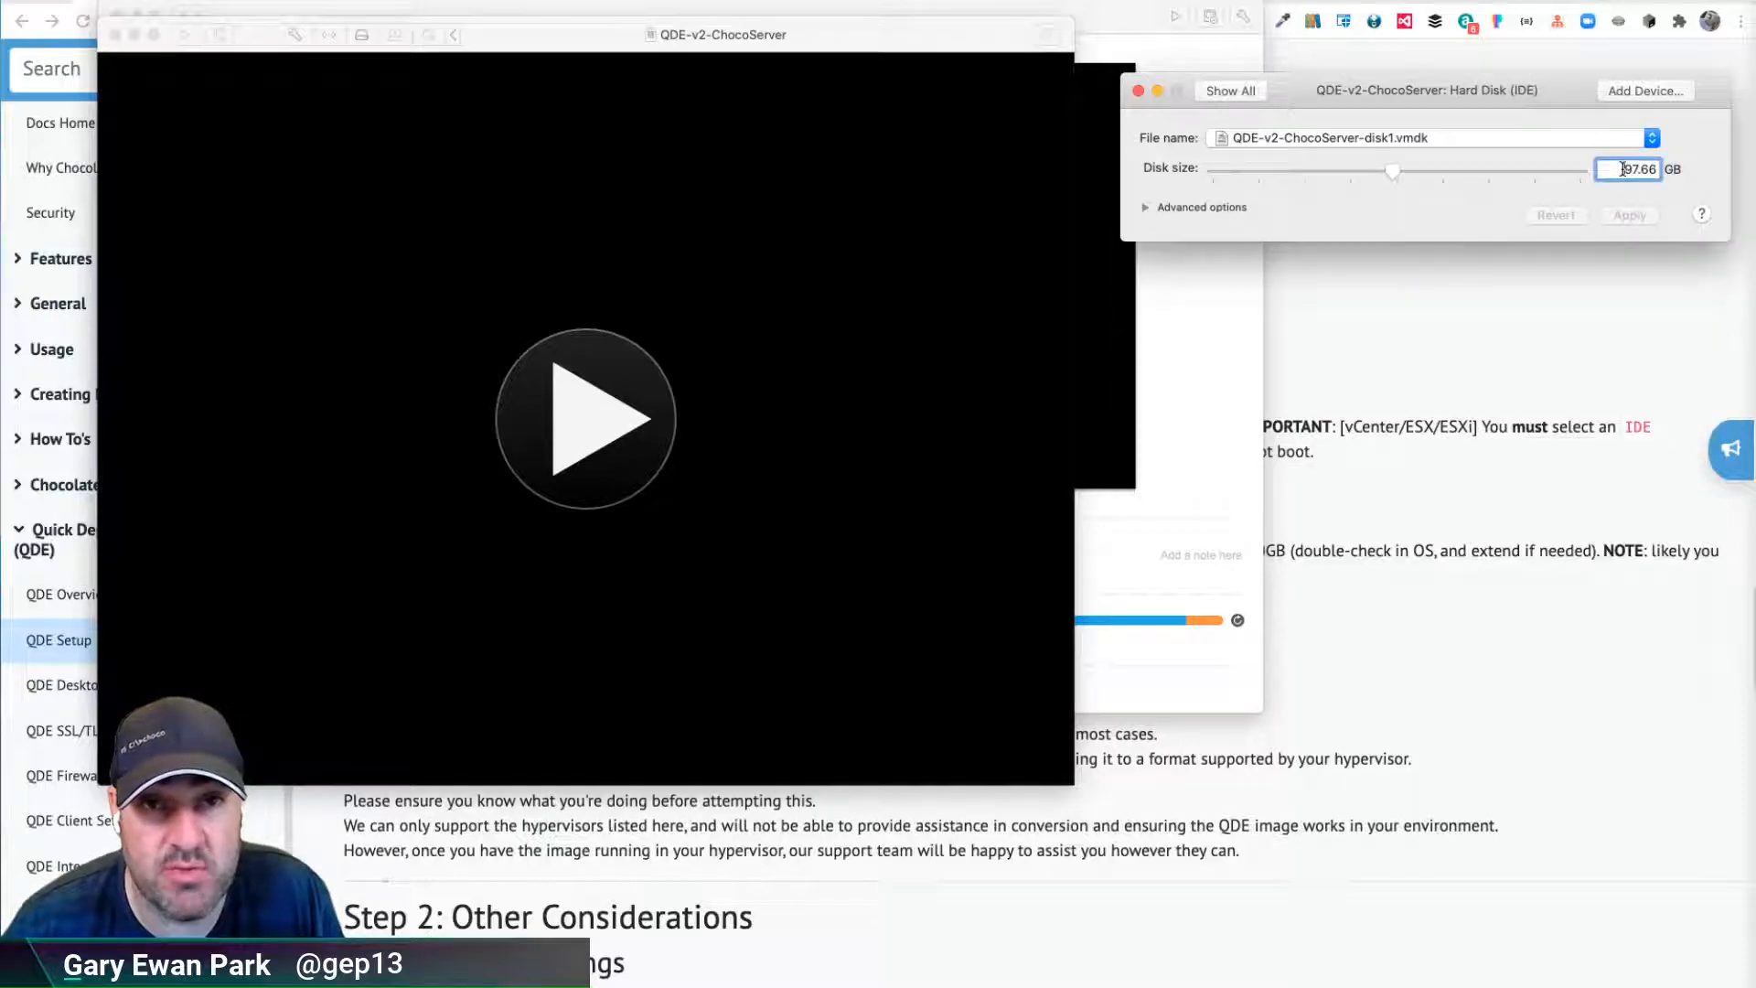
text(1500)
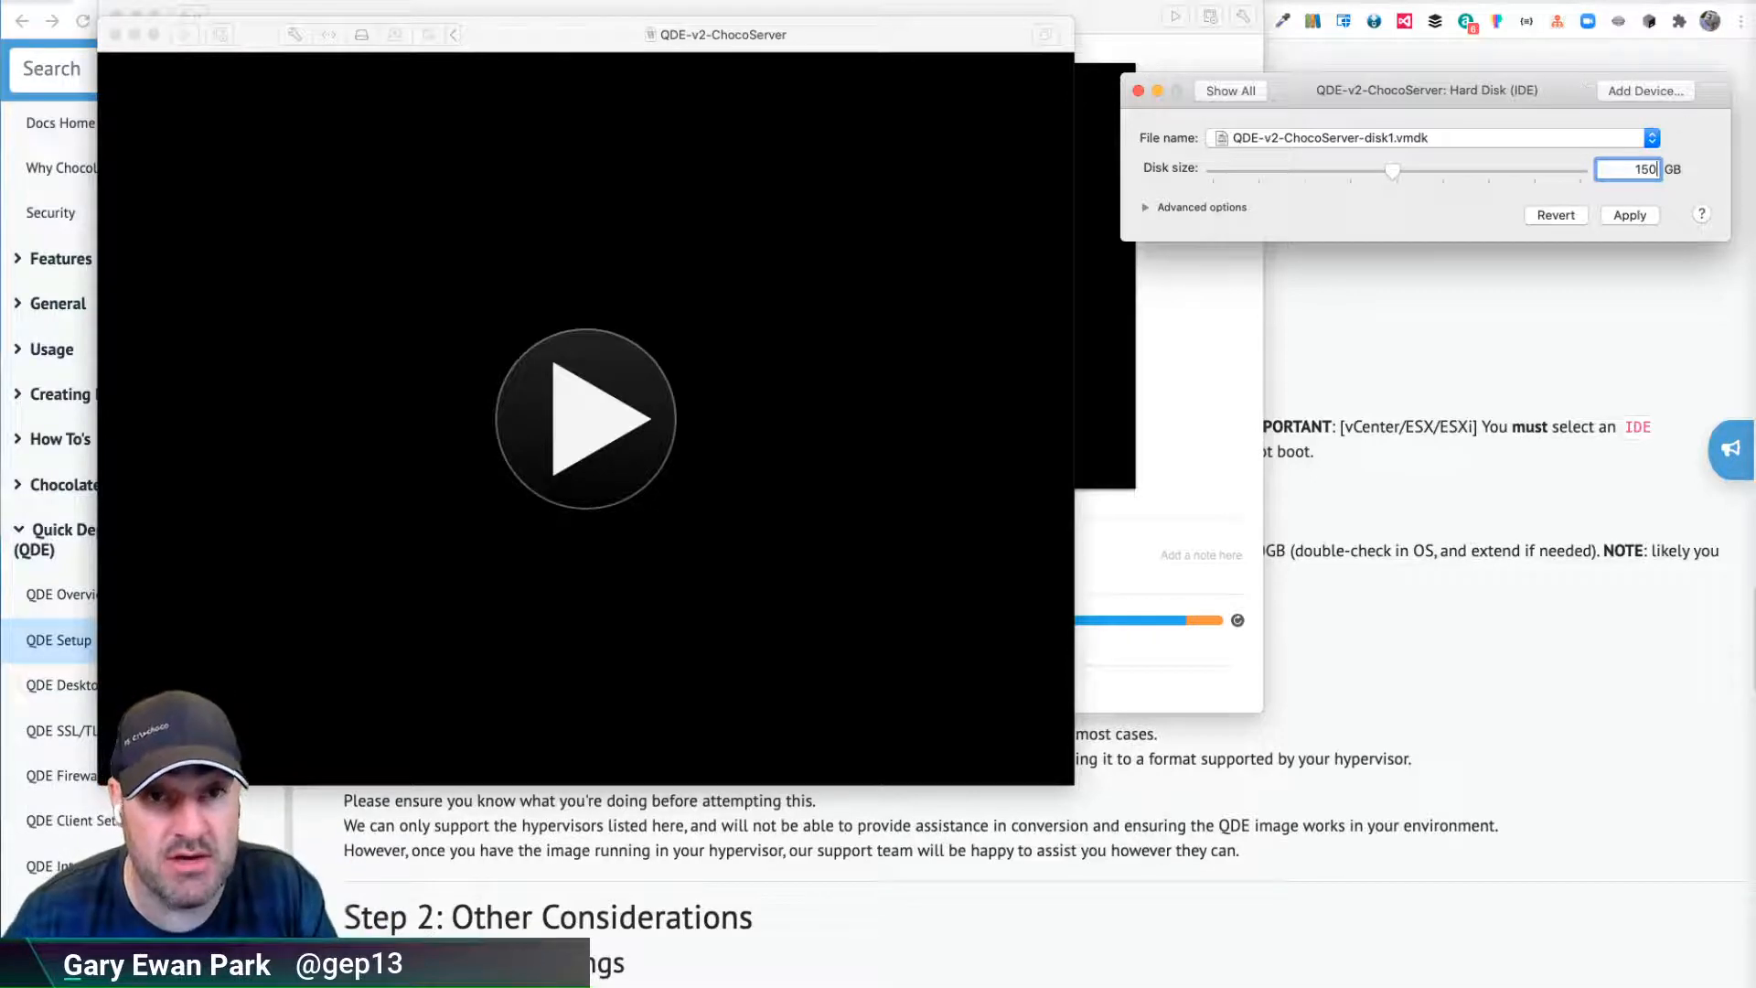
click(1628, 215)
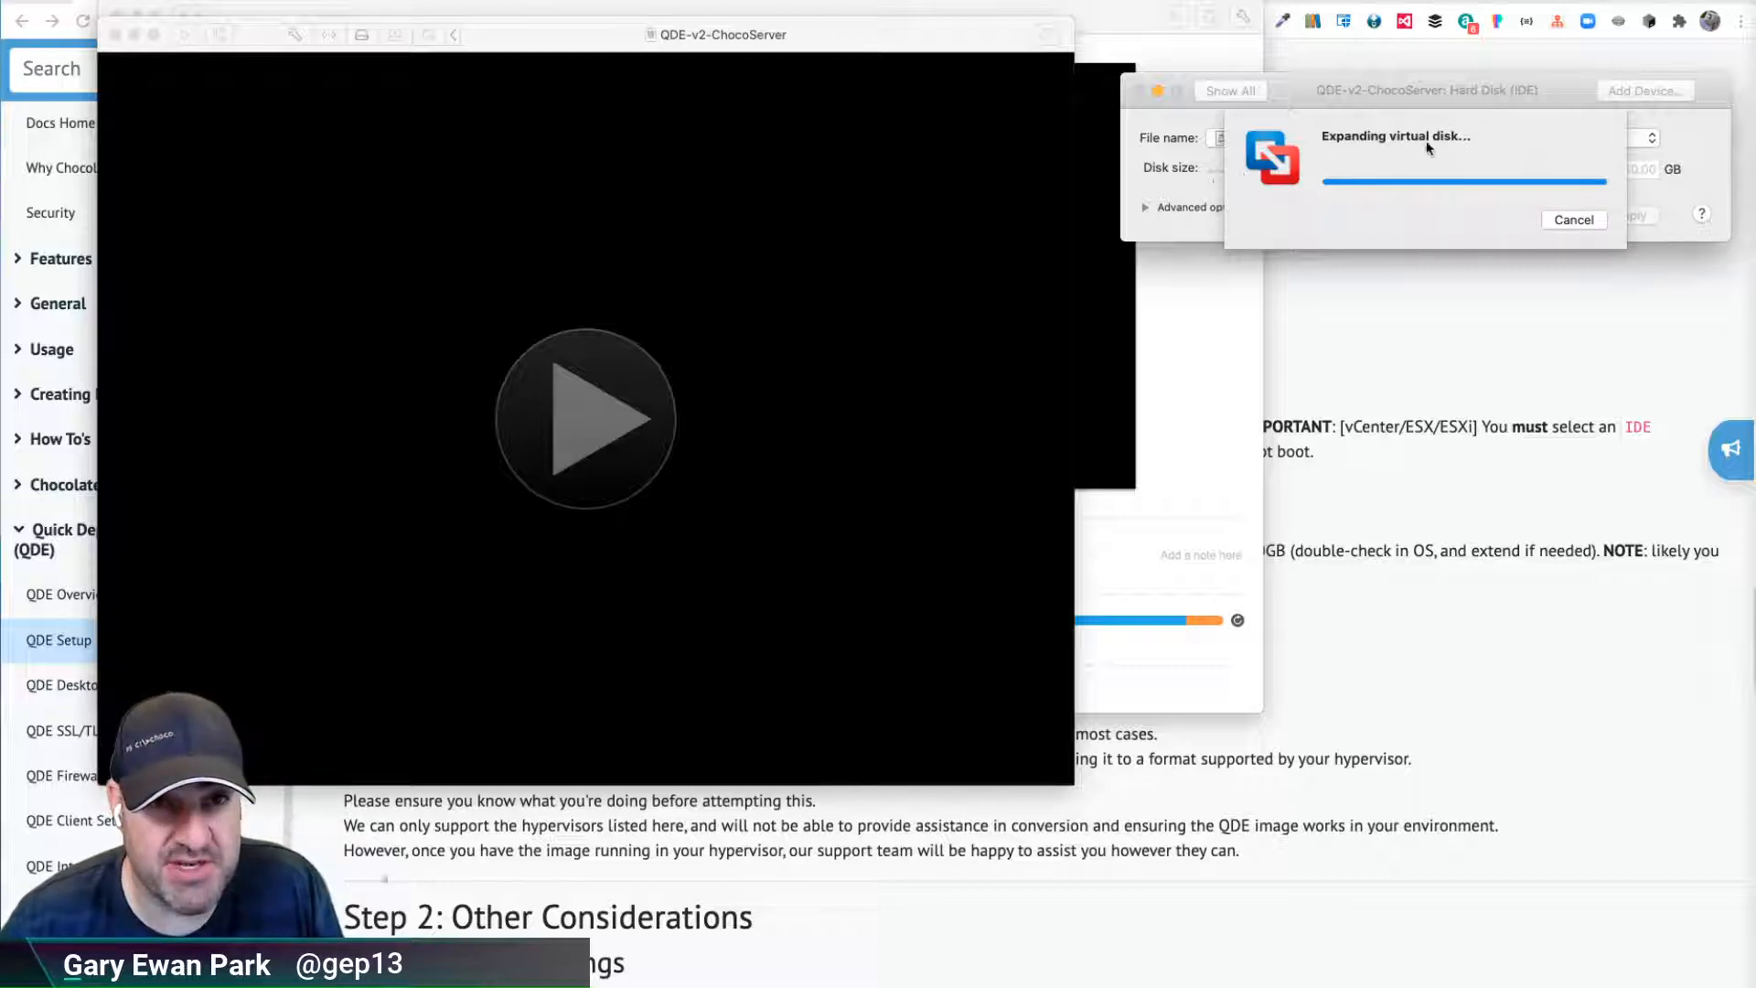
mouse_move(833, 241)
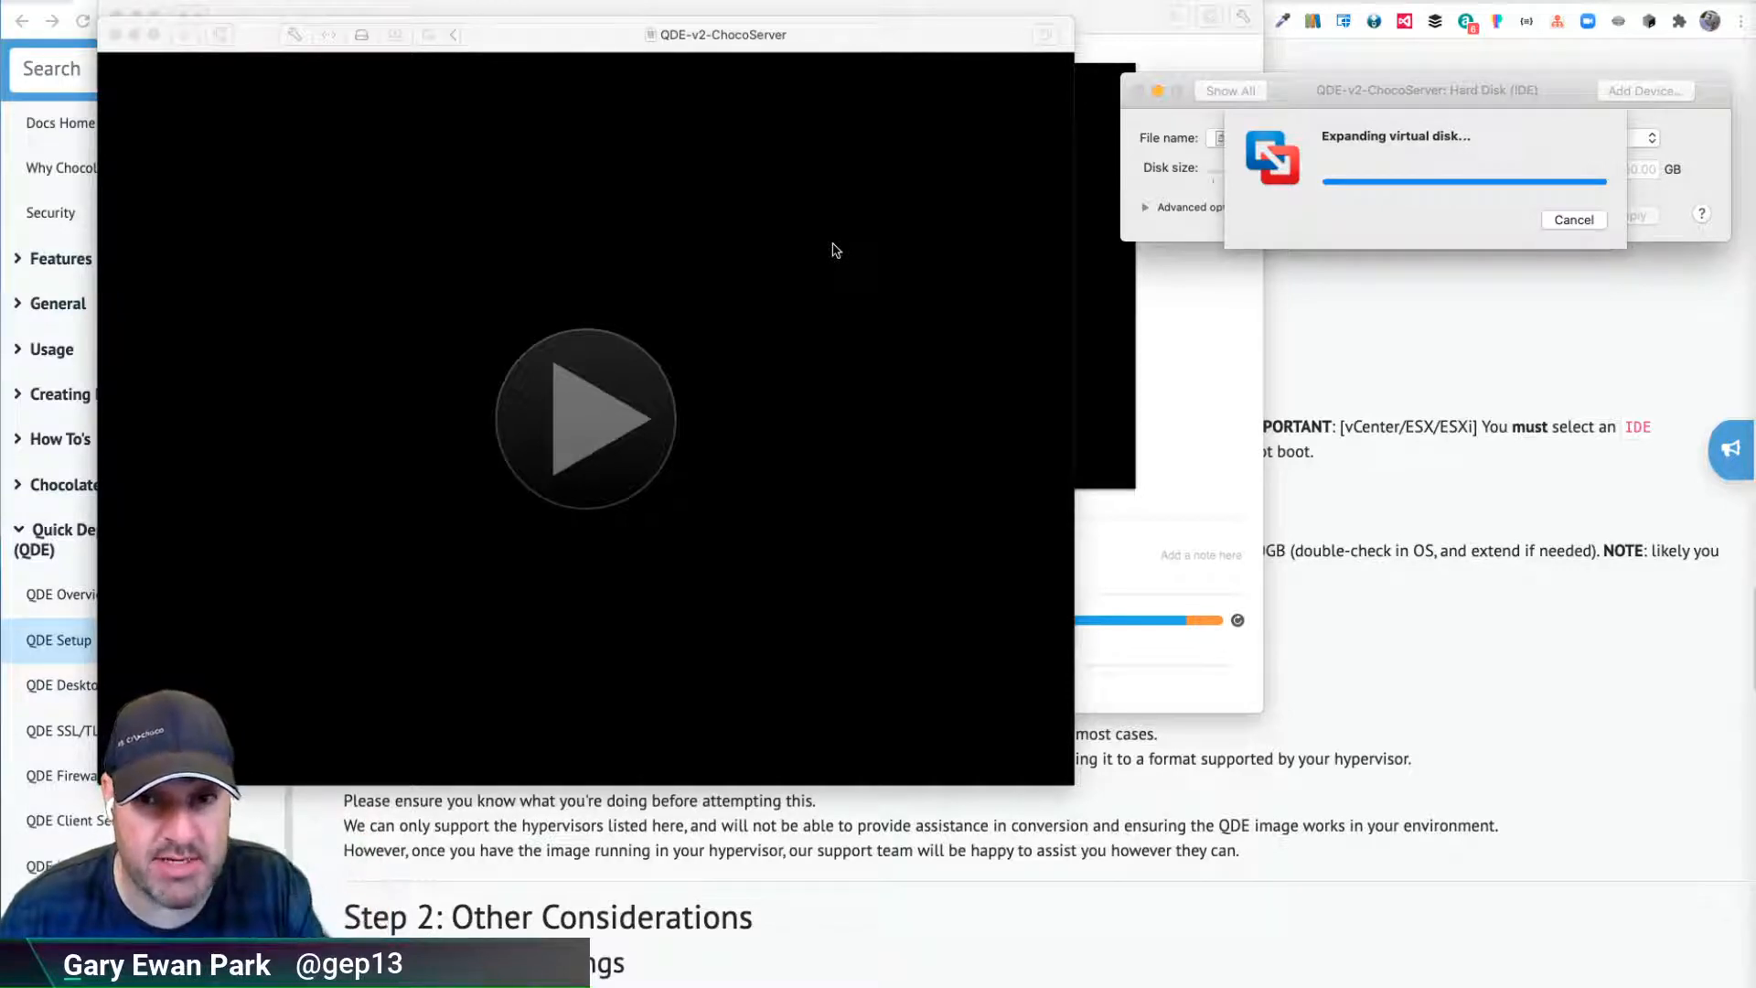
mouse_move(770, 282)
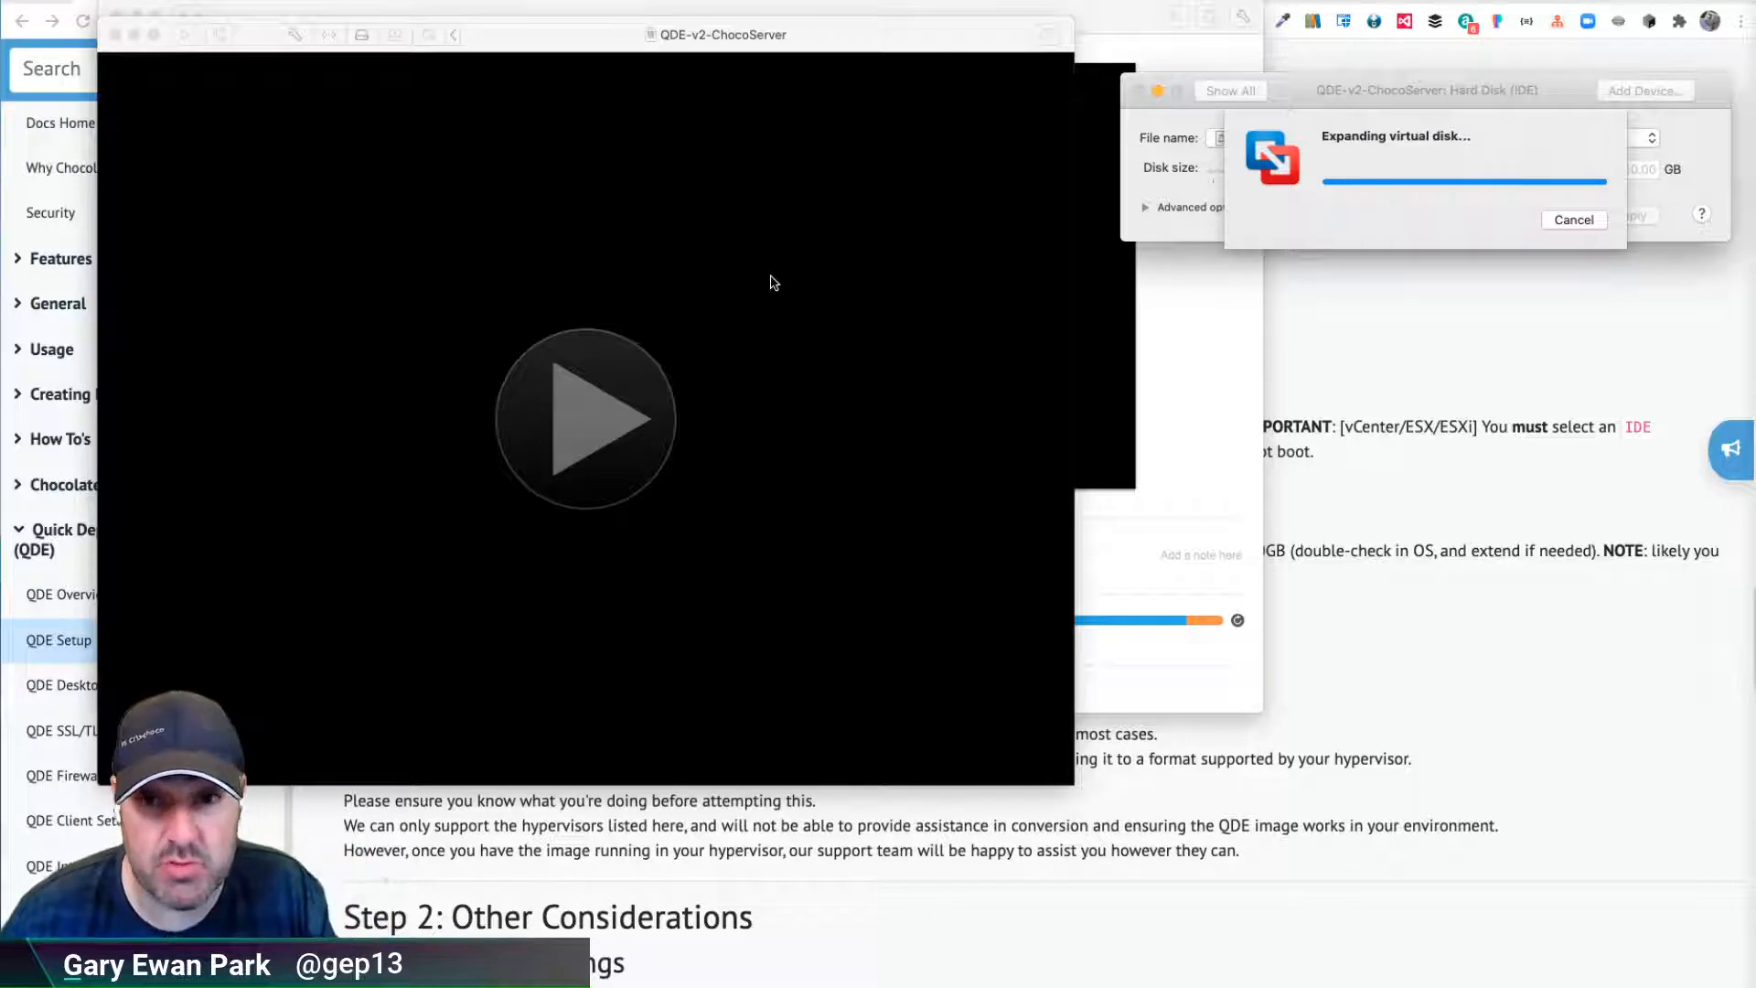
mouse_move(695, 338)
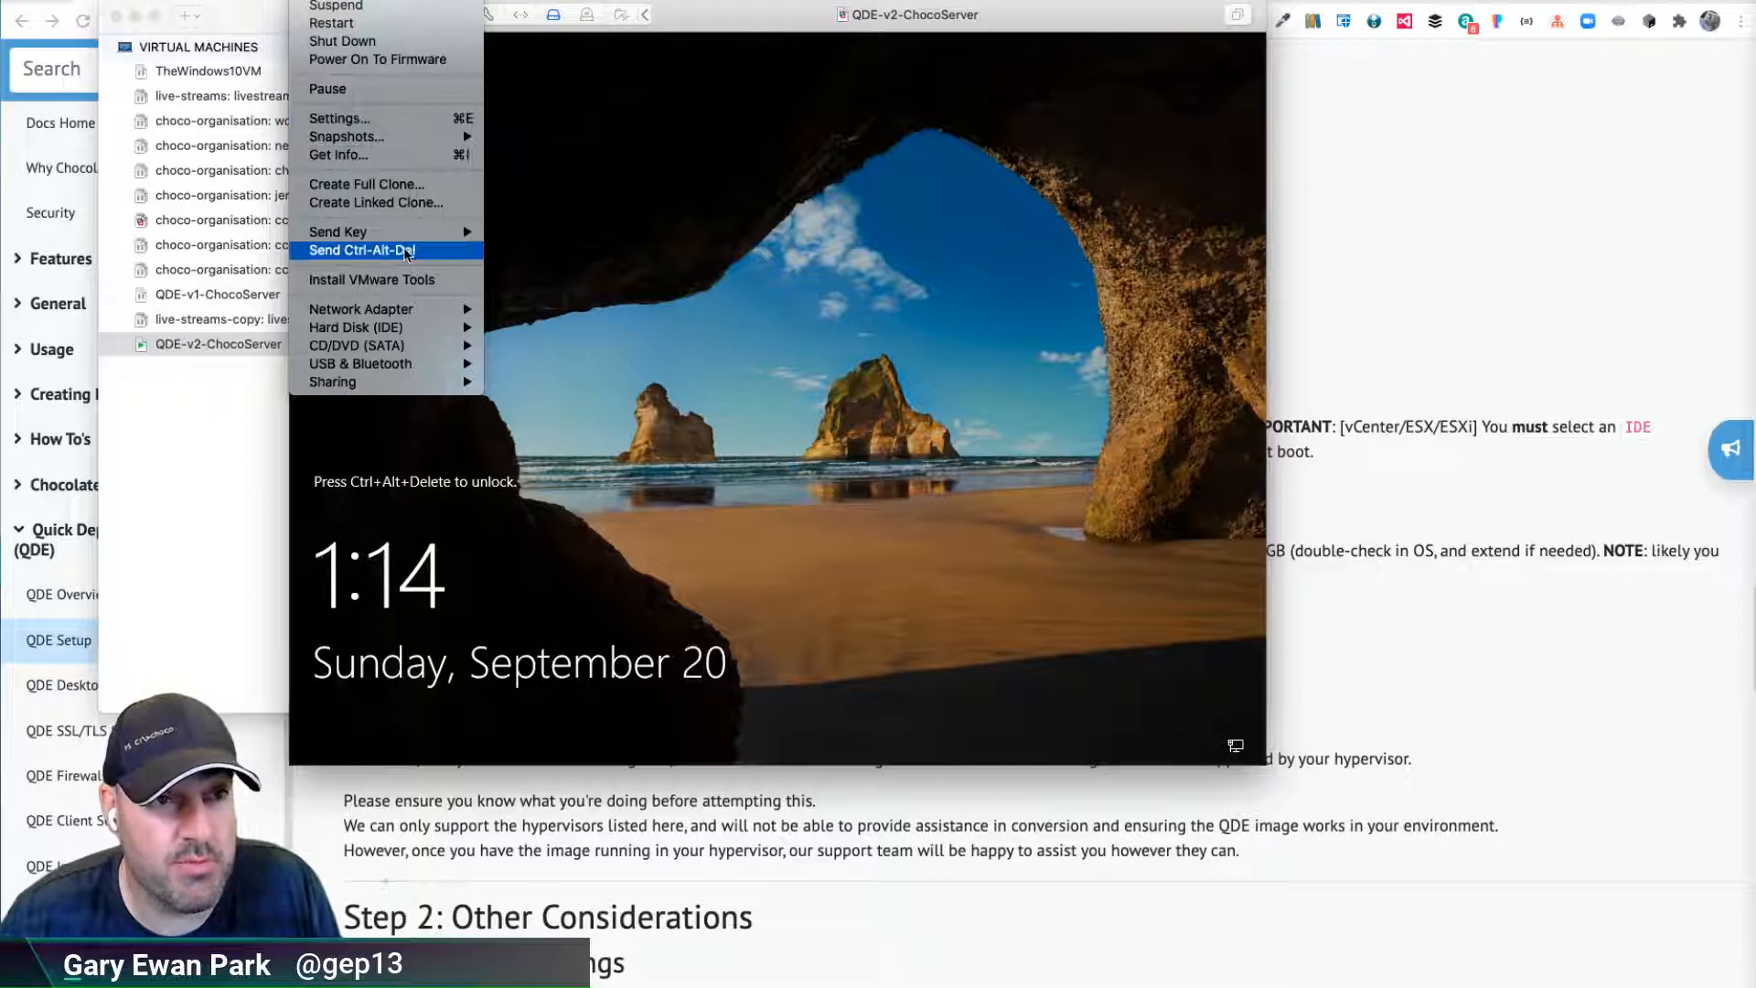
Send Ctrl-Alt-Del, sign in as Administrator and set the required new password
click(360, 251)
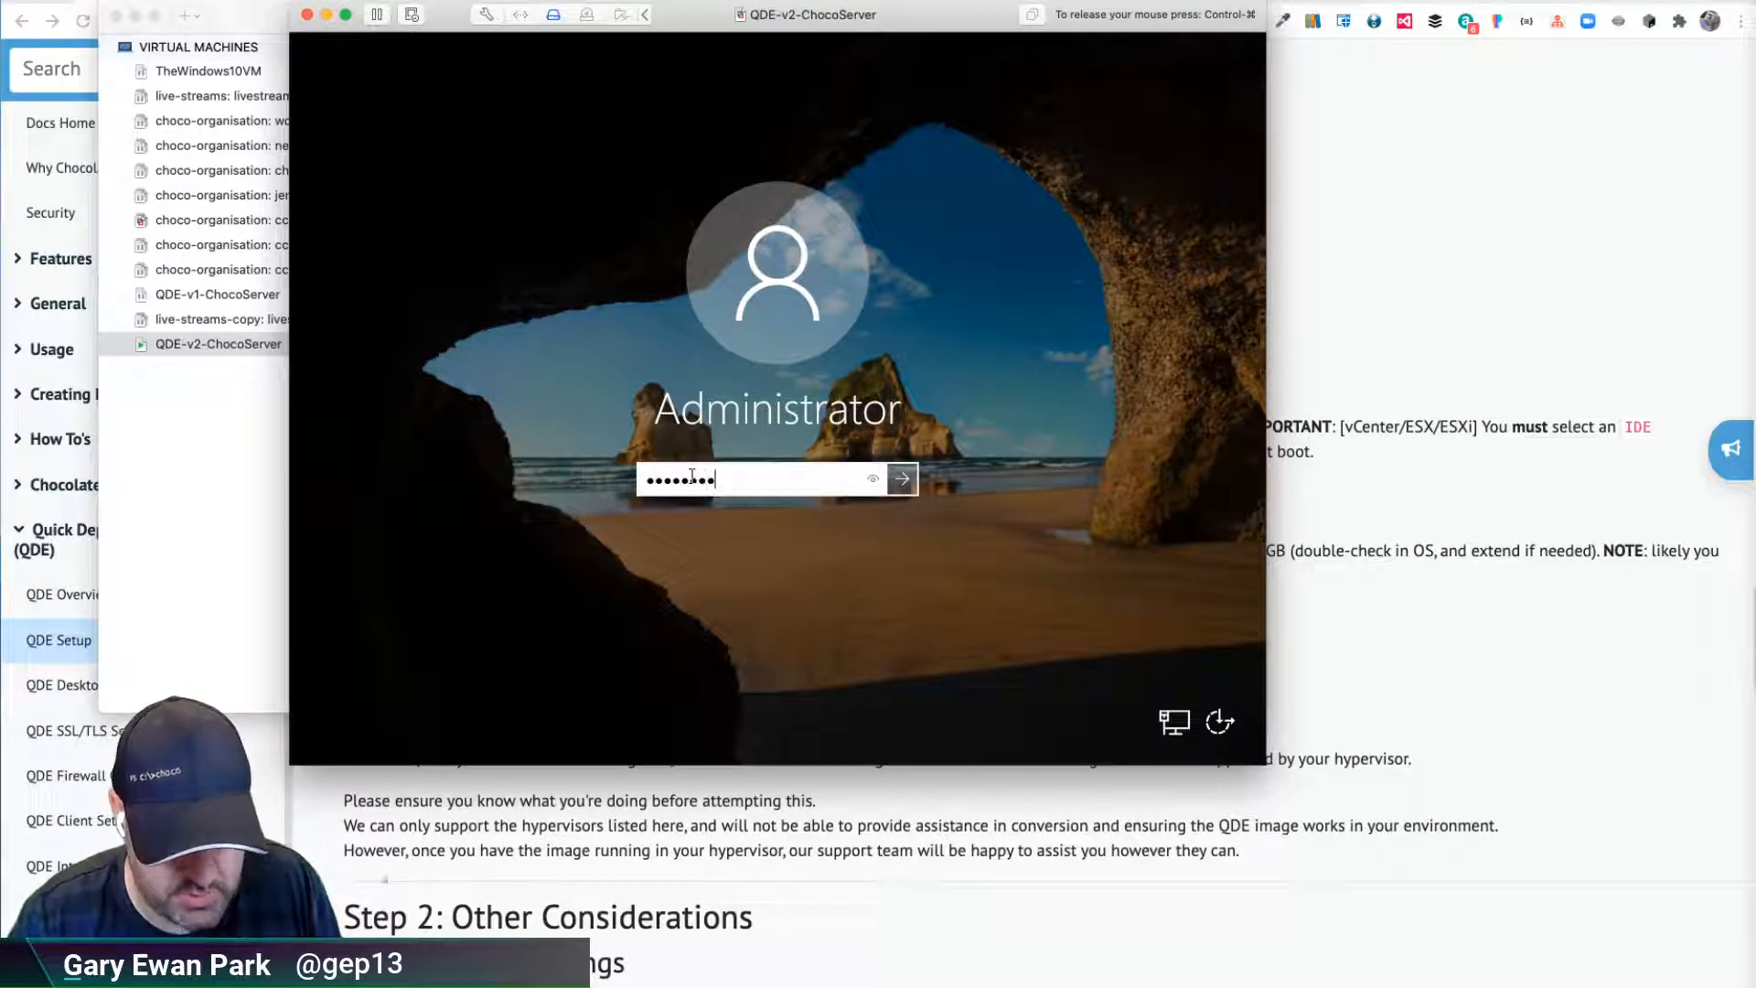
click(900, 478)
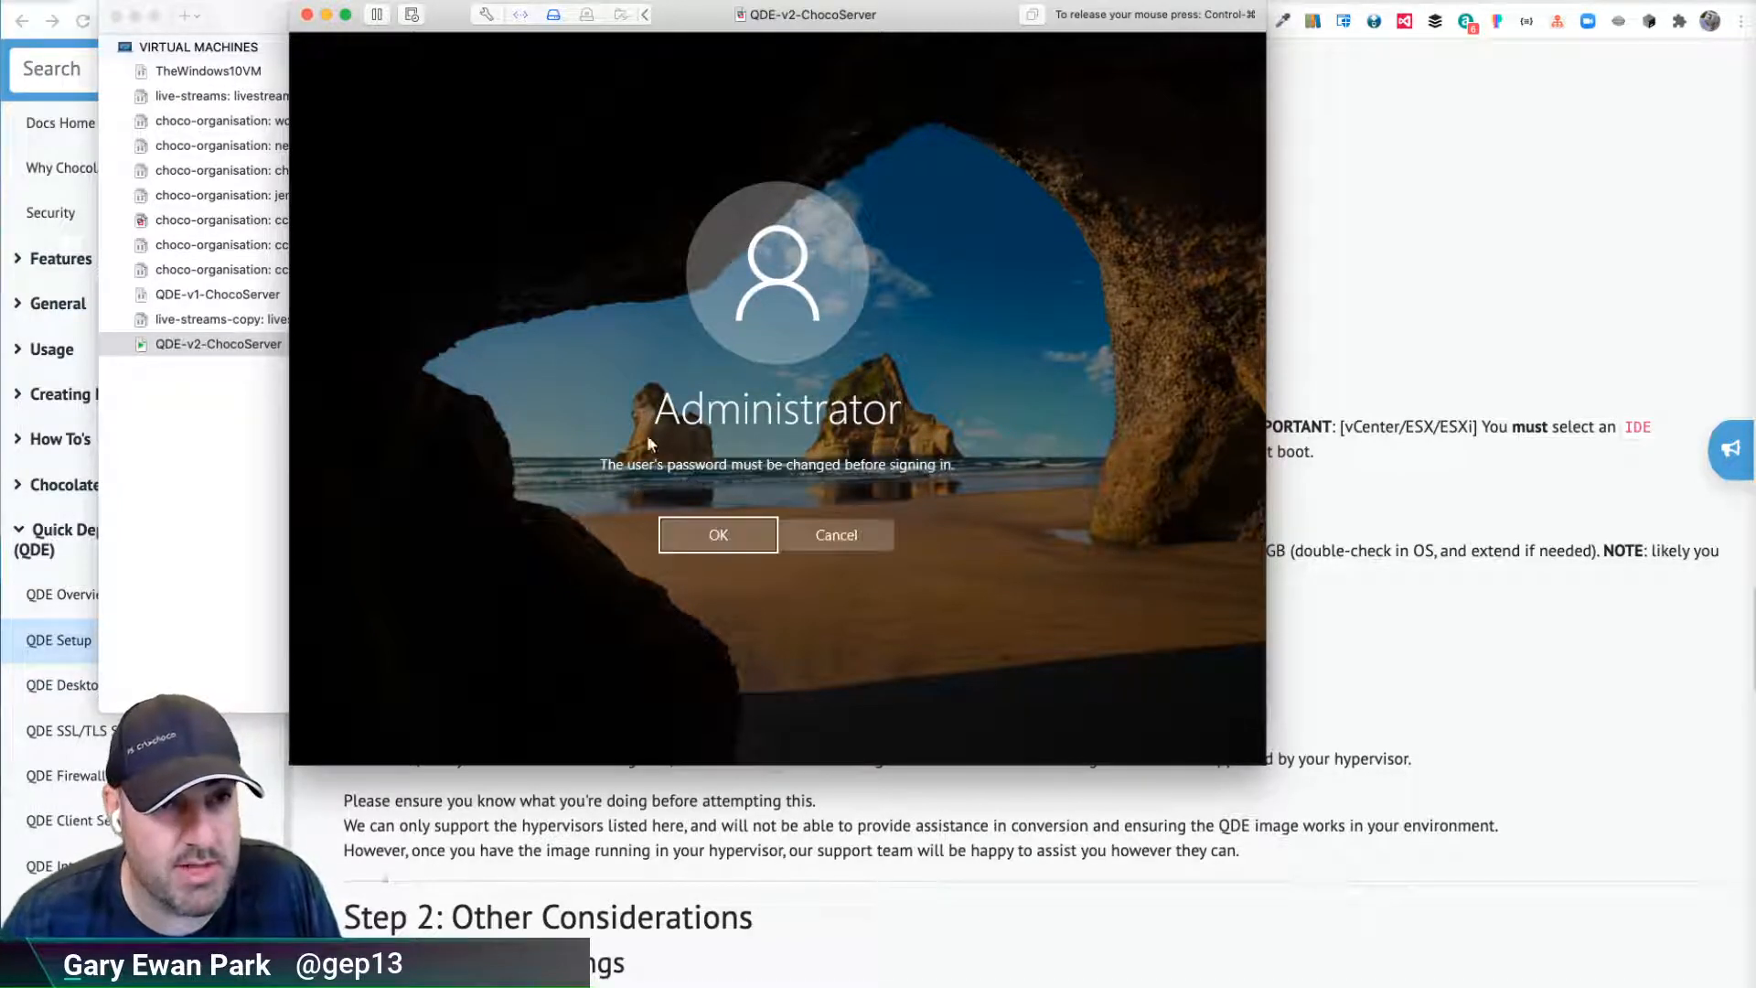
click(717, 534)
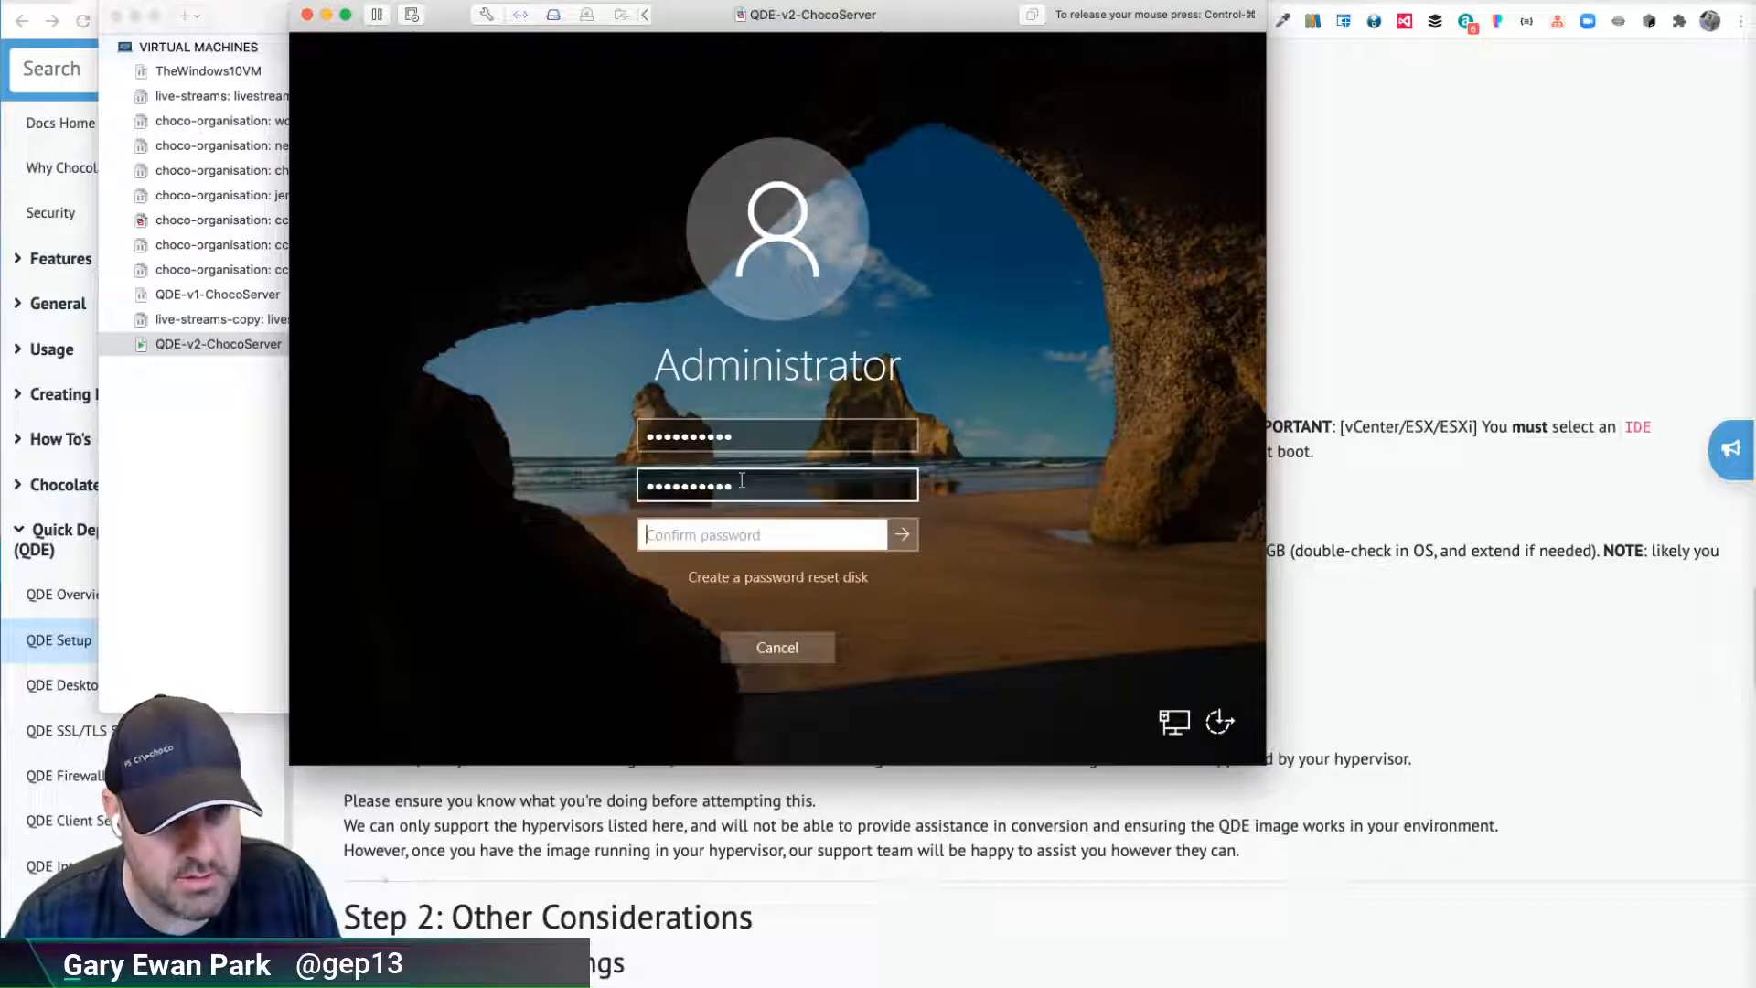
click(902, 534)
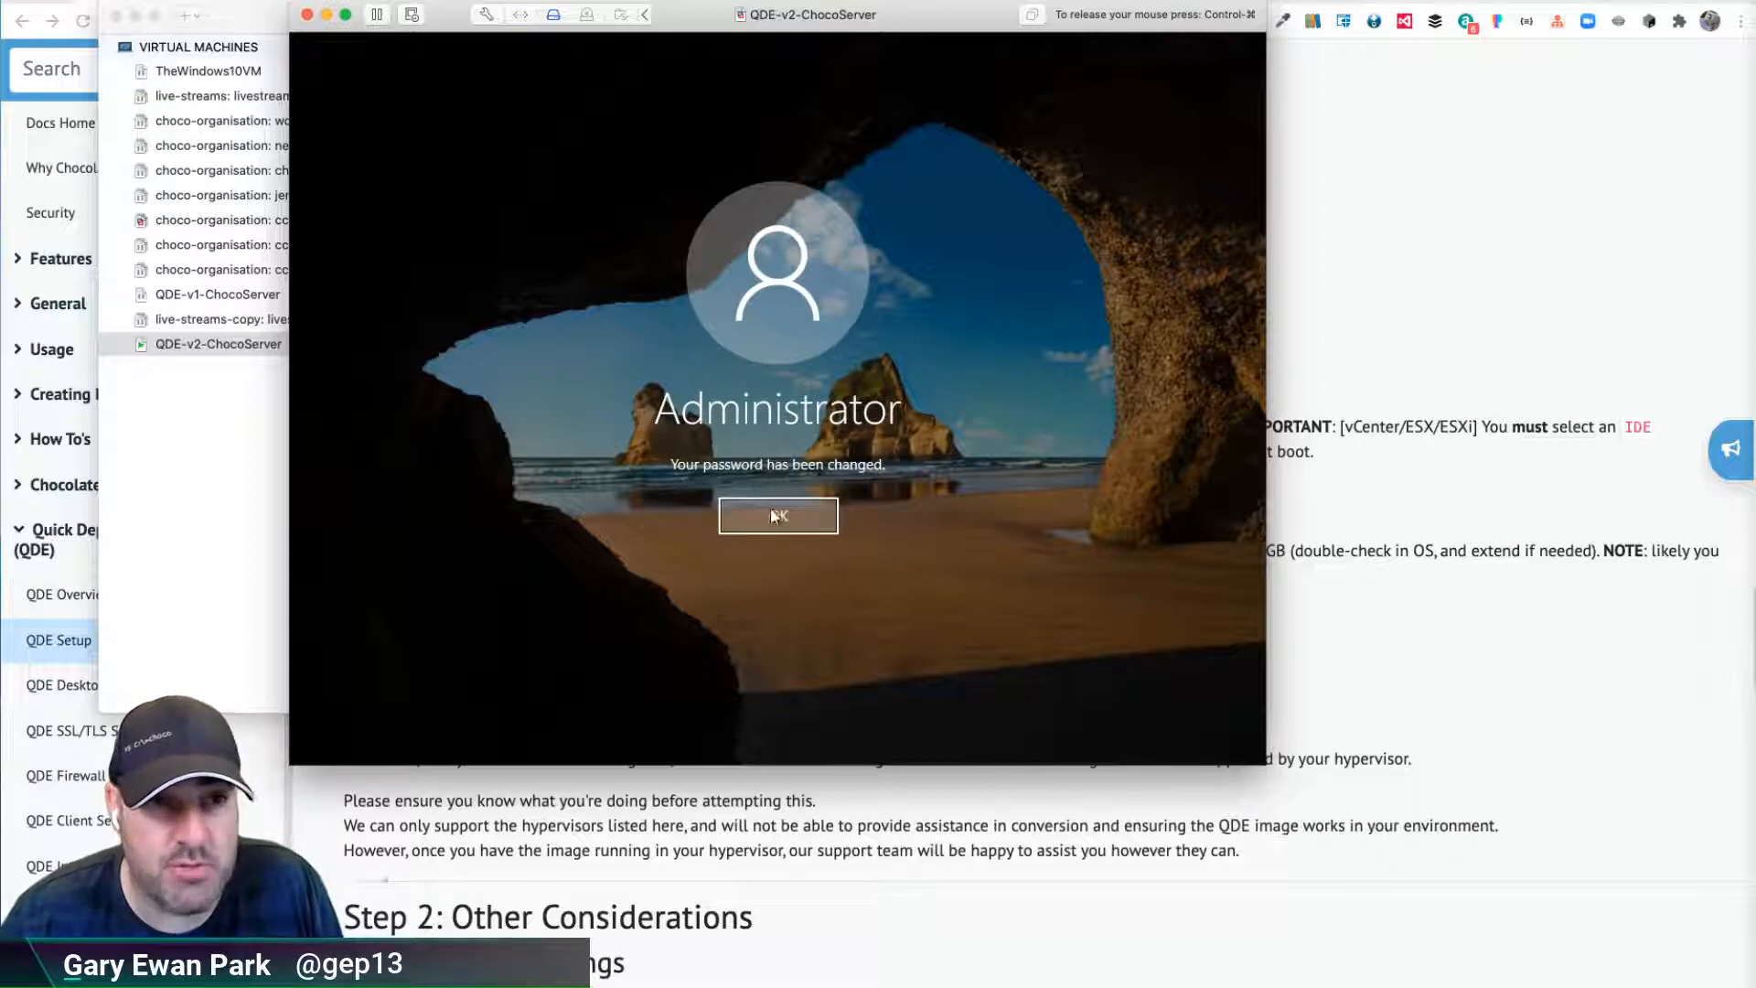
click(777, 515)
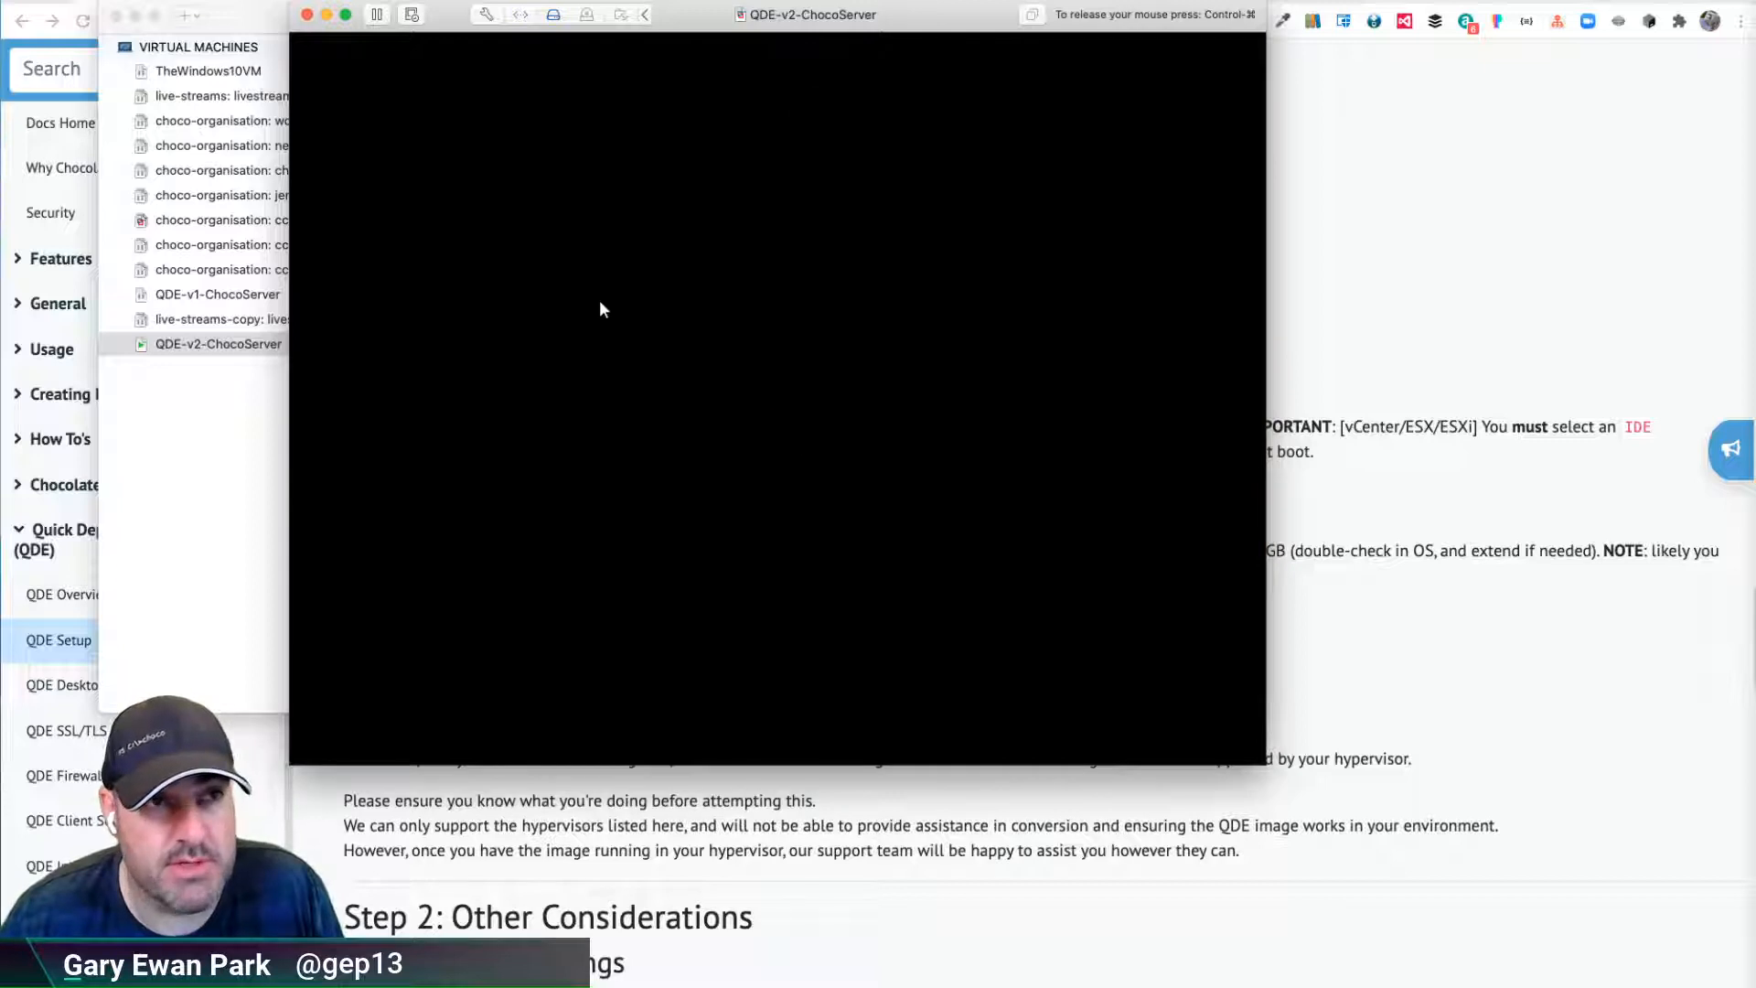
mouse_move(597, 293)
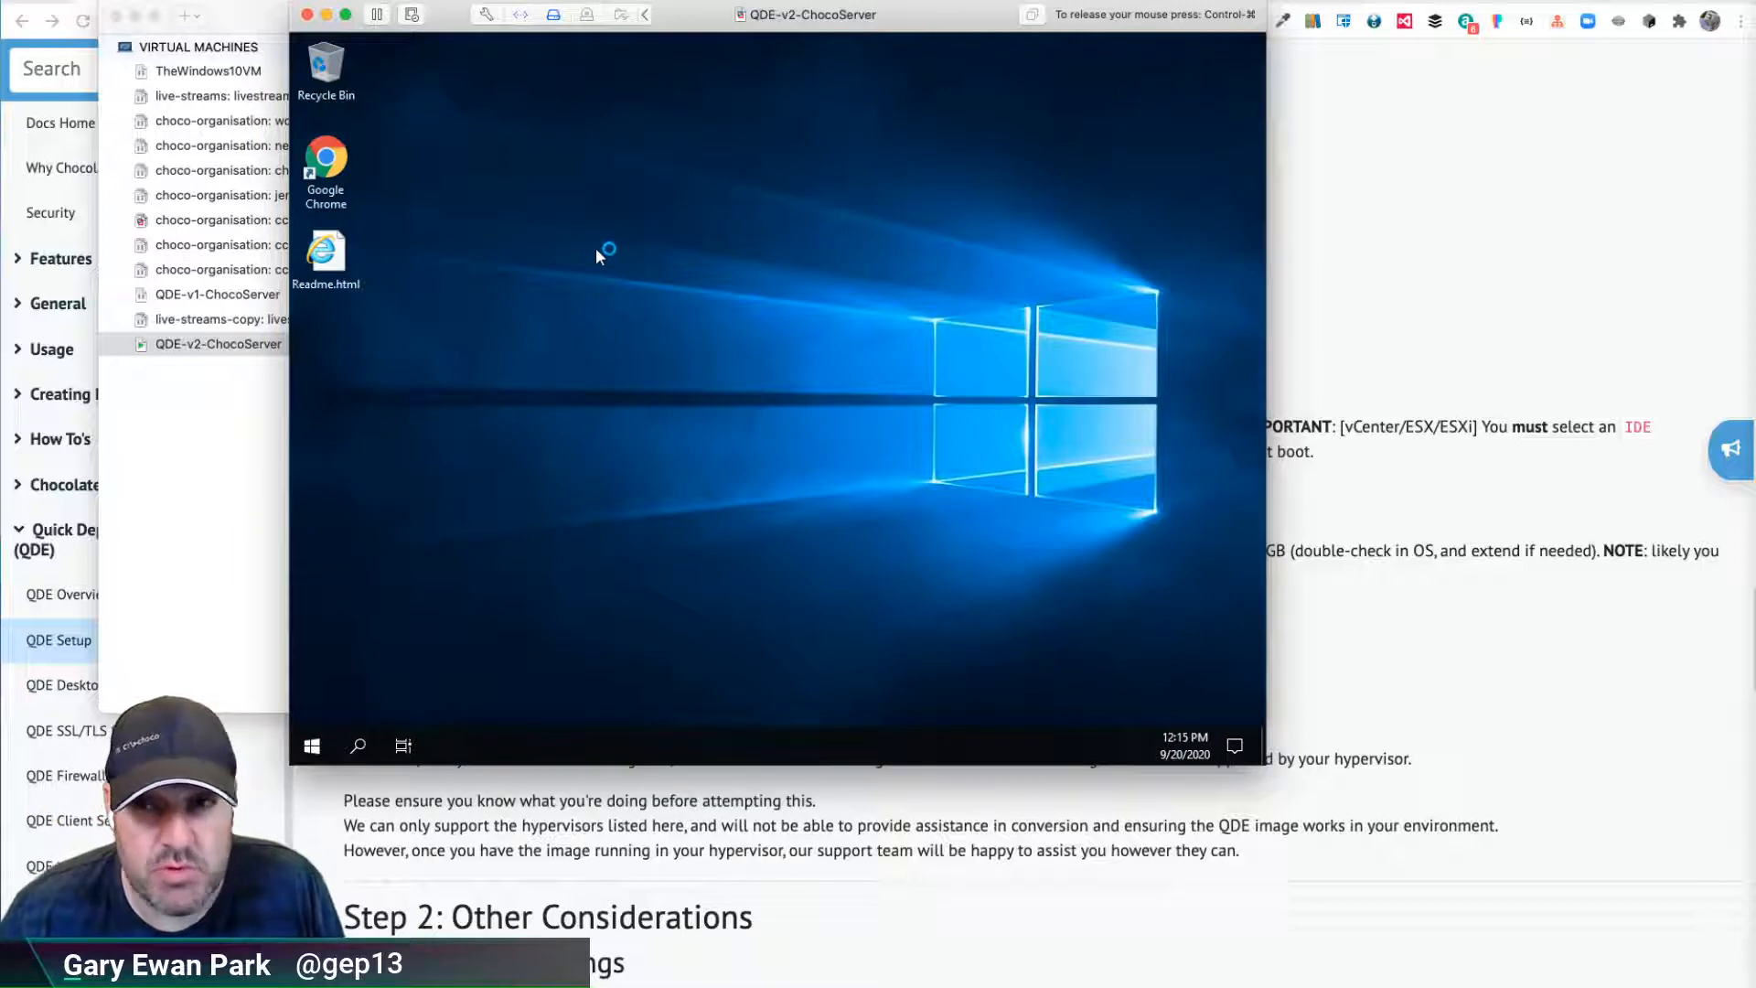
mouse_move(384, 93)
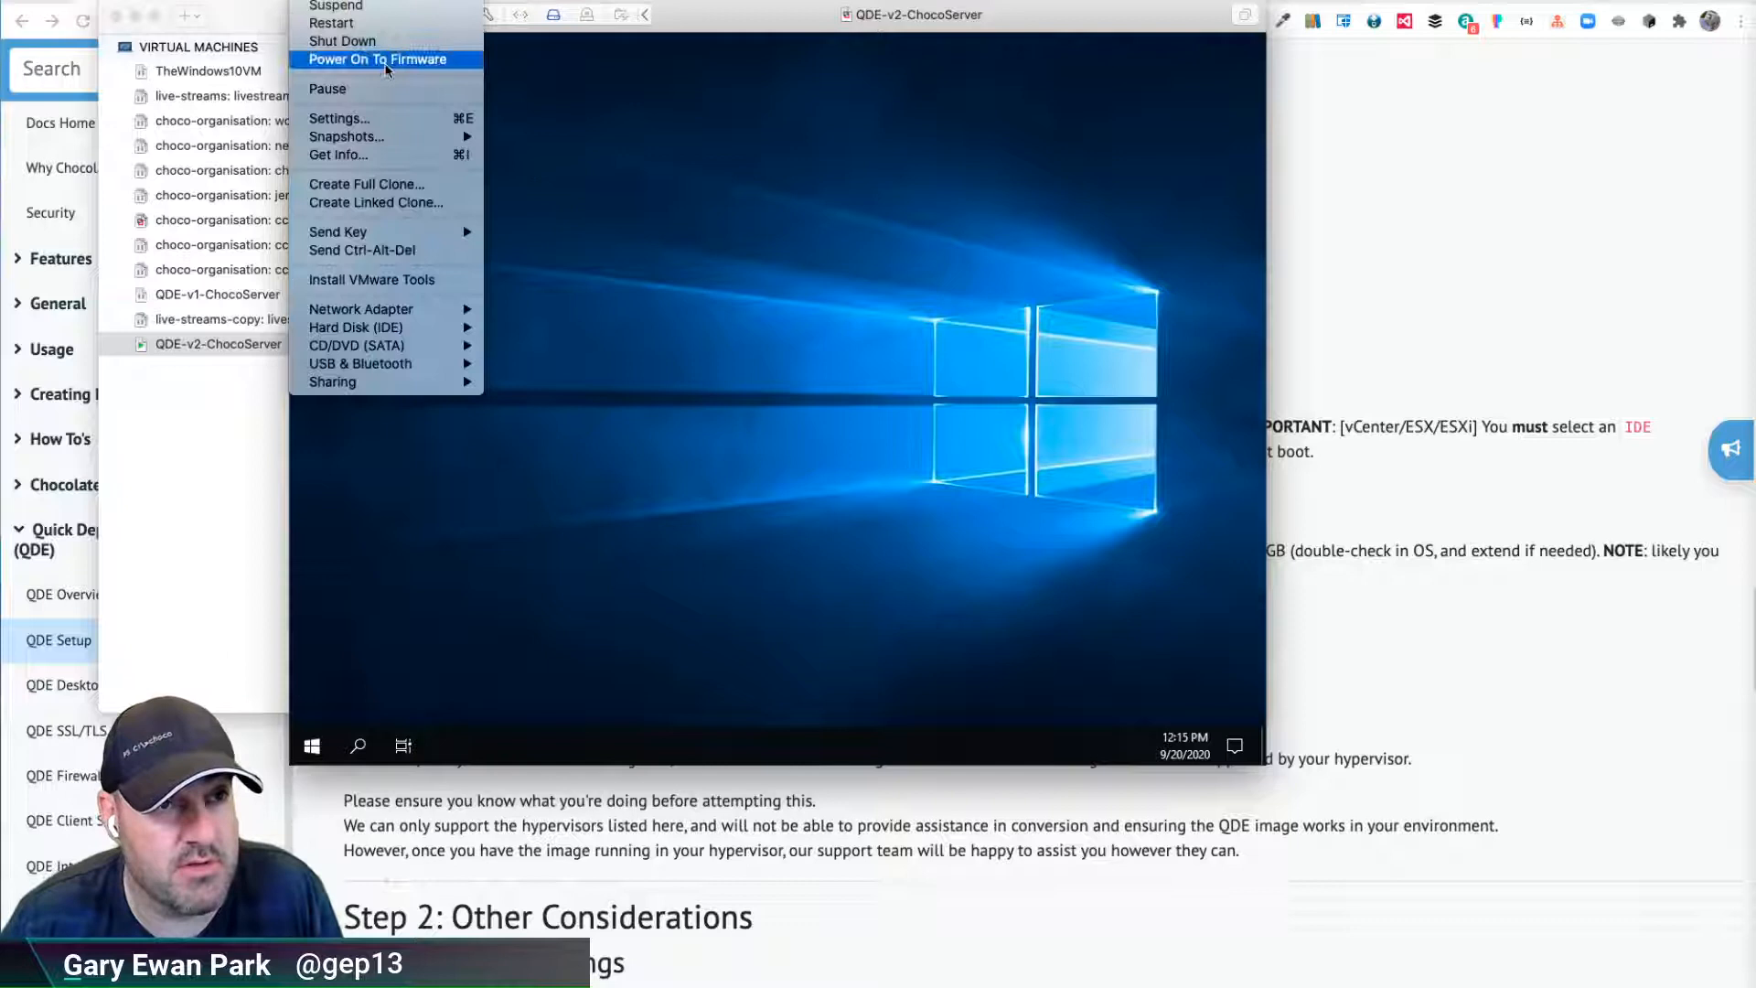
mouse_move(386, 278)
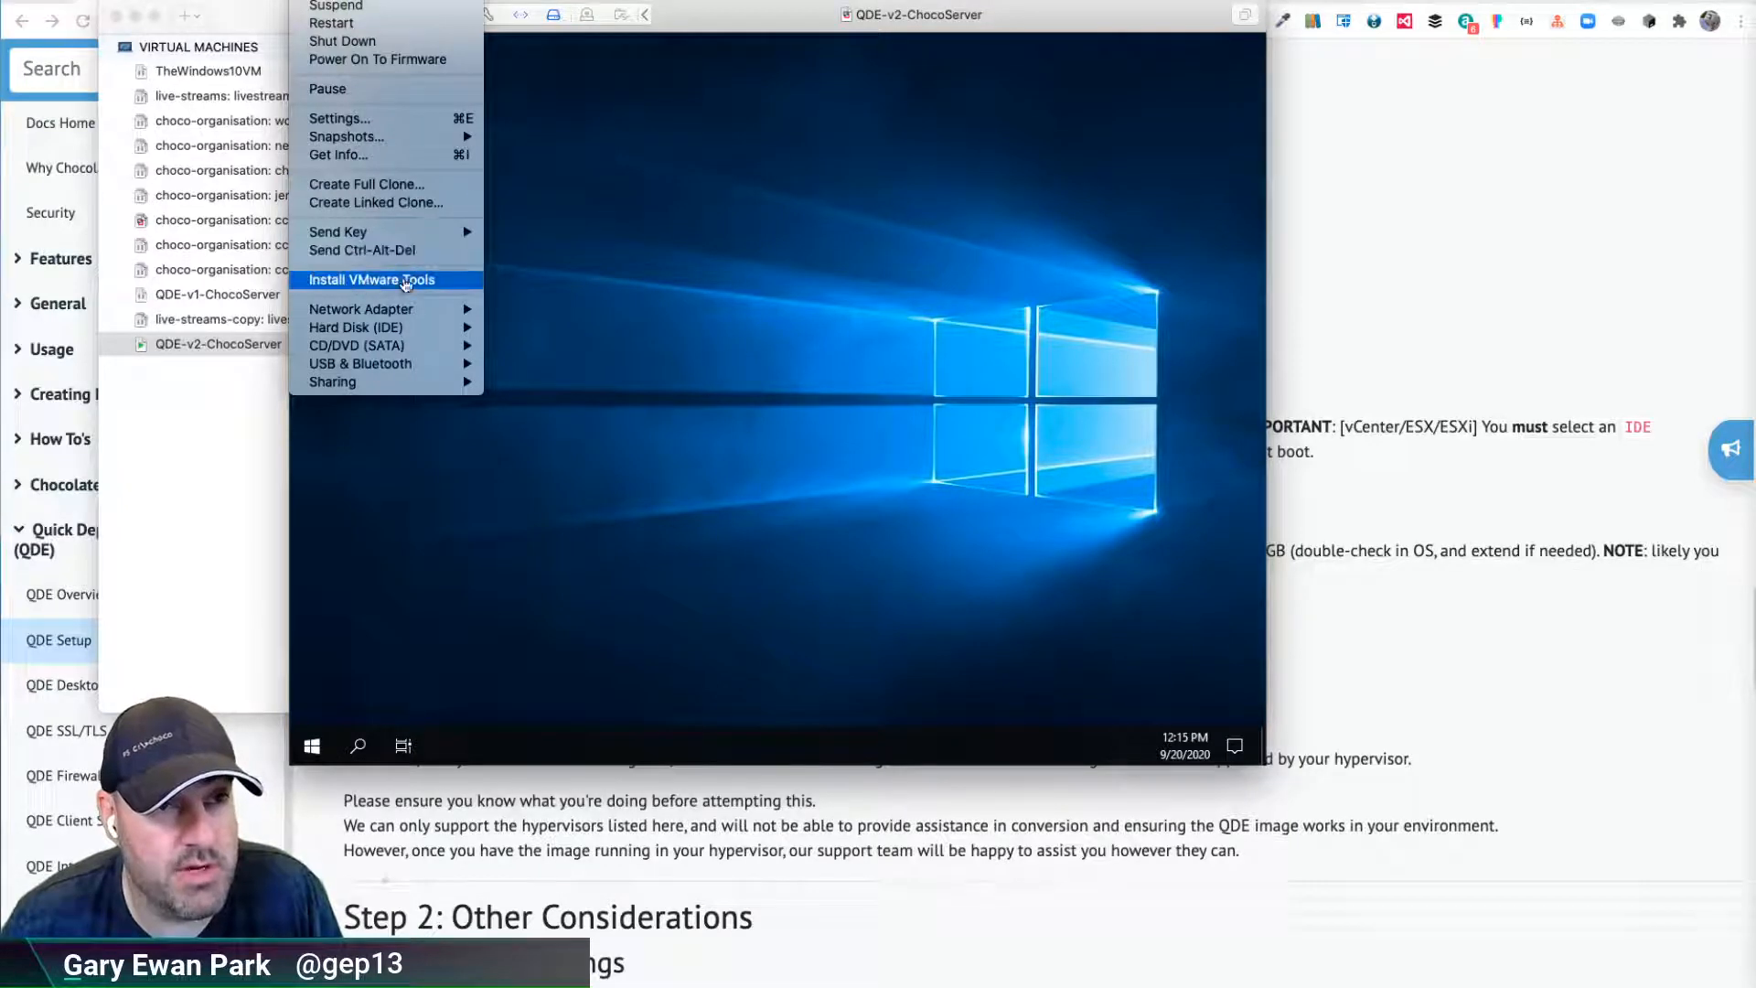
Choose Install VMware Tools and confirm connecting the installer CD to the guest
click(367, 278)
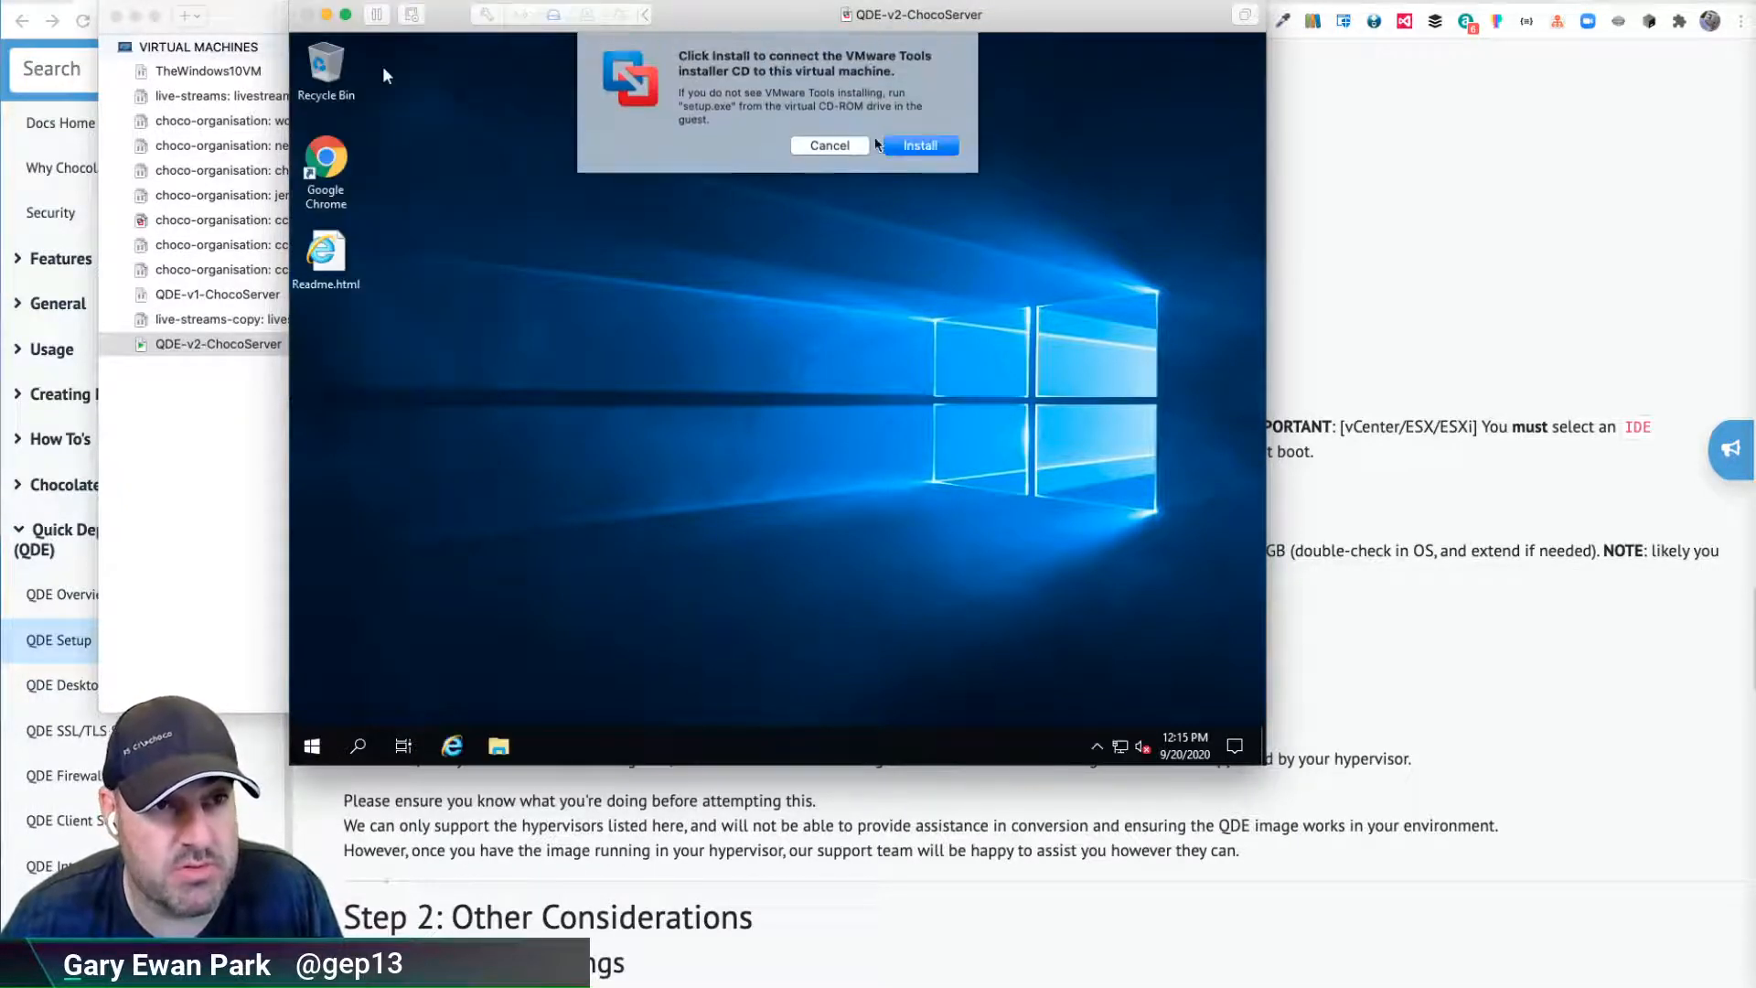
click(828, 144)
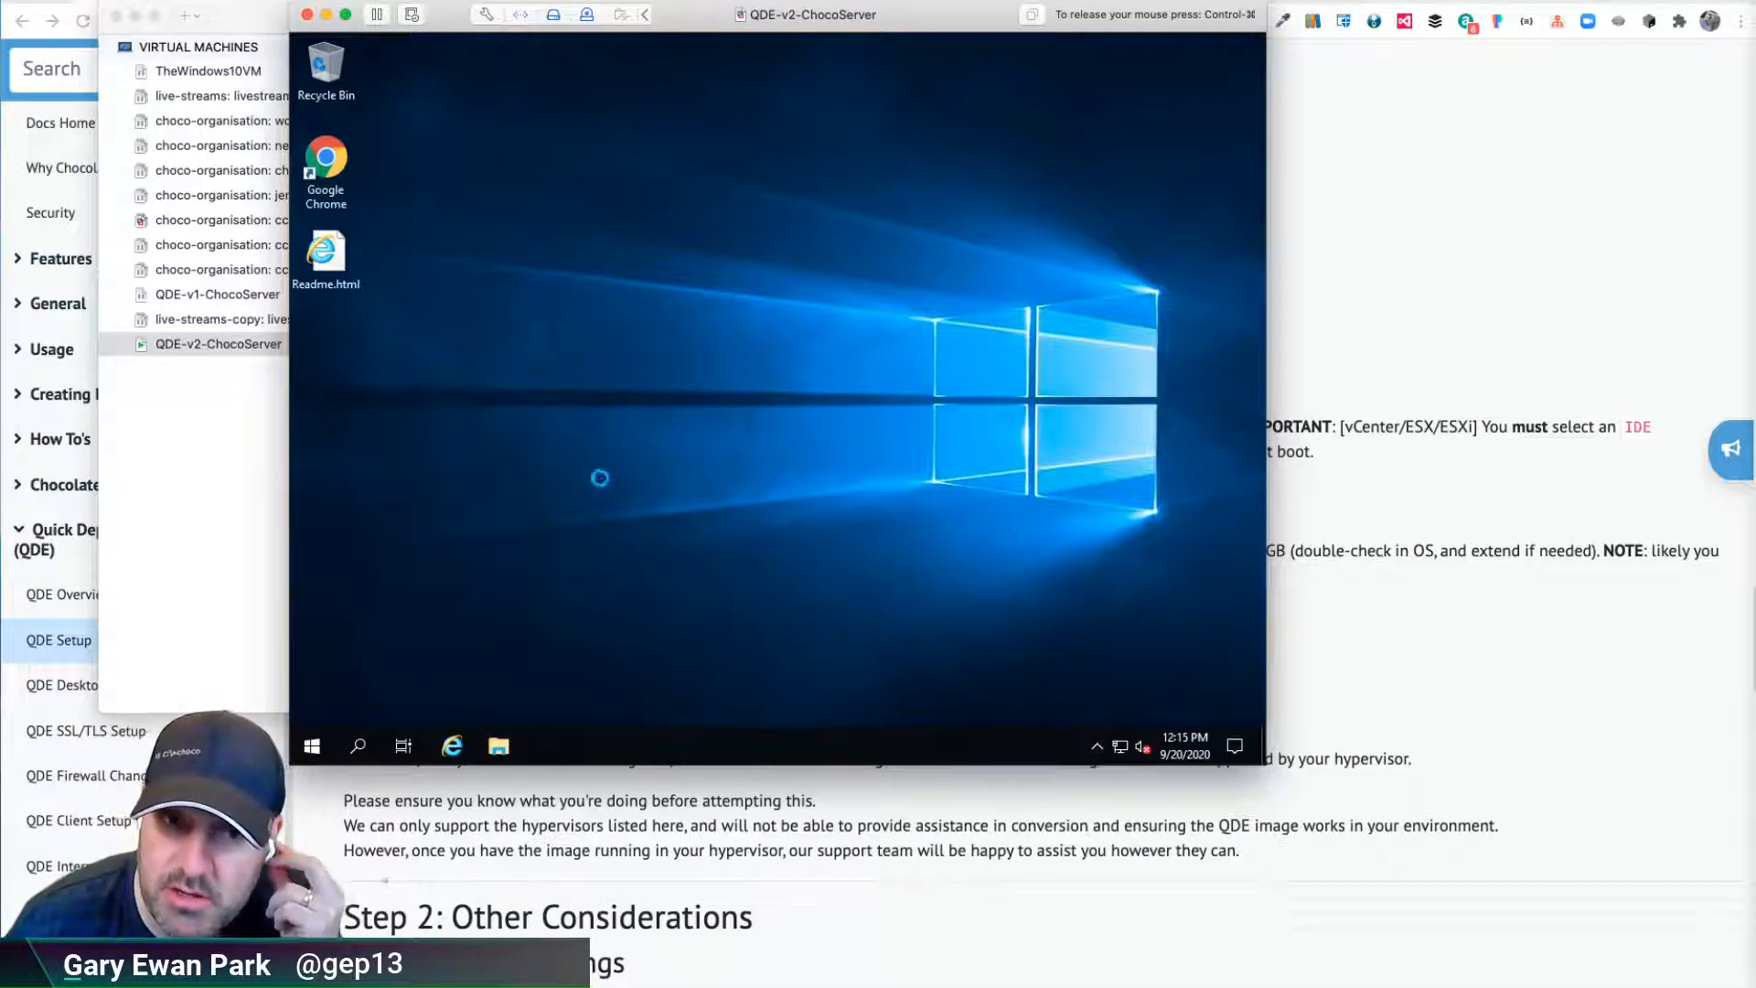
In the guest's File Explorer, go to This PC and run the VMware Tools DVD Drive (D:)
click(498, 746)
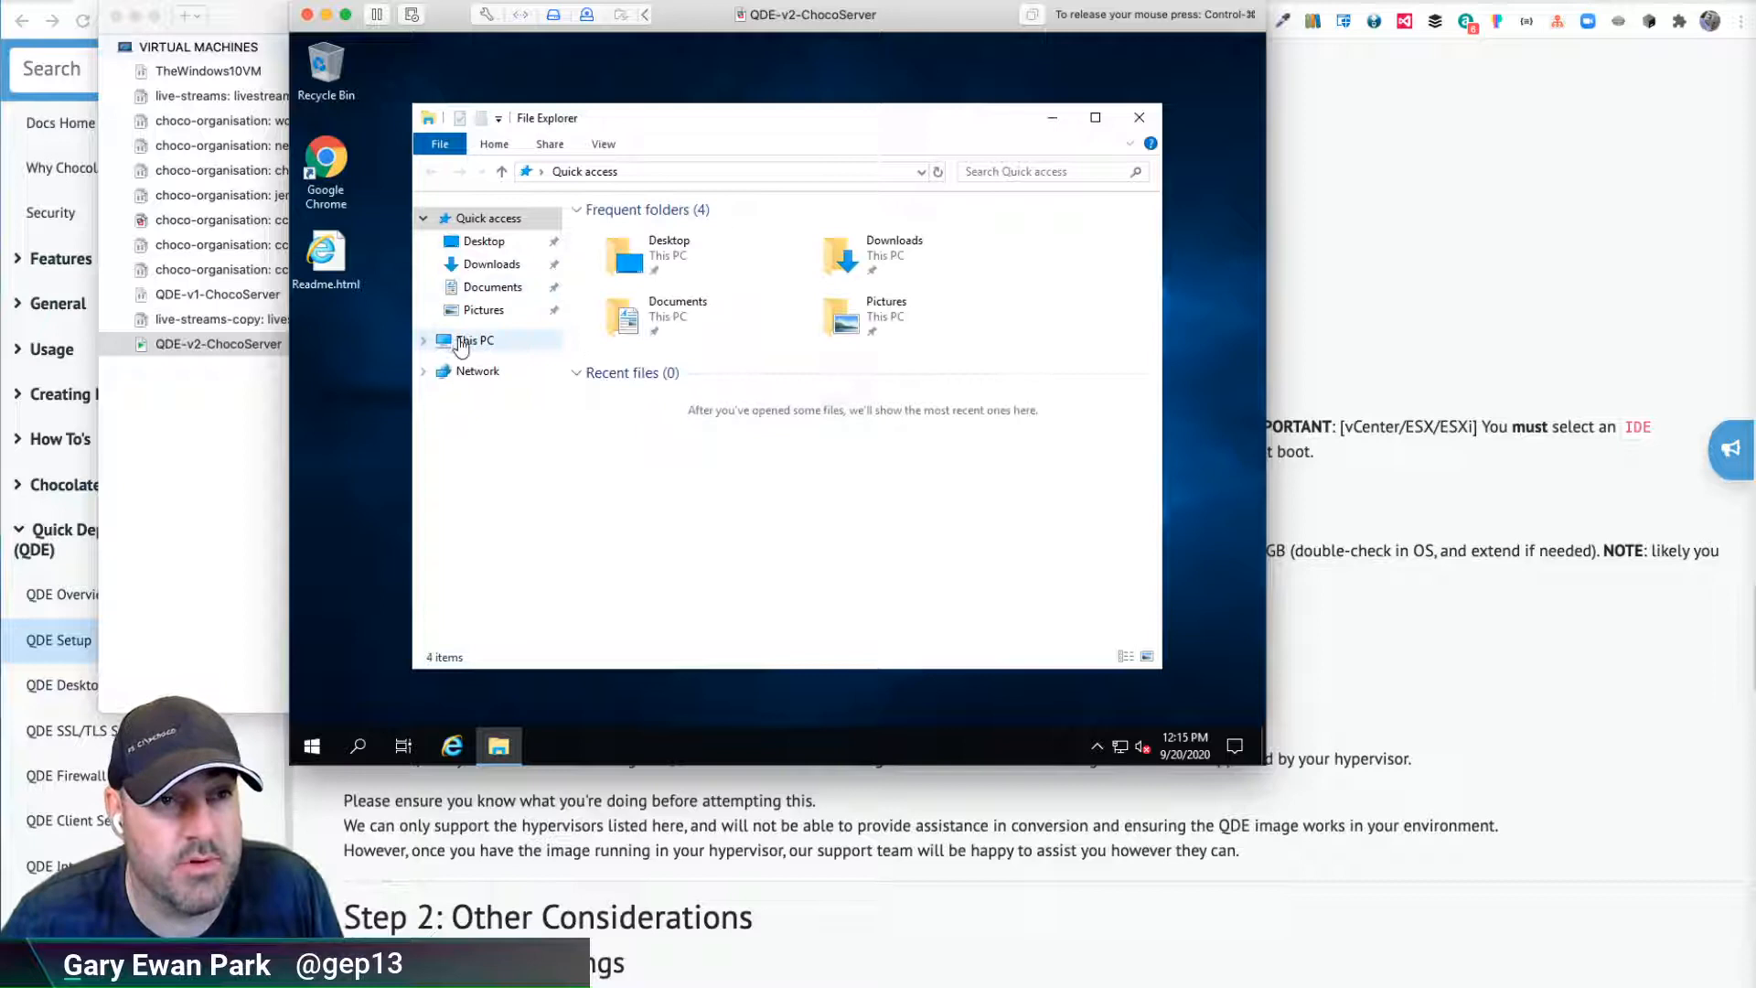
click(472, 340)
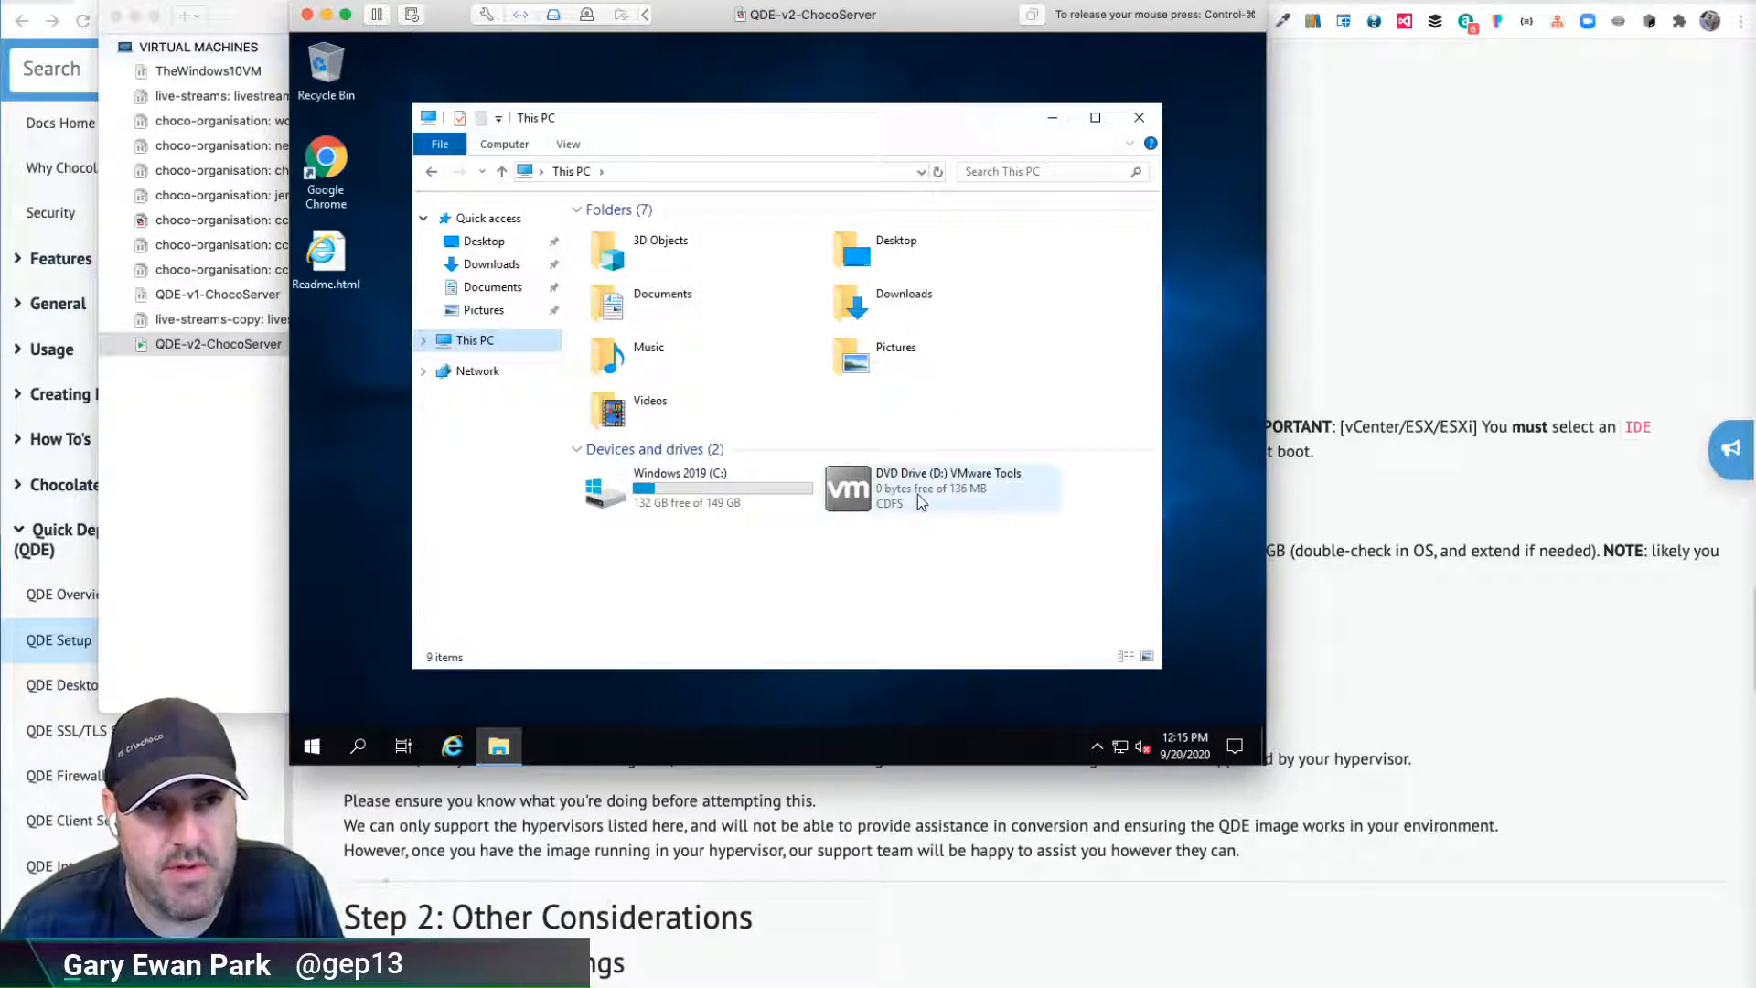
click(940, 486)
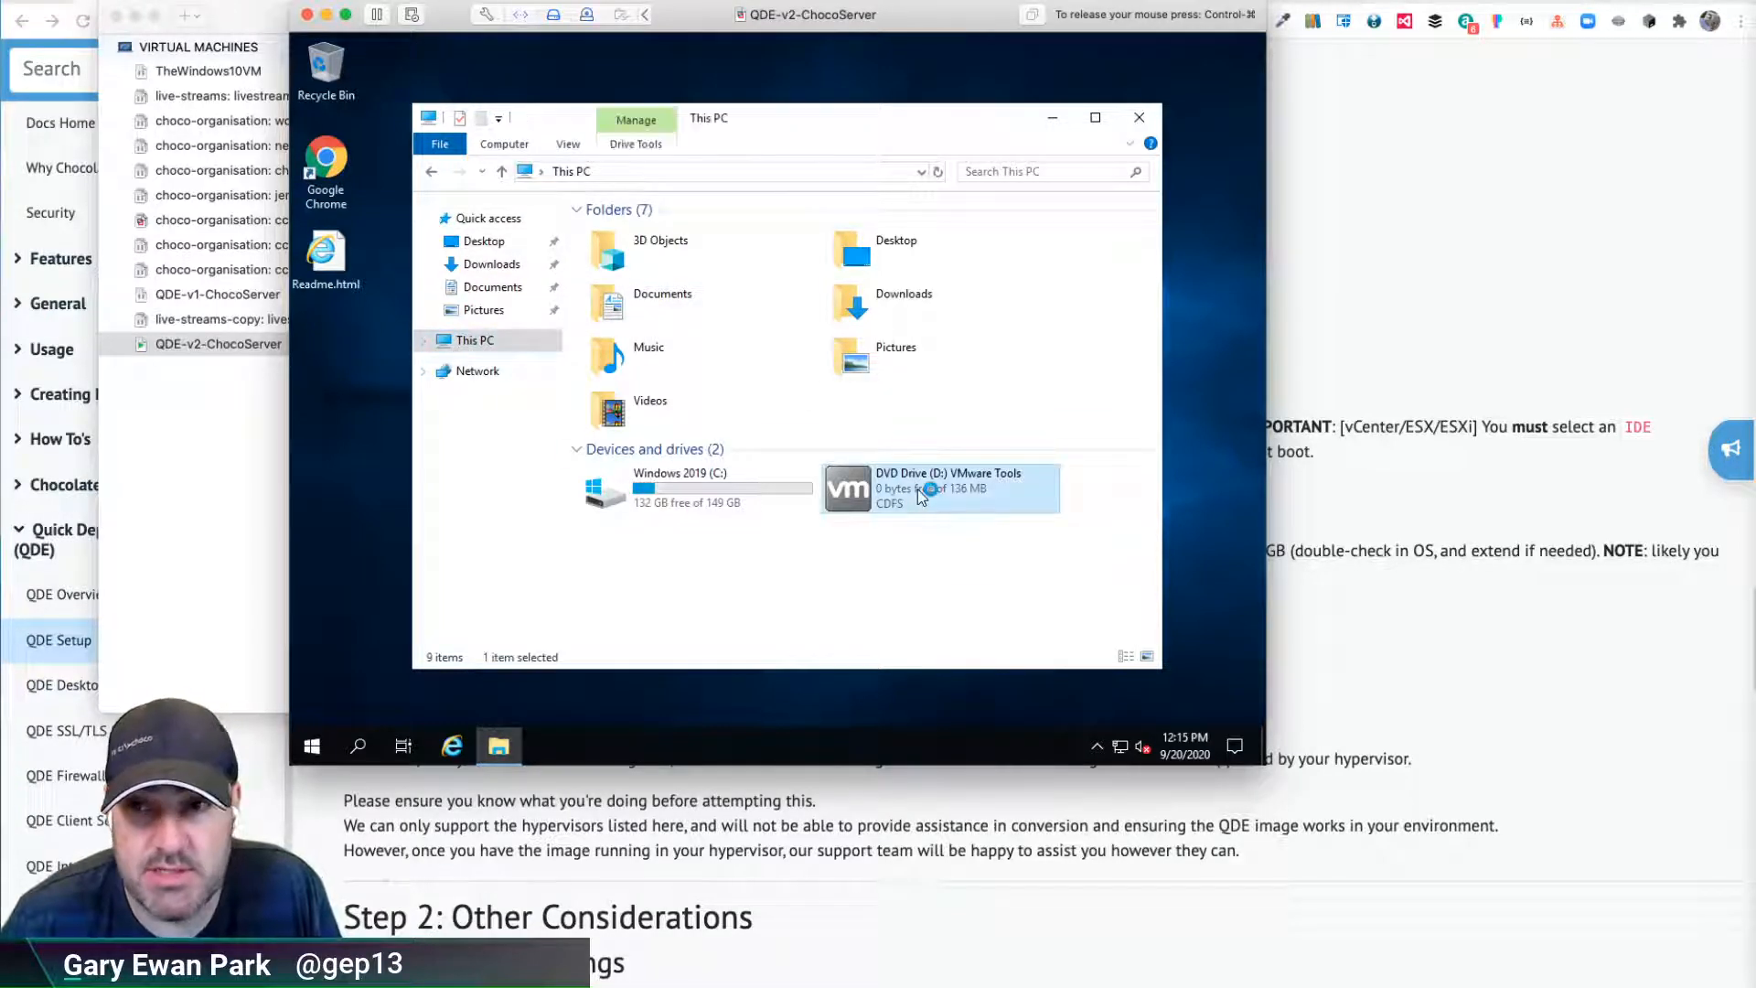
double_click(941, 486)
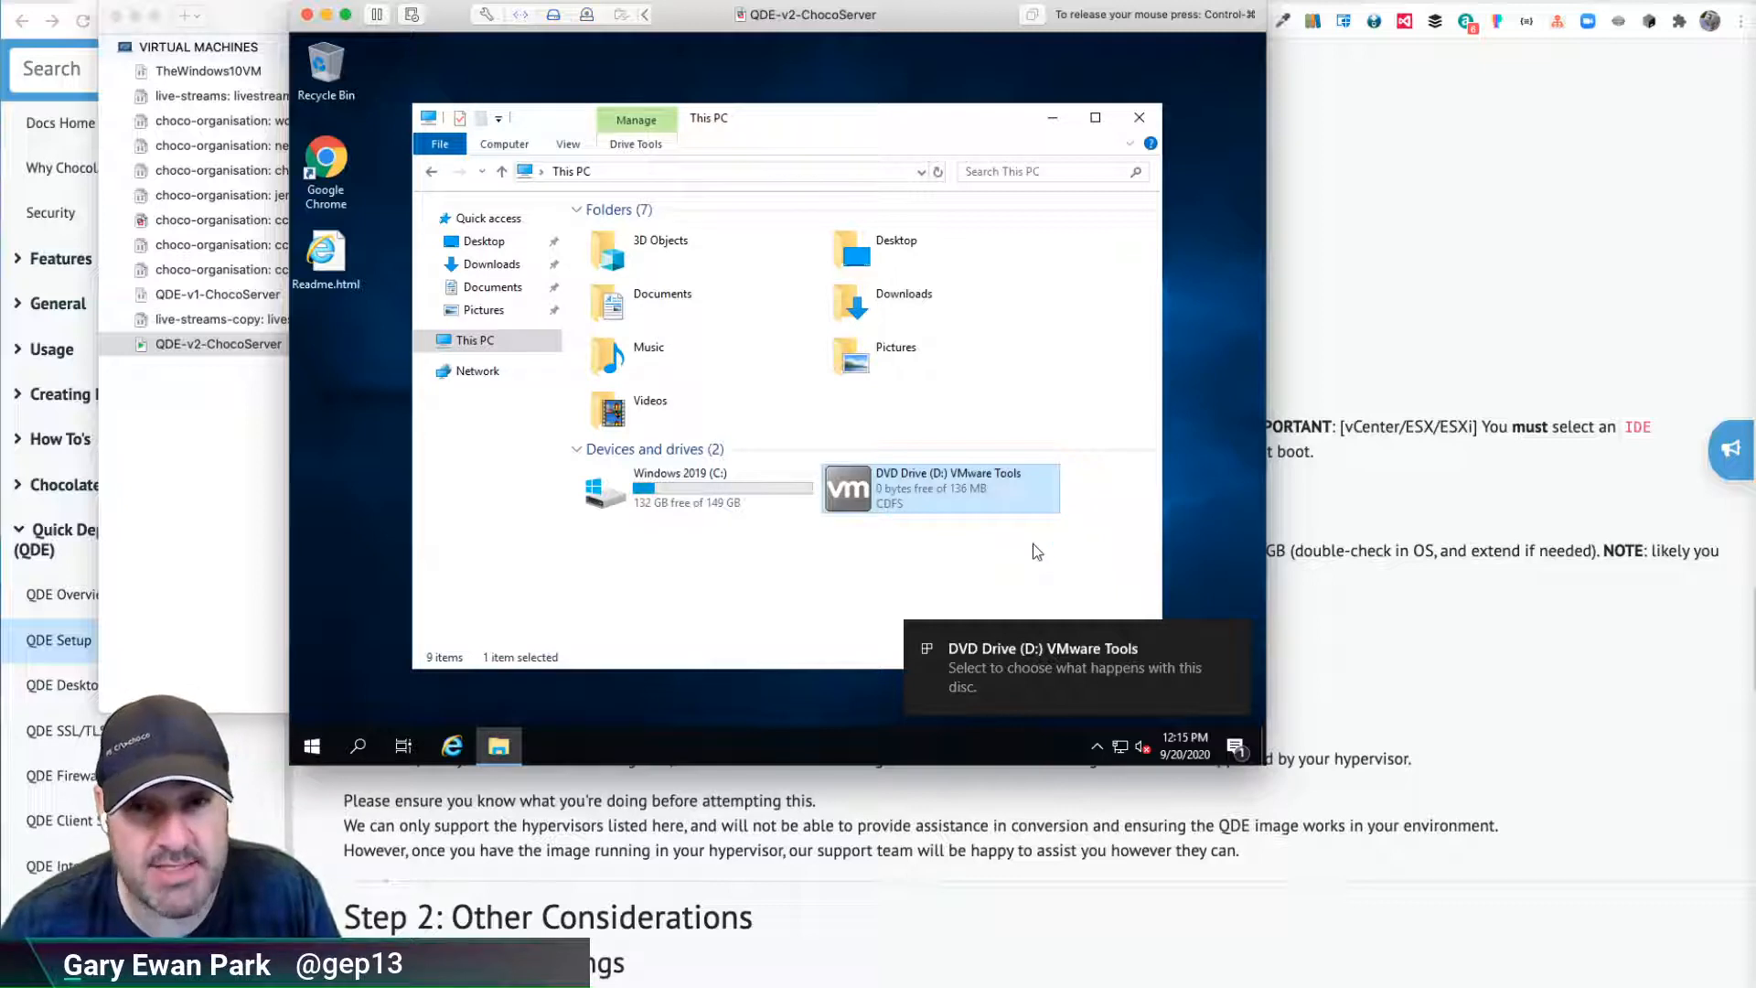
mouse_move(796, 340)
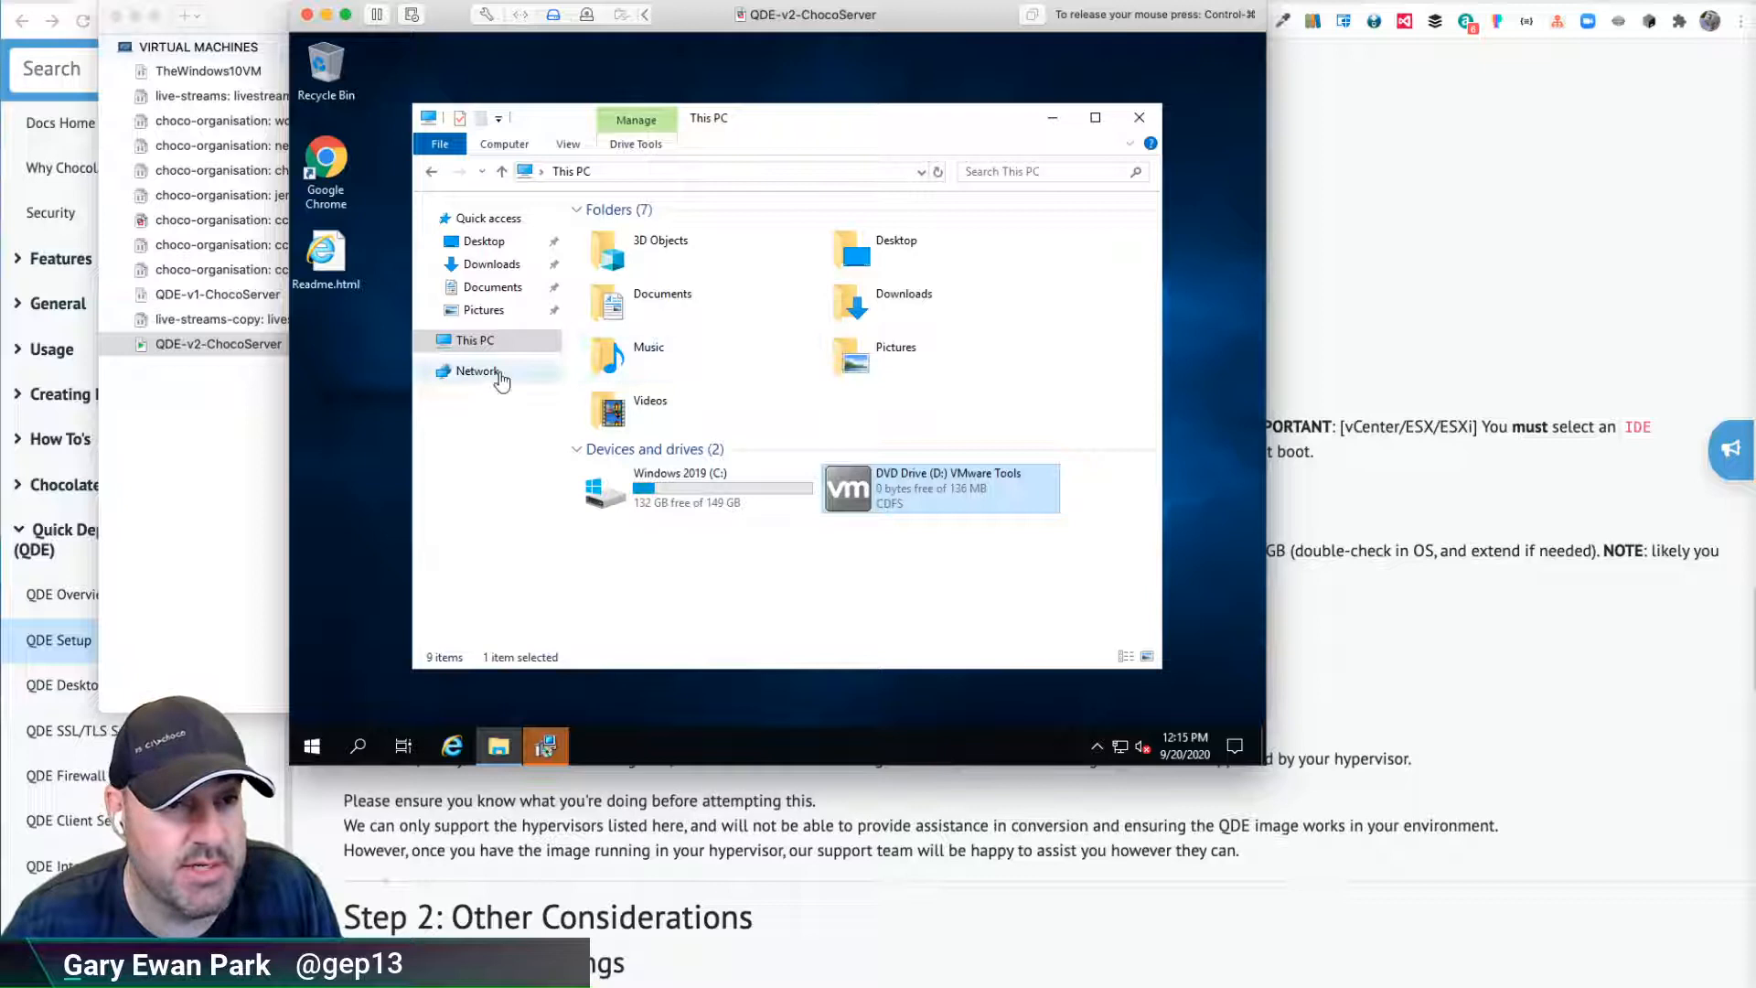
Run the VMware Tools Setup wizard with Typical features and begin installation
double_click(940, 486)
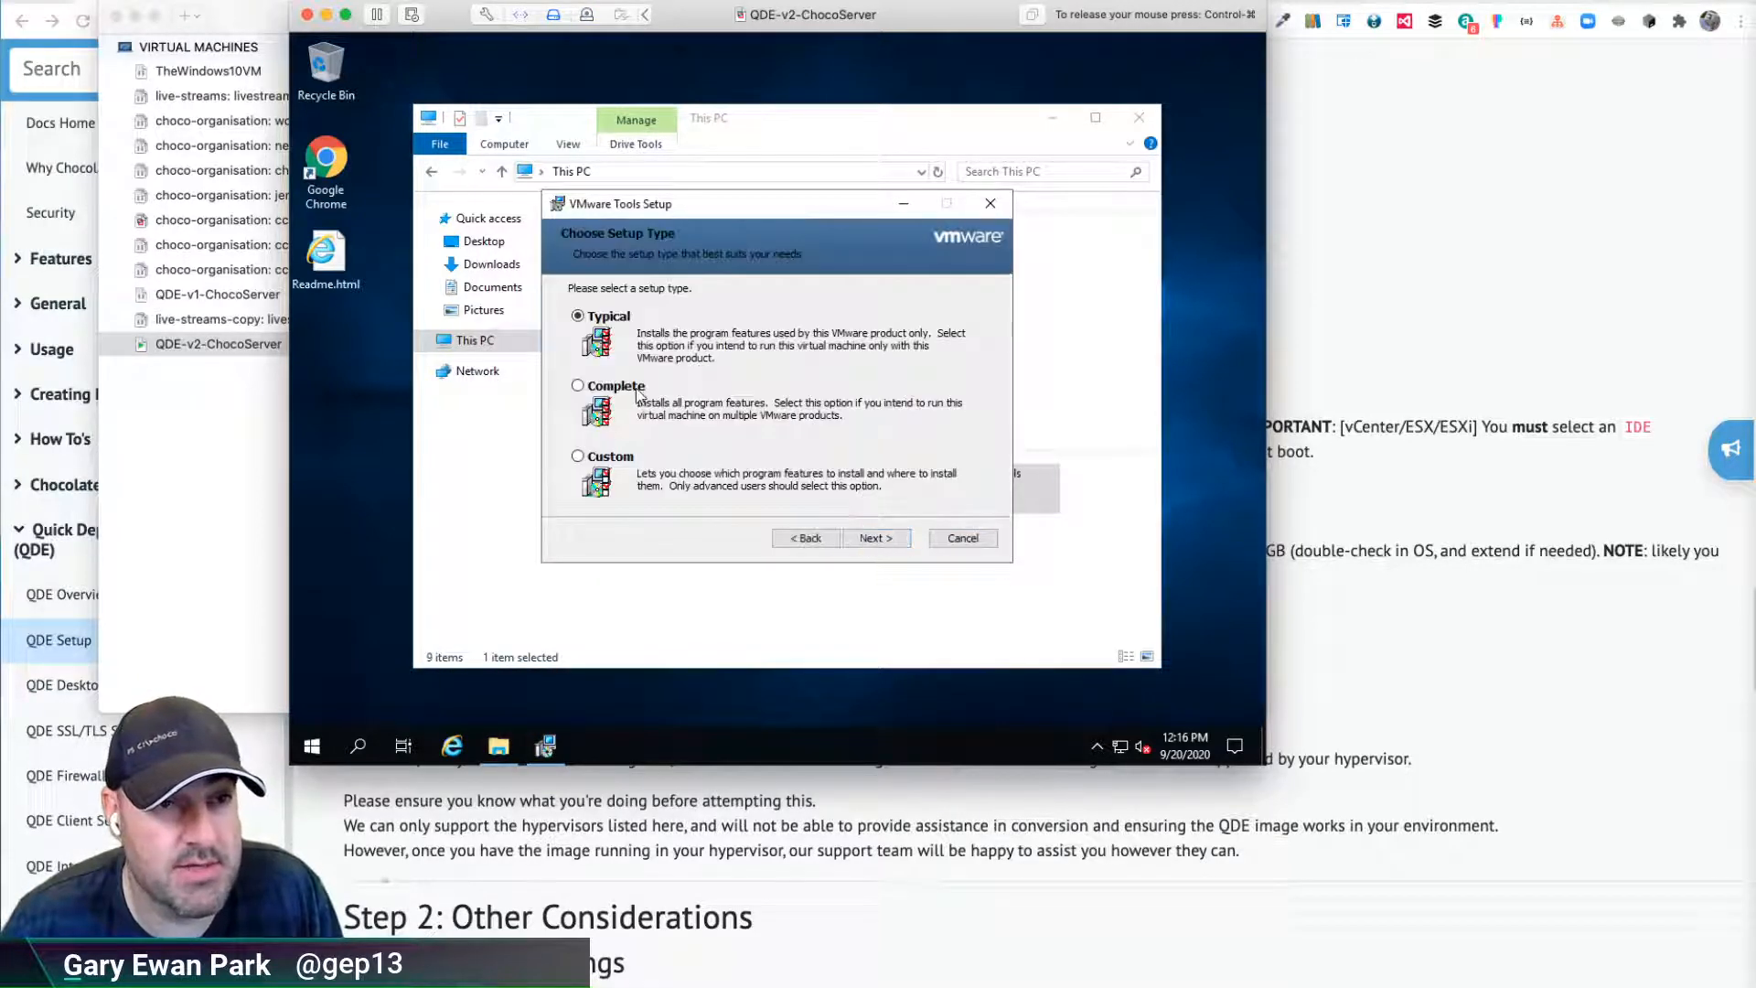
click(876, 538)
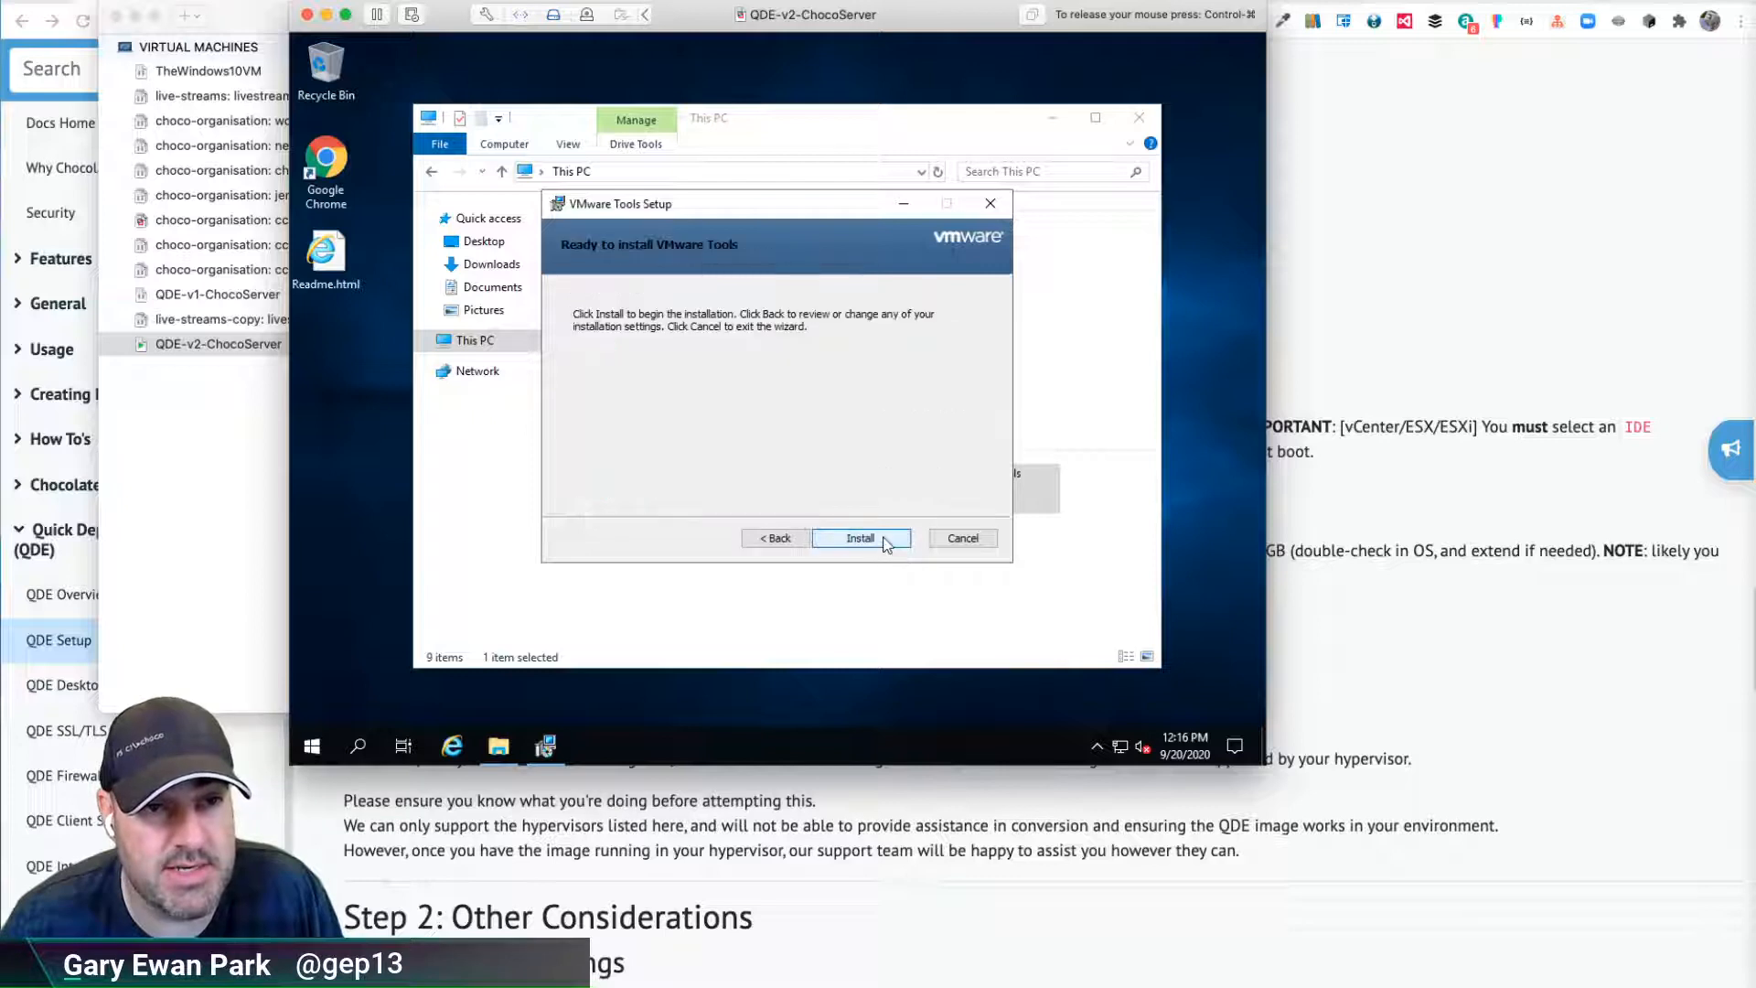
click(860, 538)
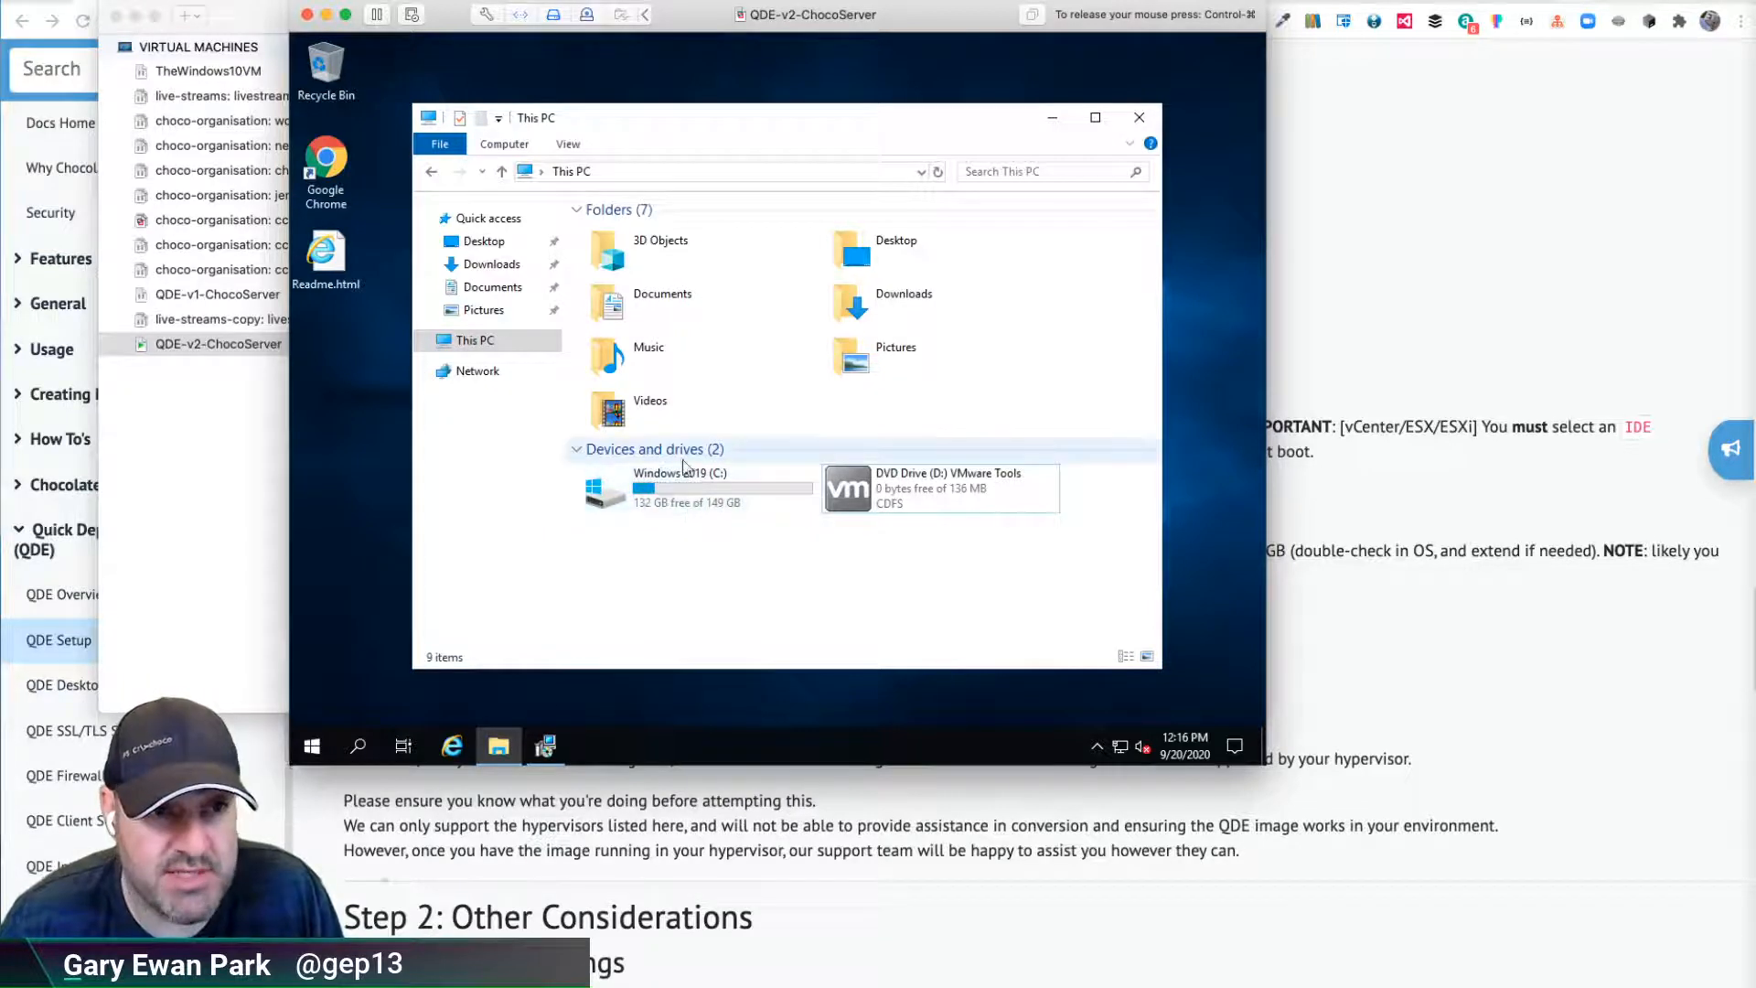
mouse_move(695, 487)
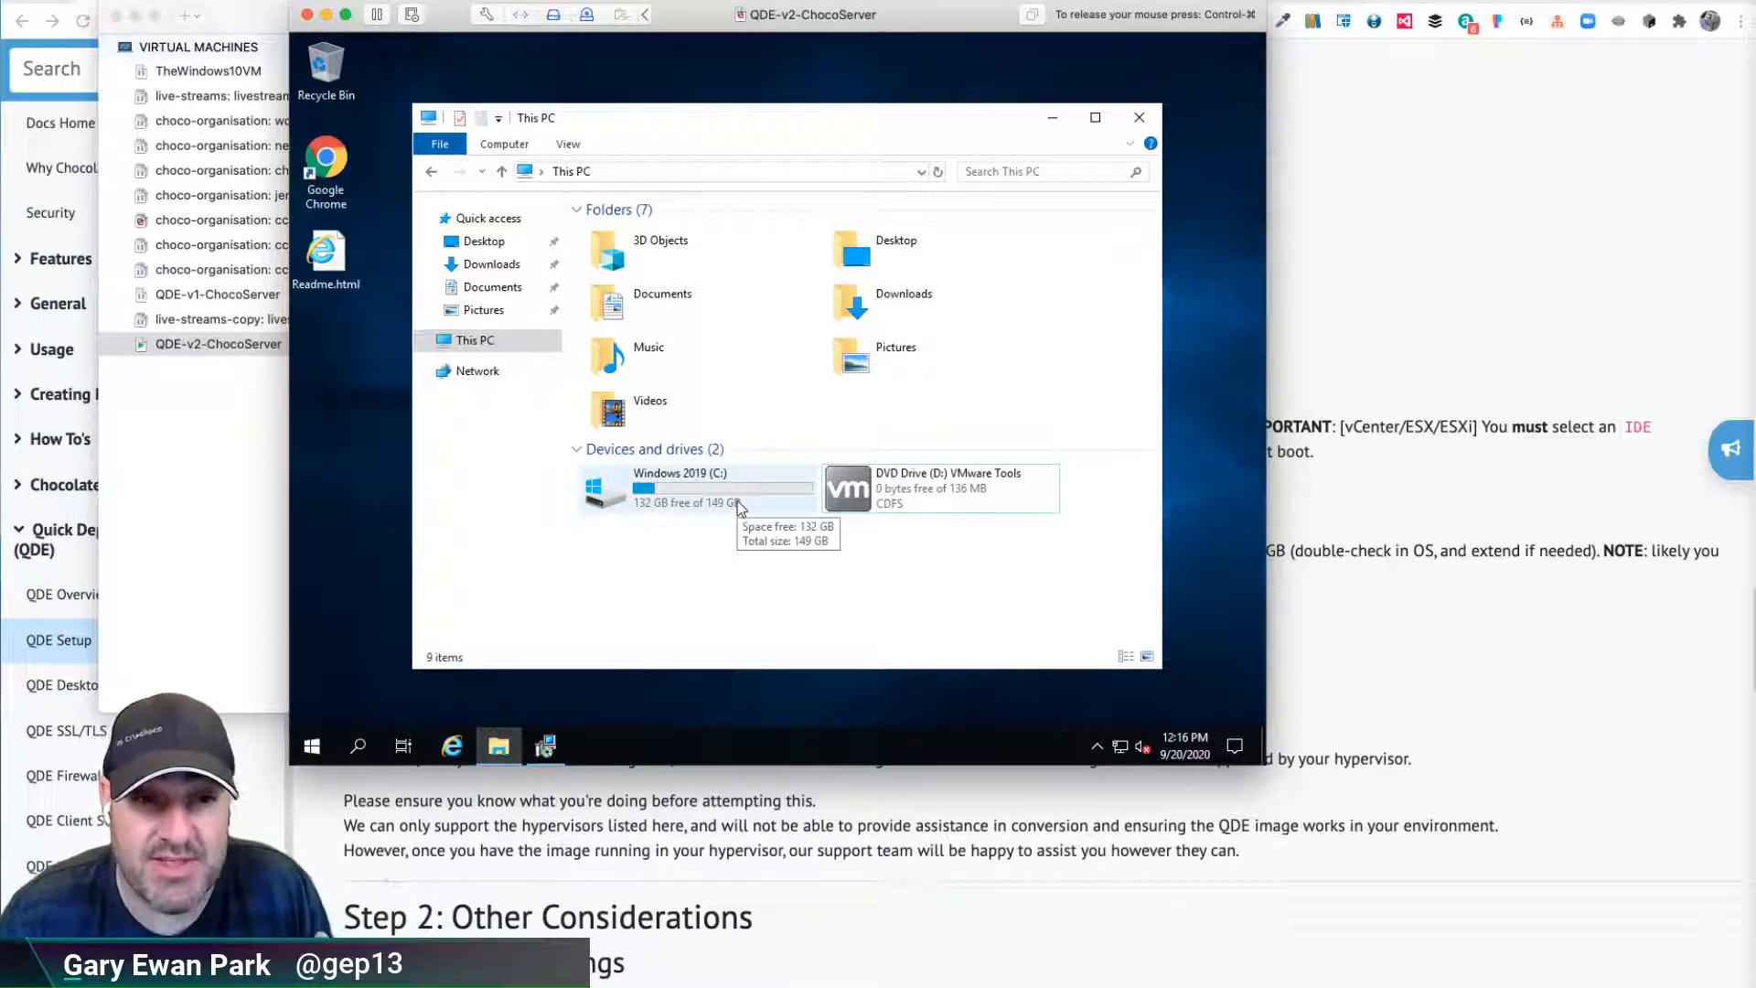
mouse_move(739, 521)
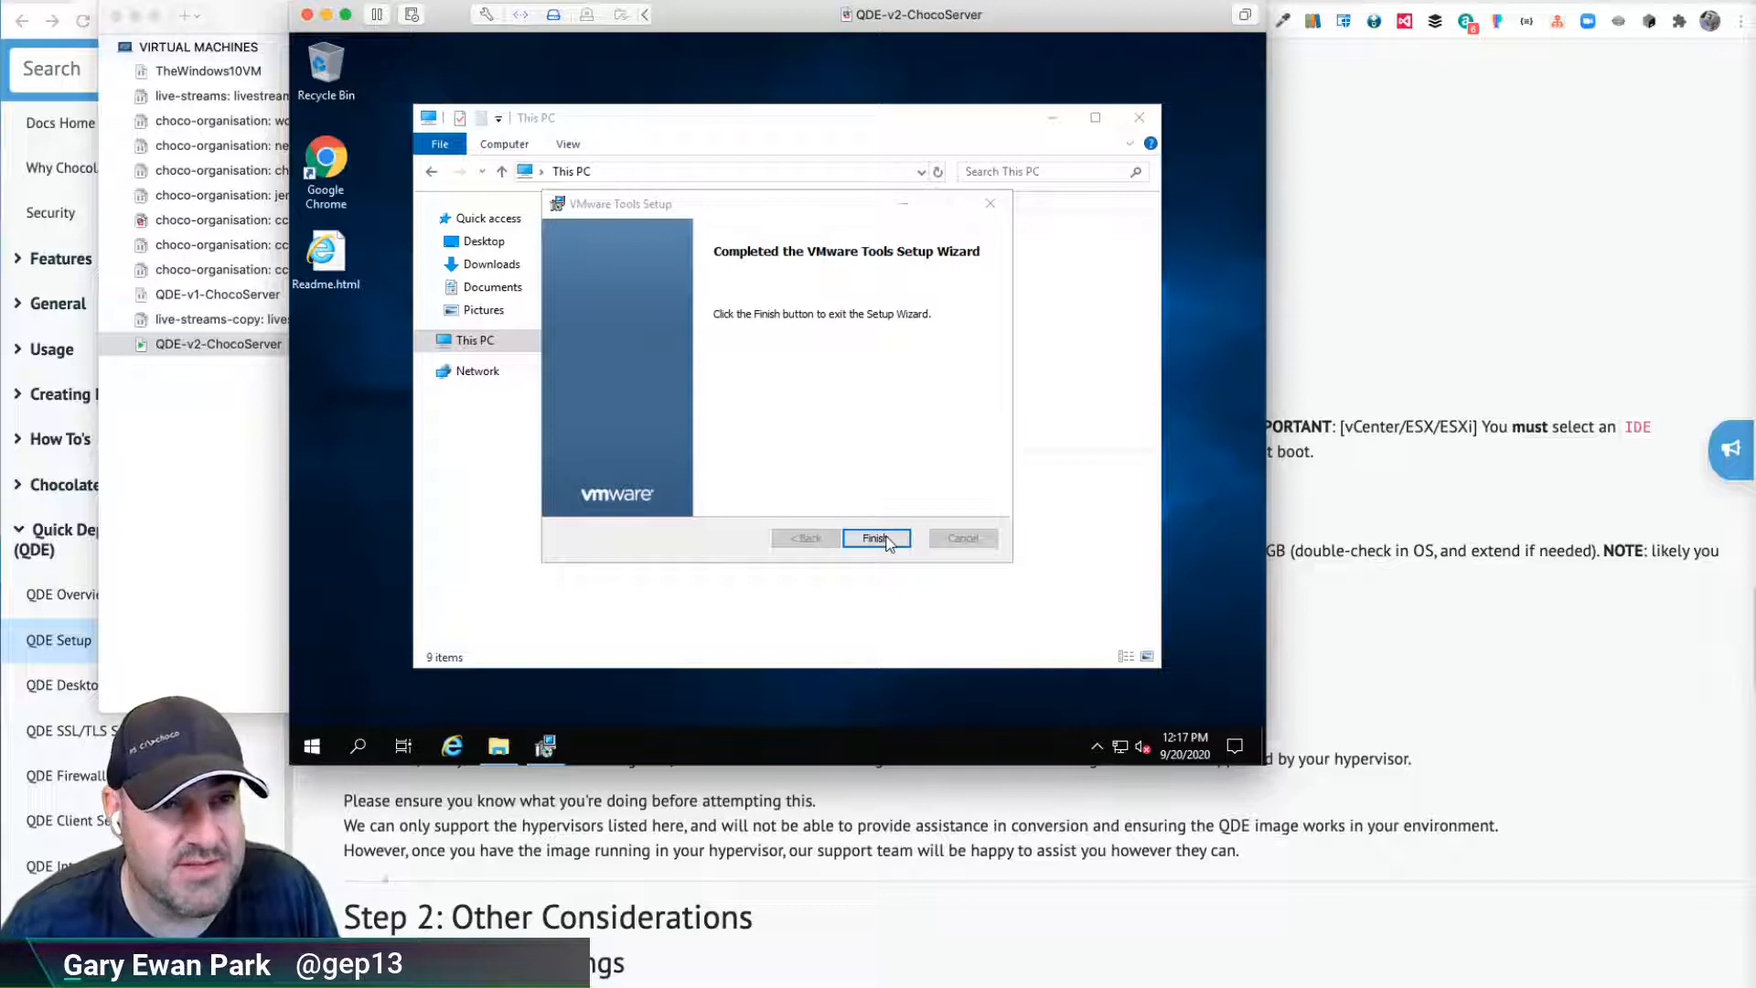
mouse_move(991, 488)
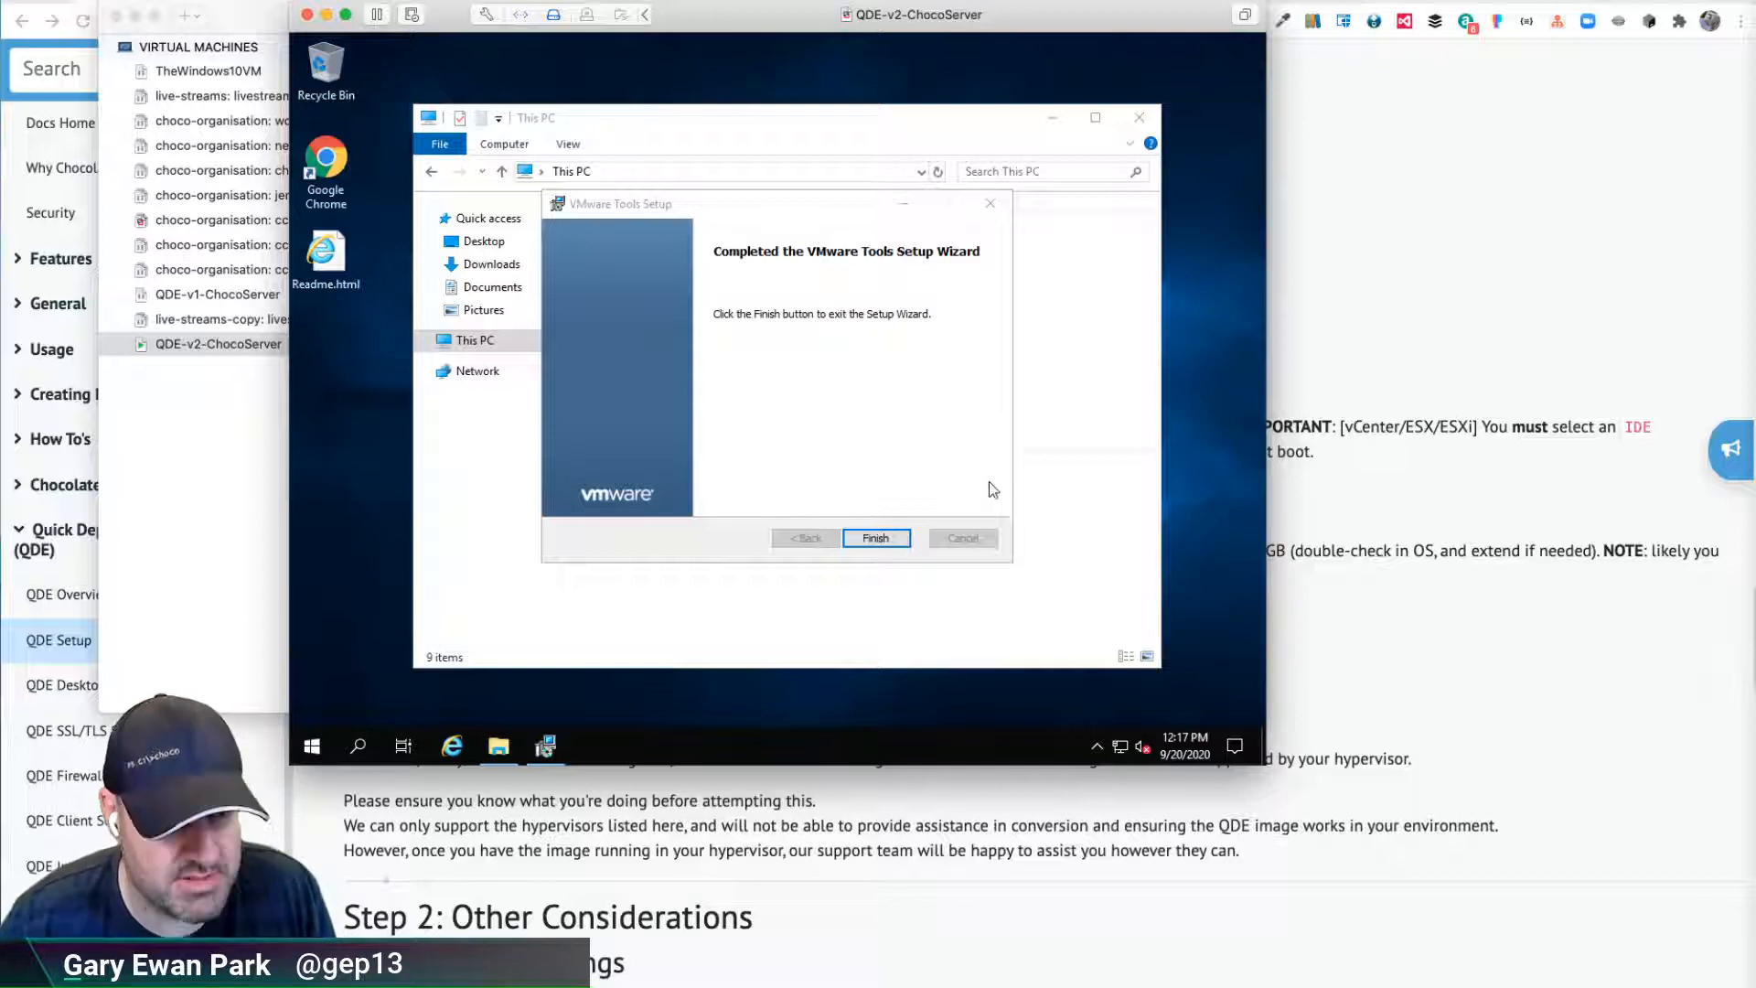
mouse_move(748, 507)
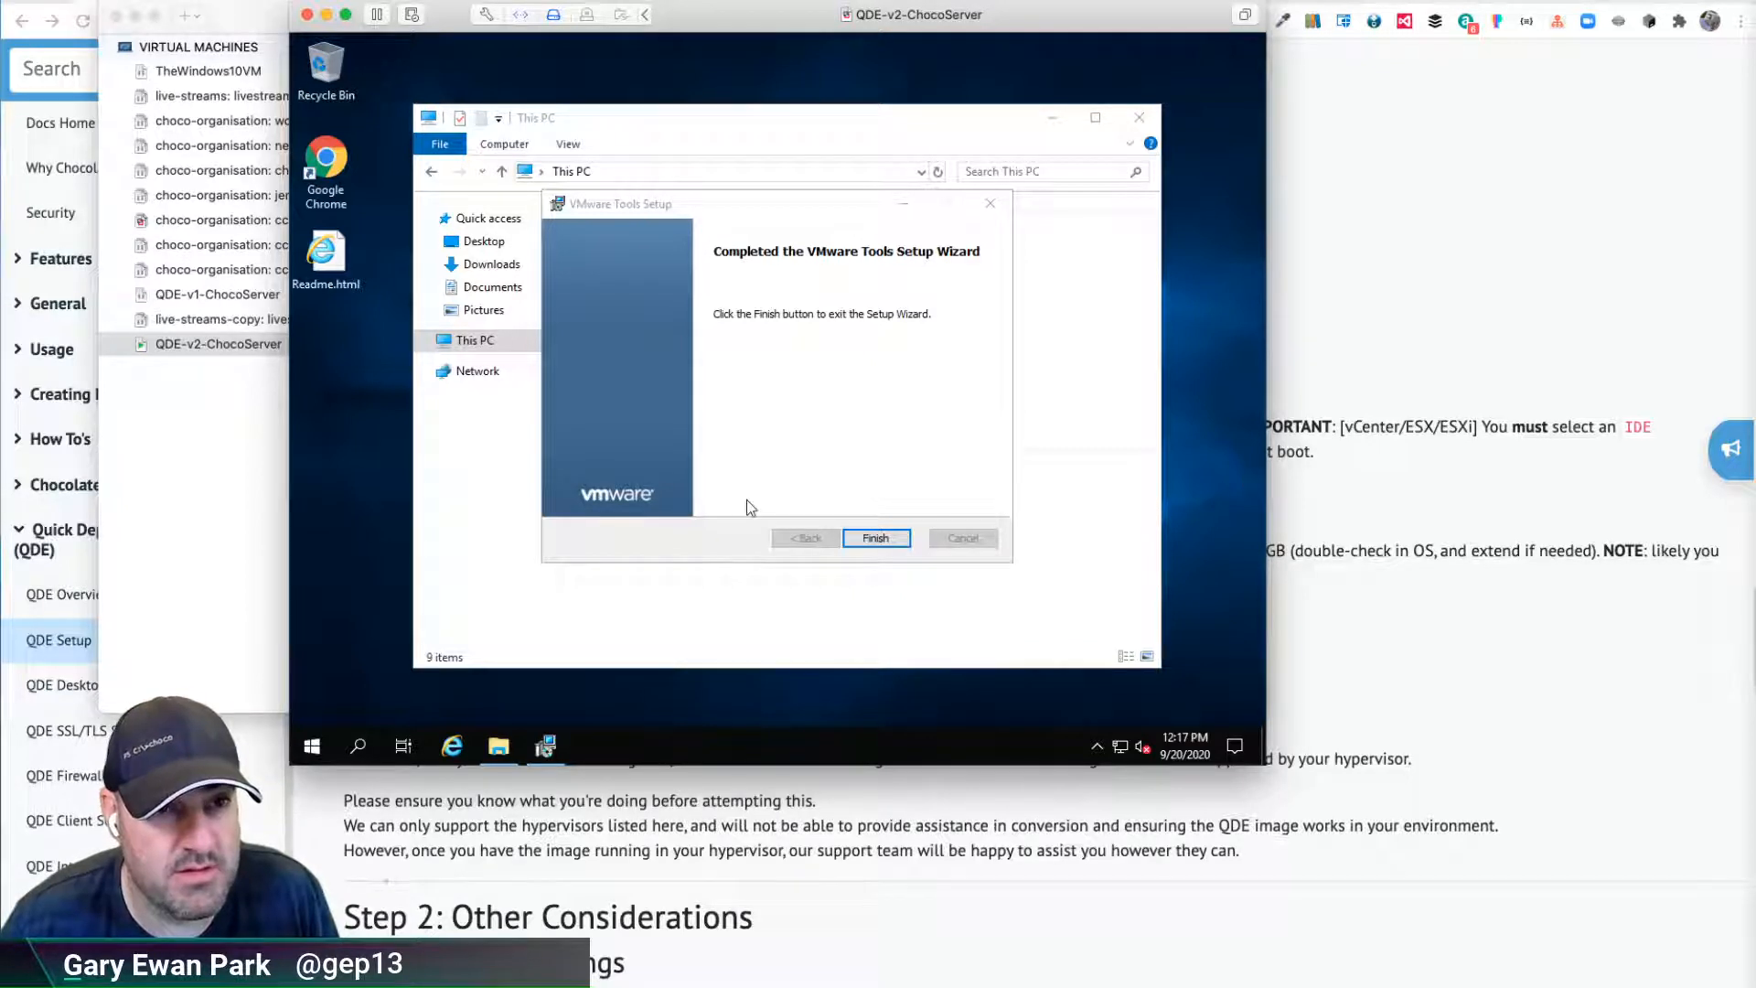
mouse_move(655, 481)
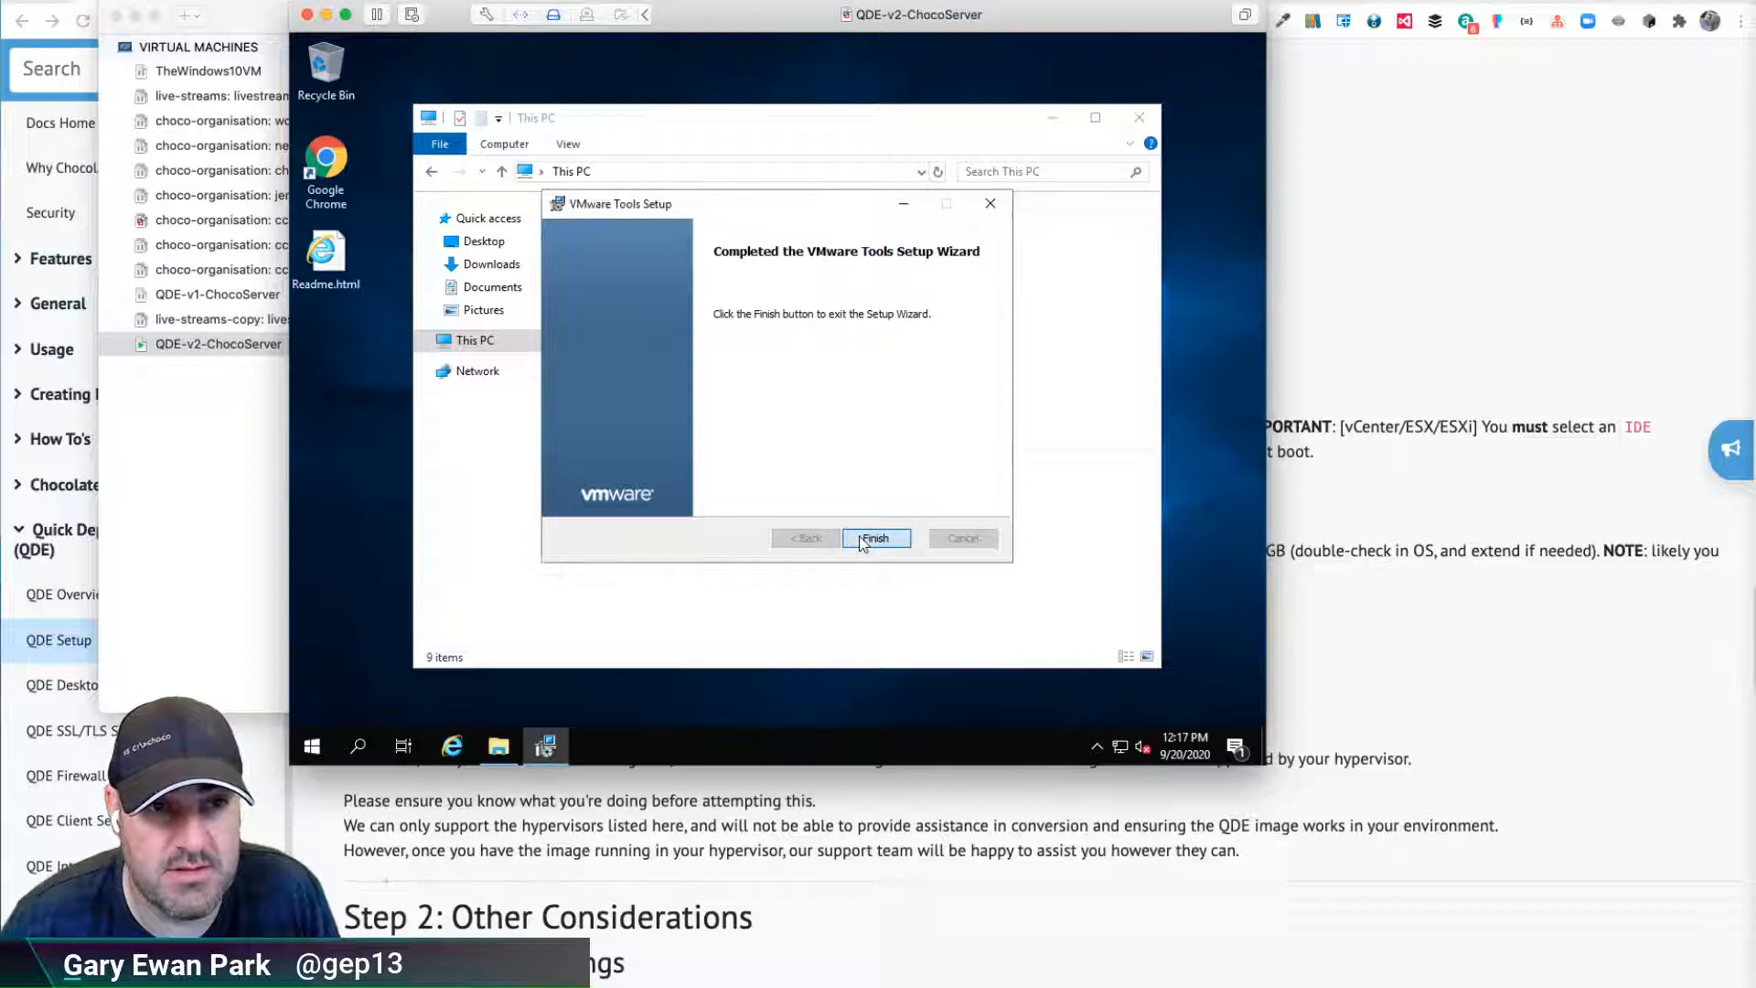
Finish the completed VMware Tools Setup Wizard so the VM restarts
click(876, 537)
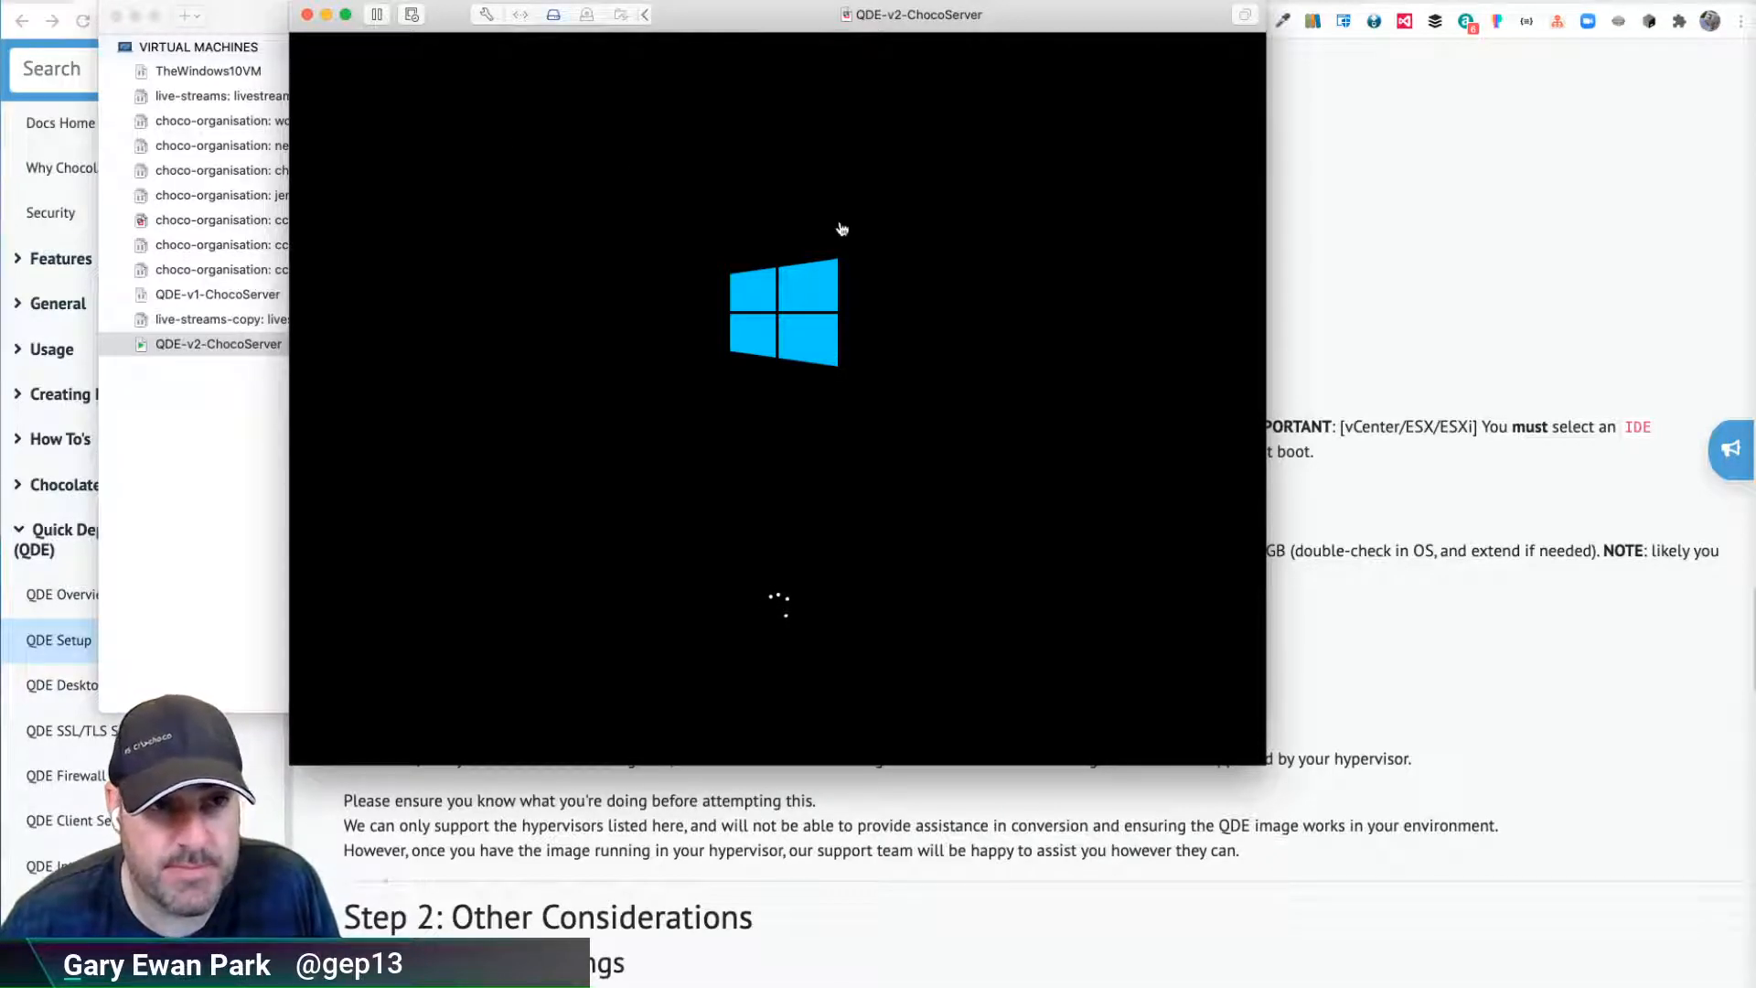
mouse_move(928, 218)
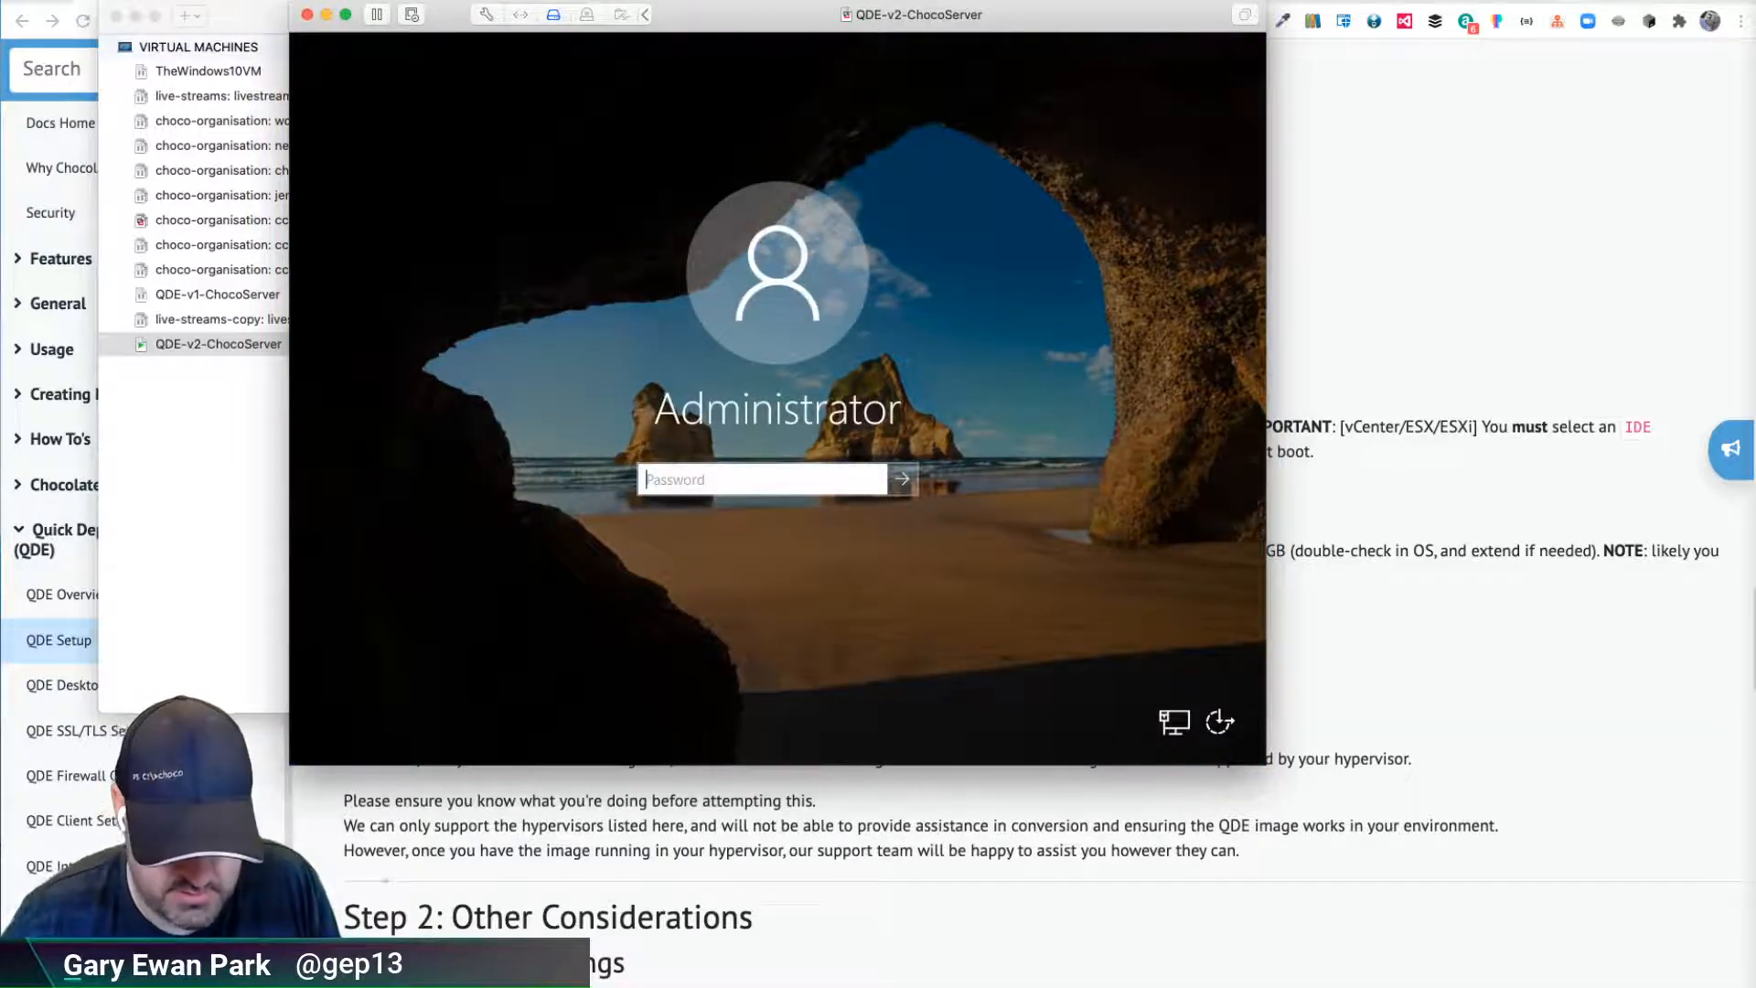
Sign in to the Administrator account after the reboot to reach the Windows desktop
click(902, 480)
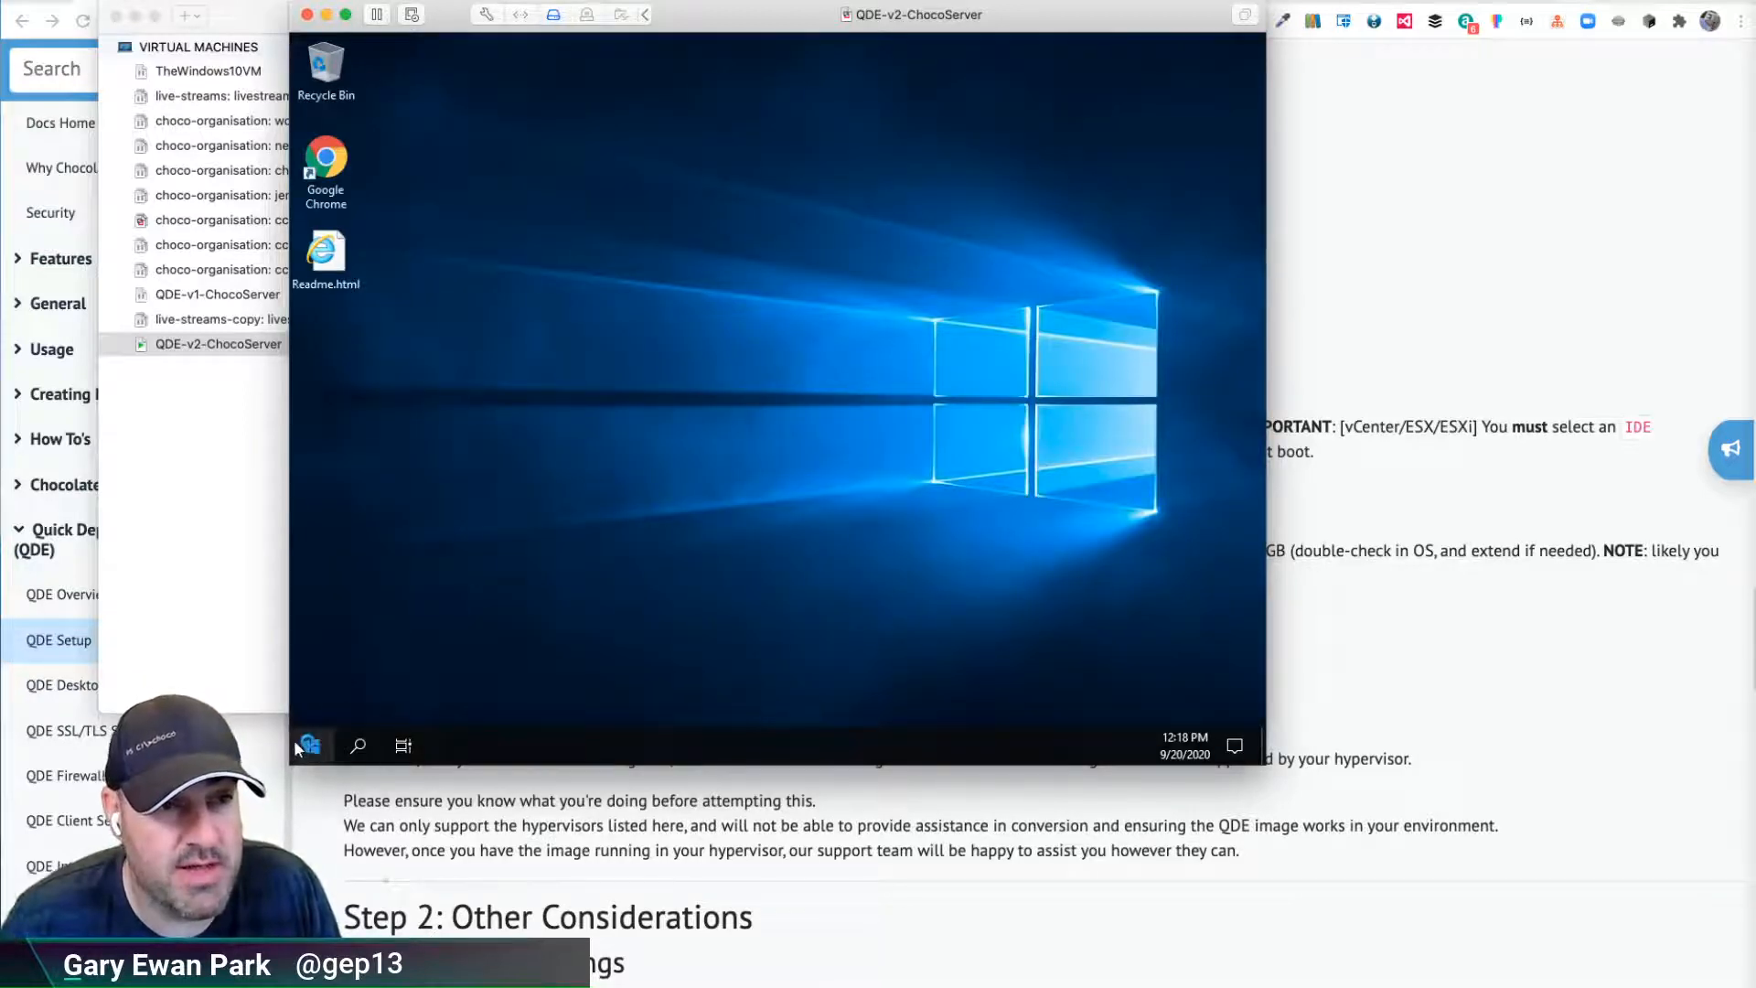
right_click(309, 746)
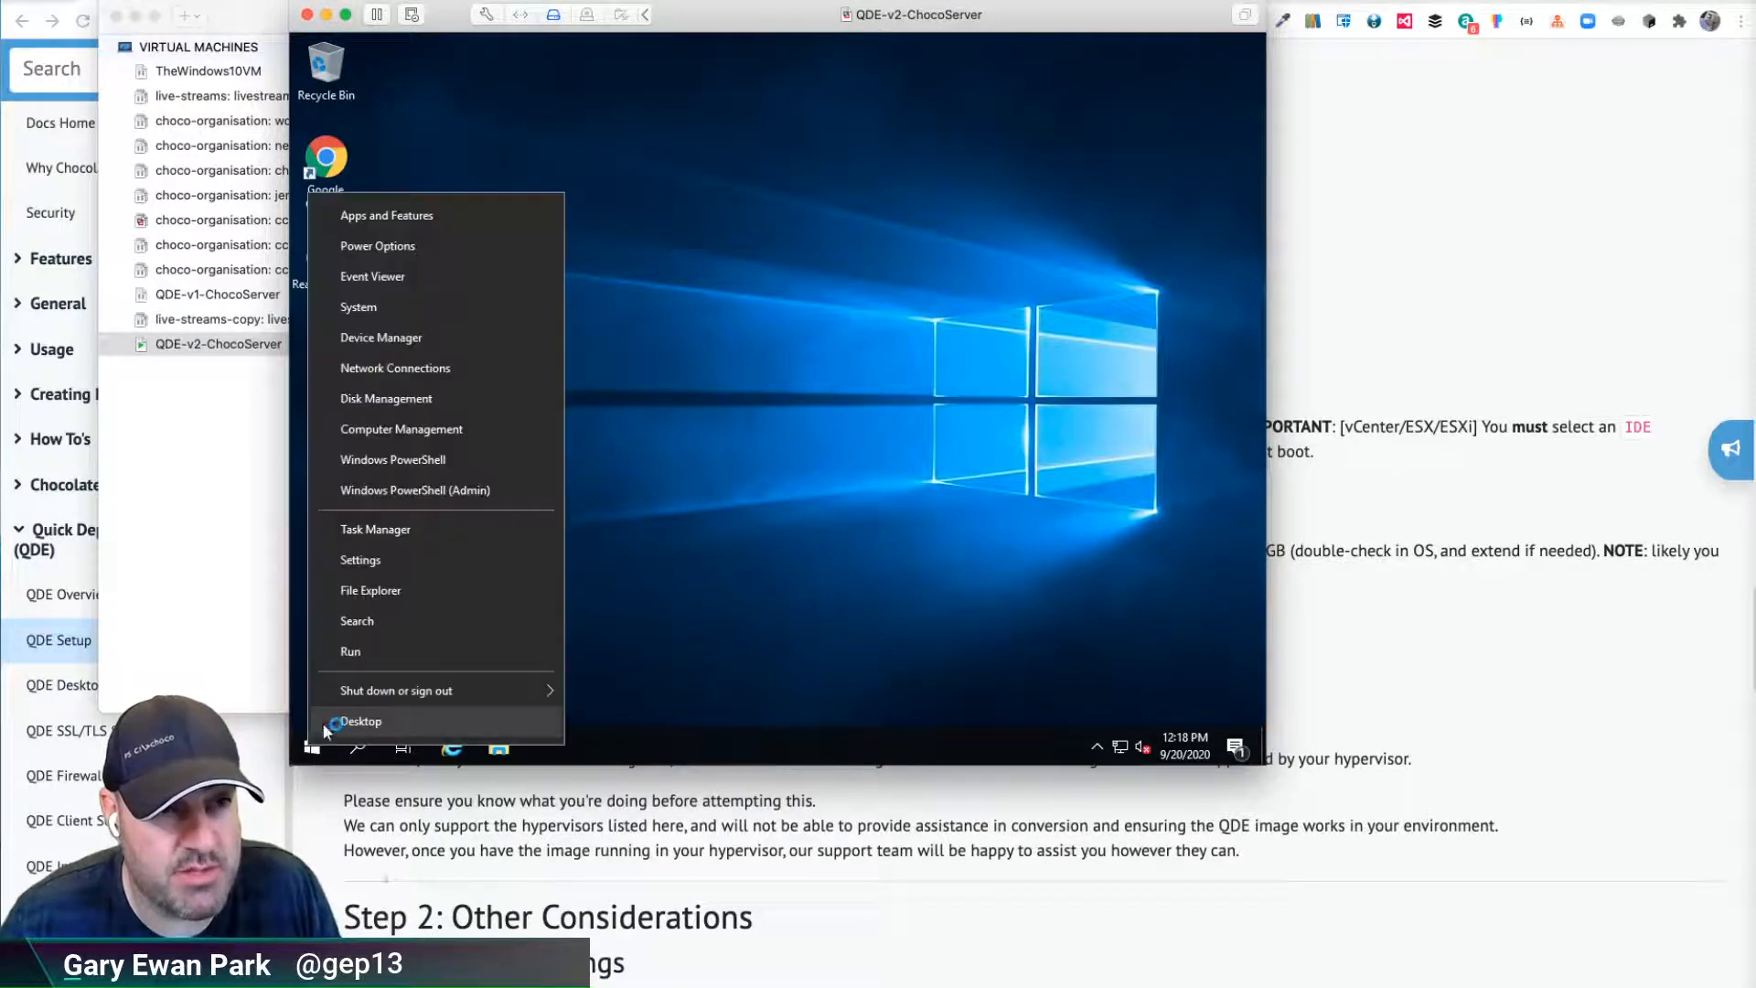
click(360, 560)
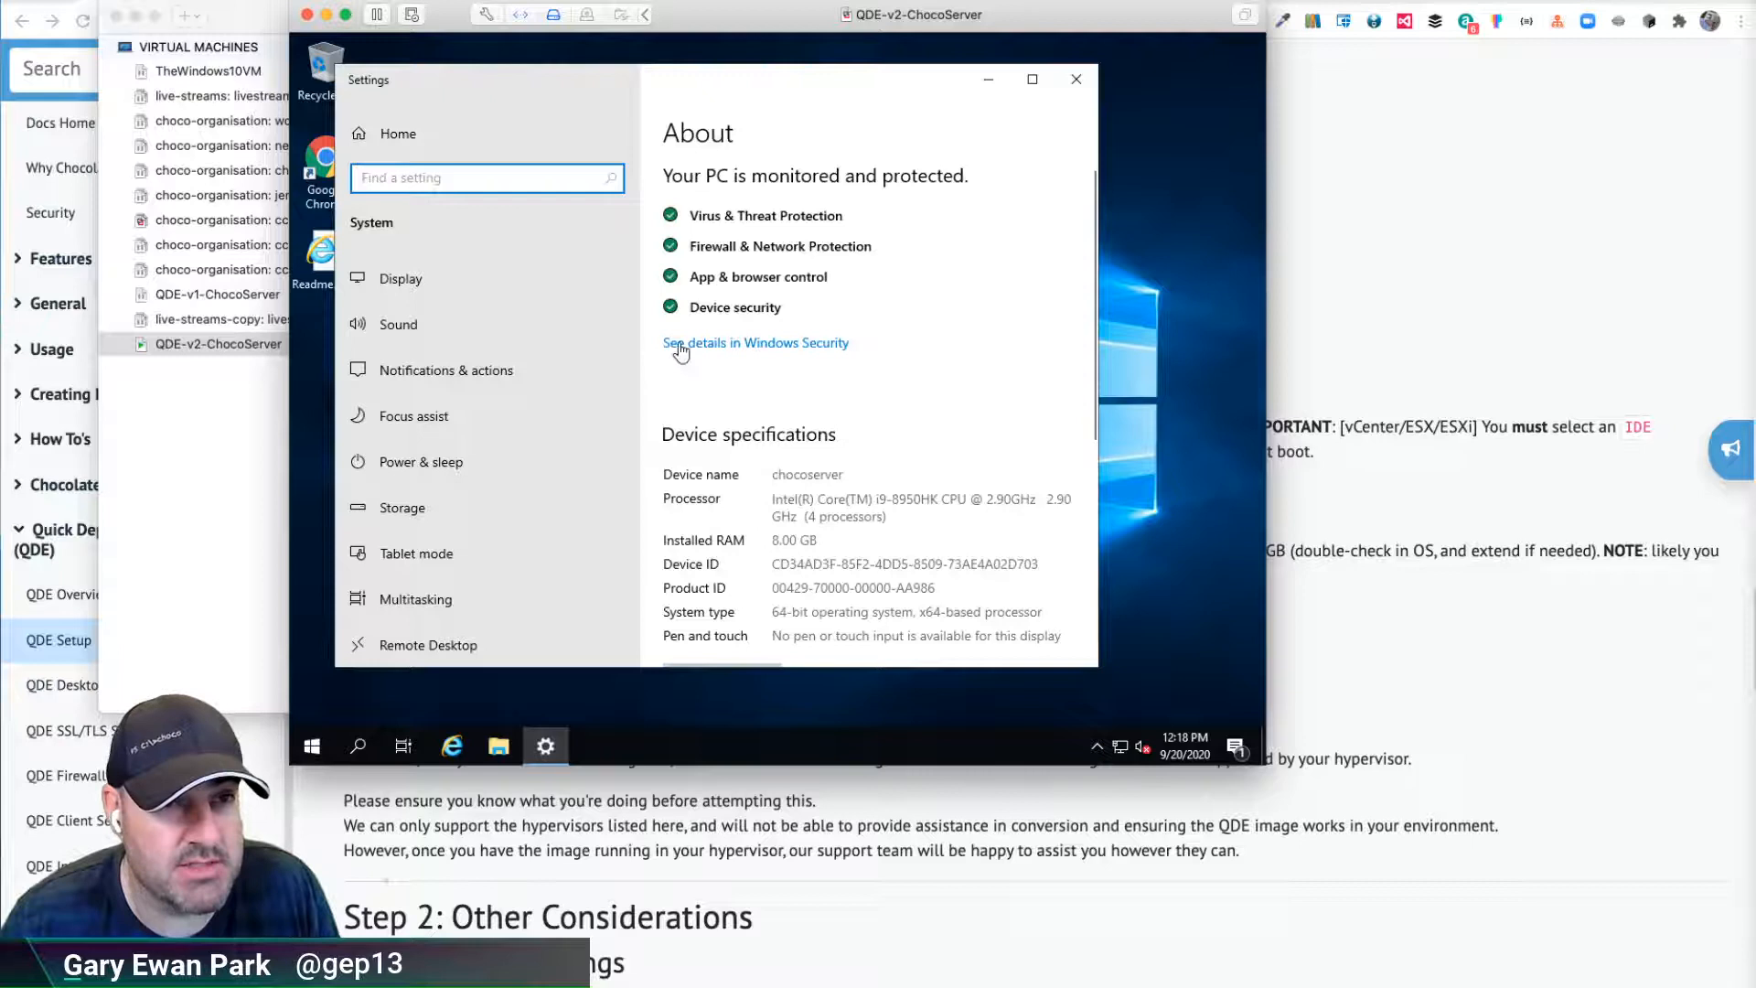
scroll(down, 3)
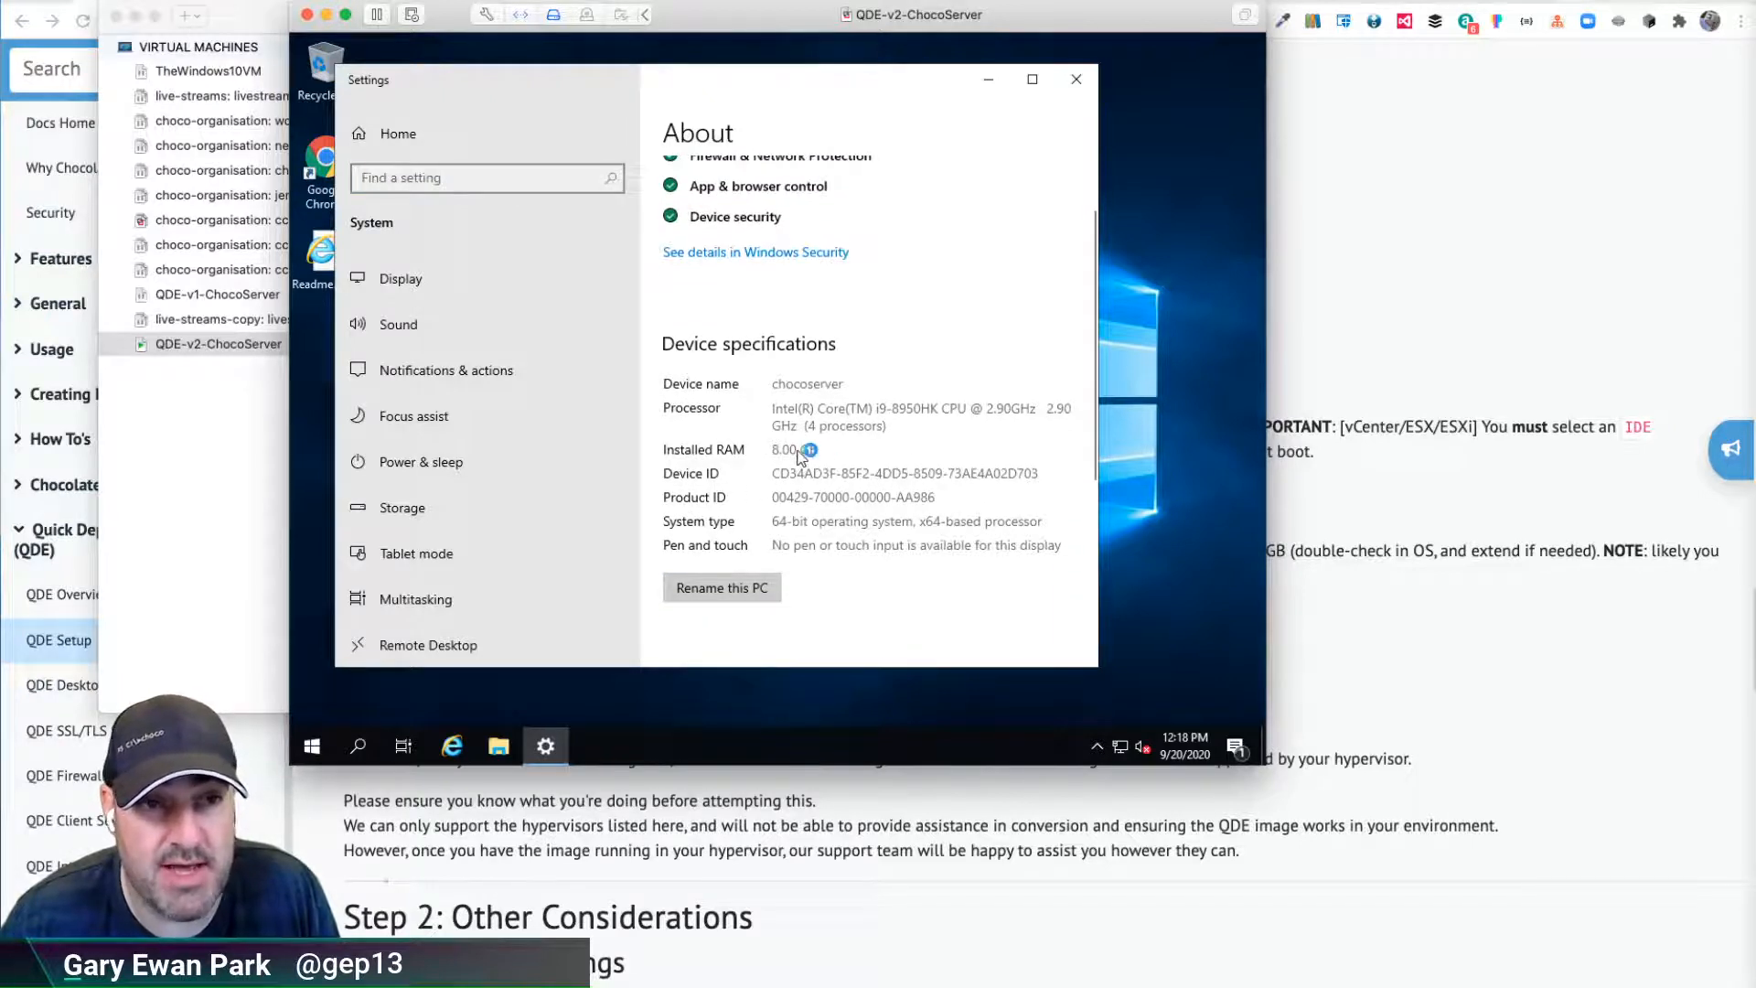
click(1076, 78)
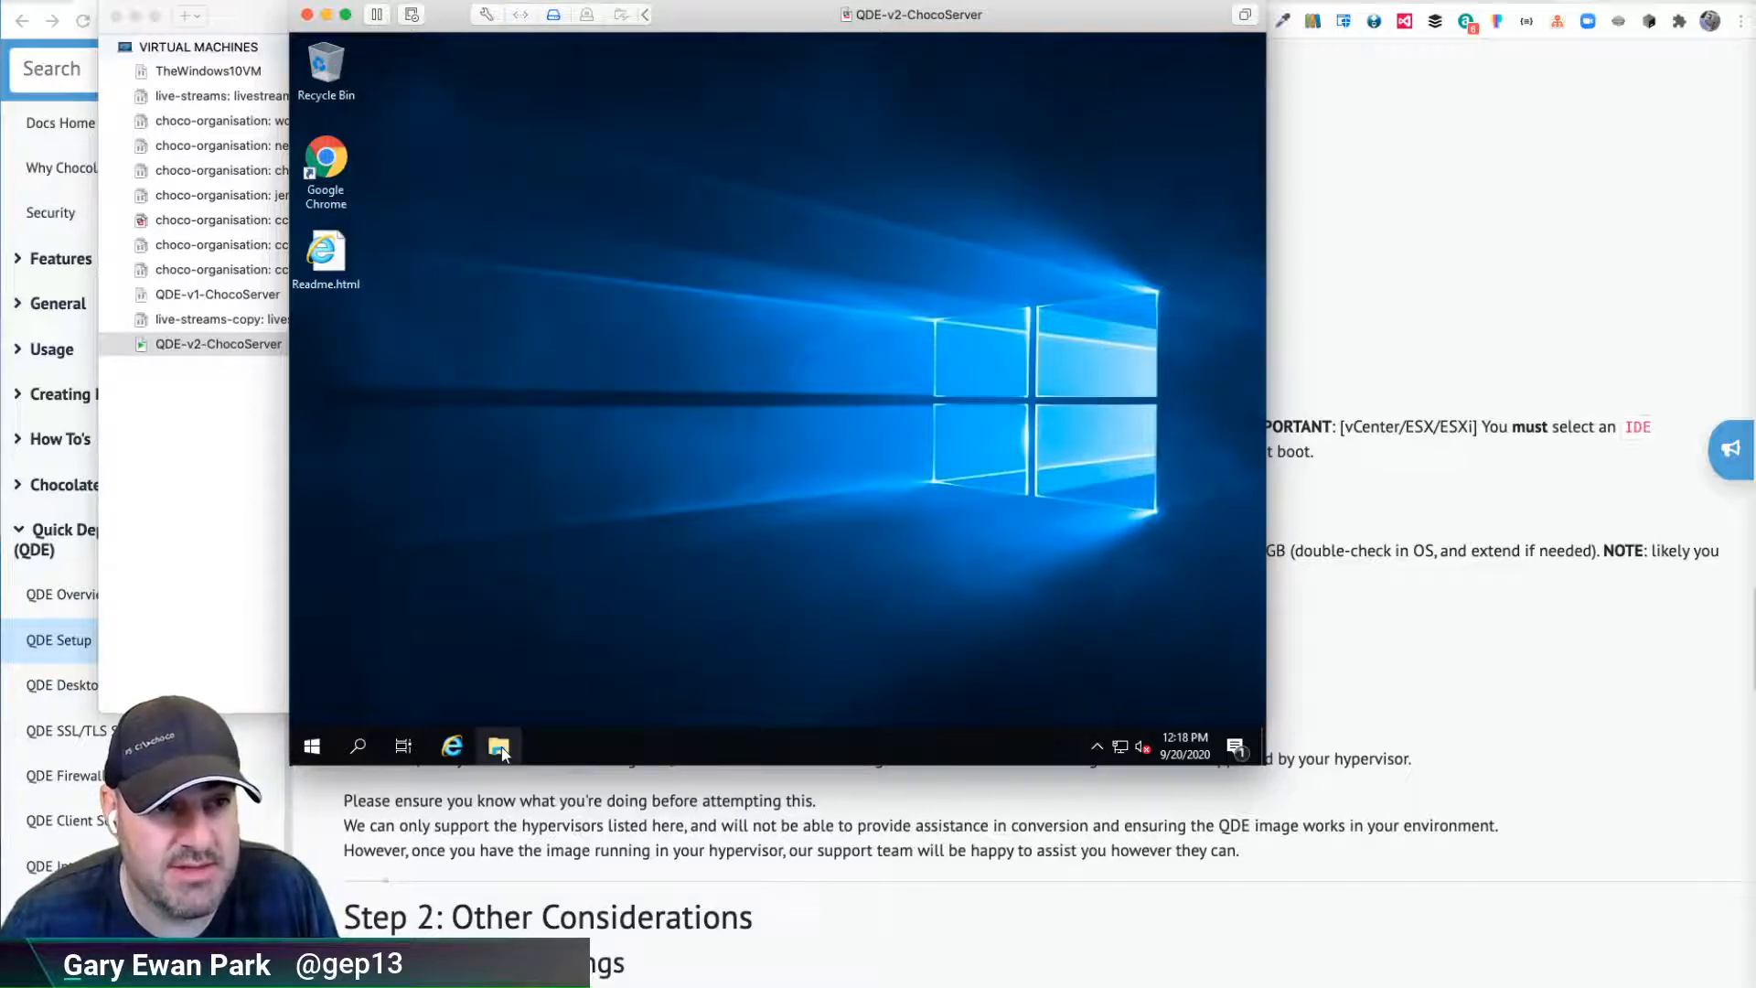
click(498, 746)
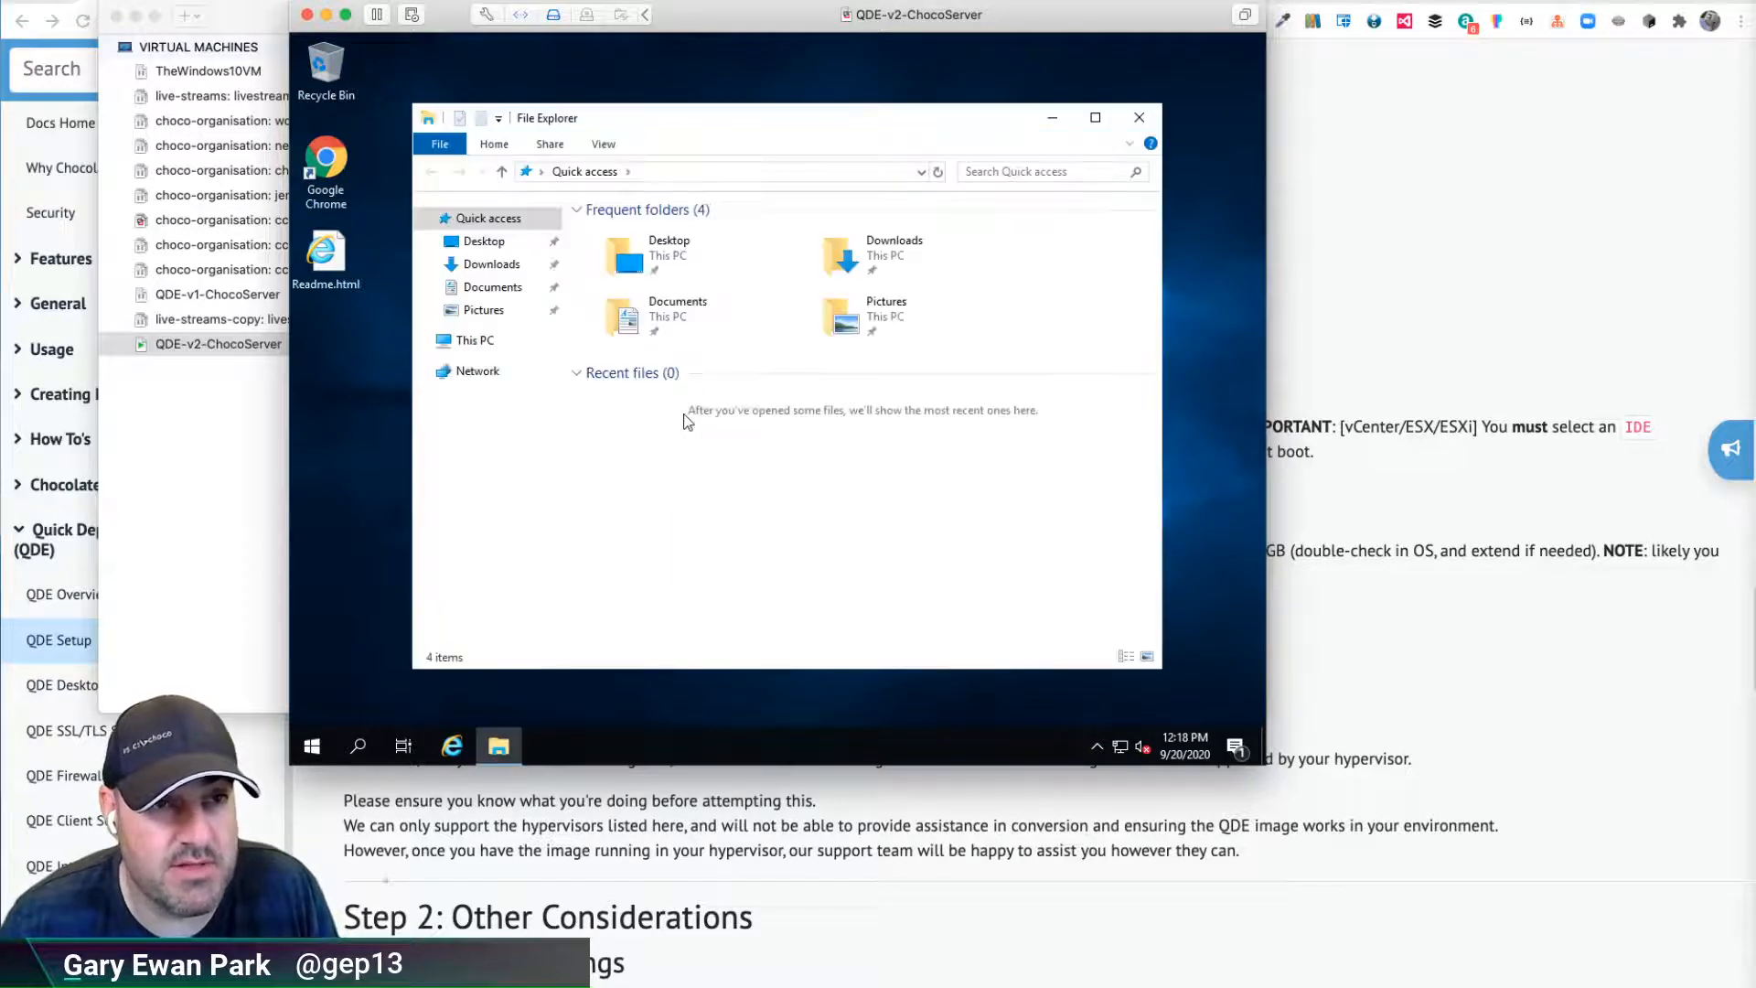
click(476, 340)
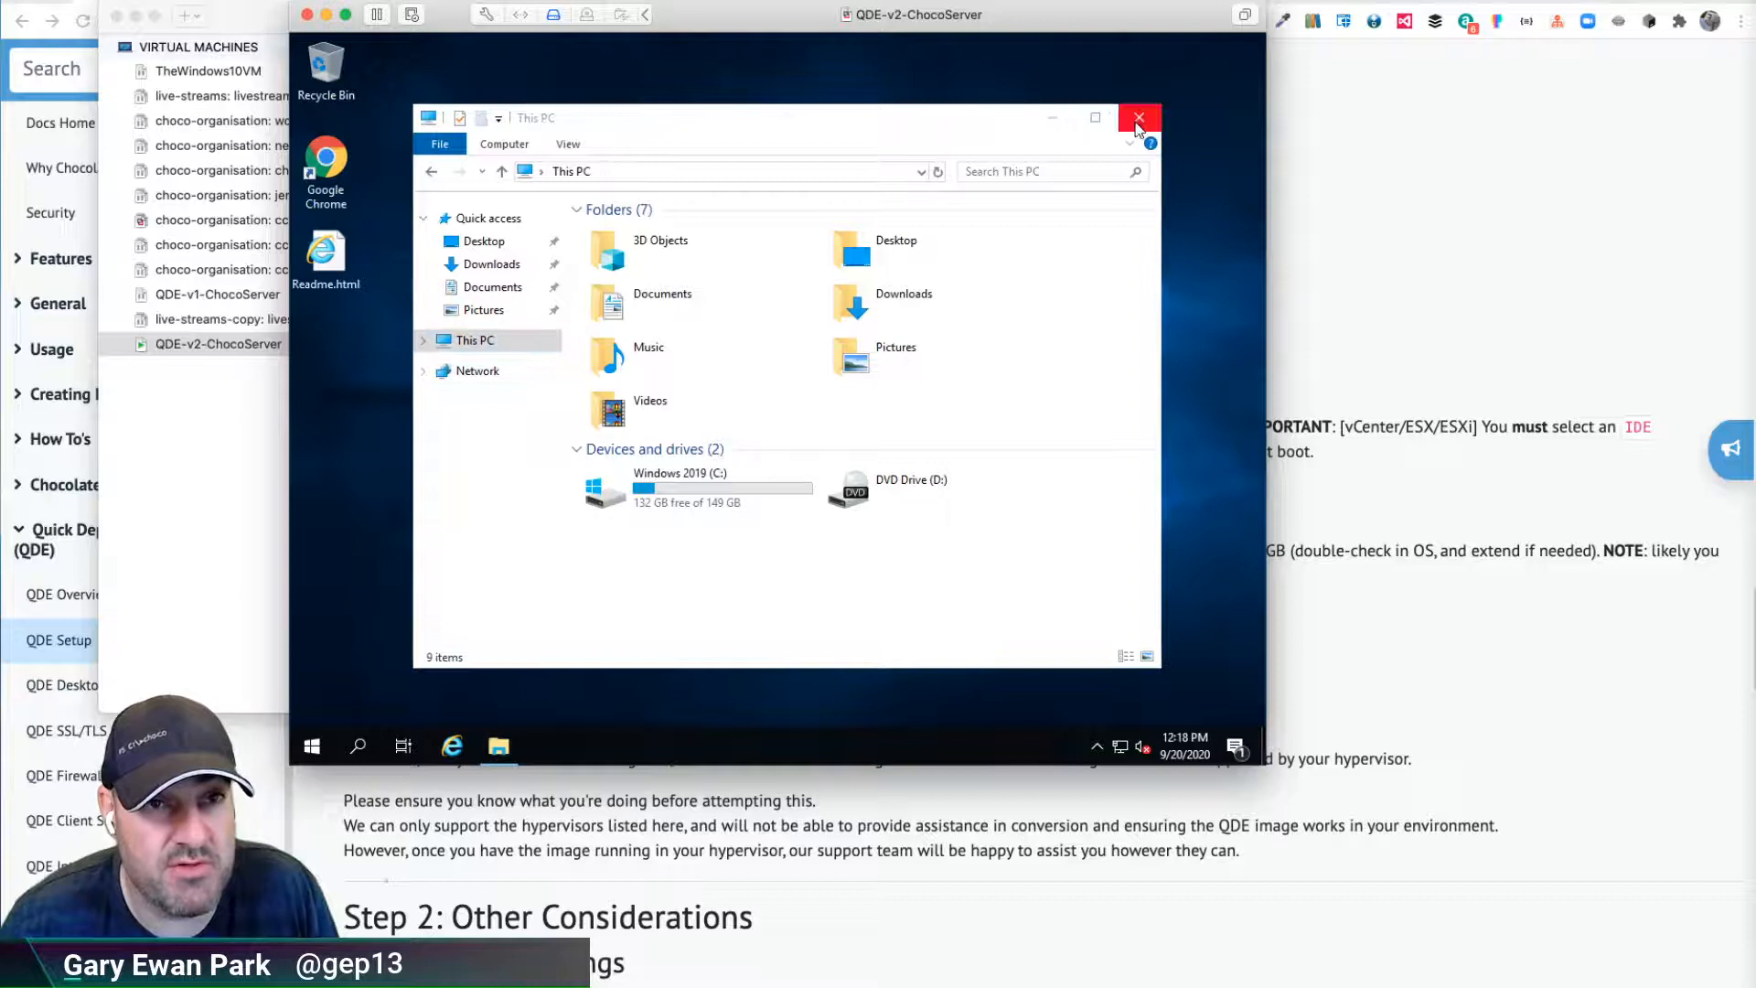
click(1140, 119)
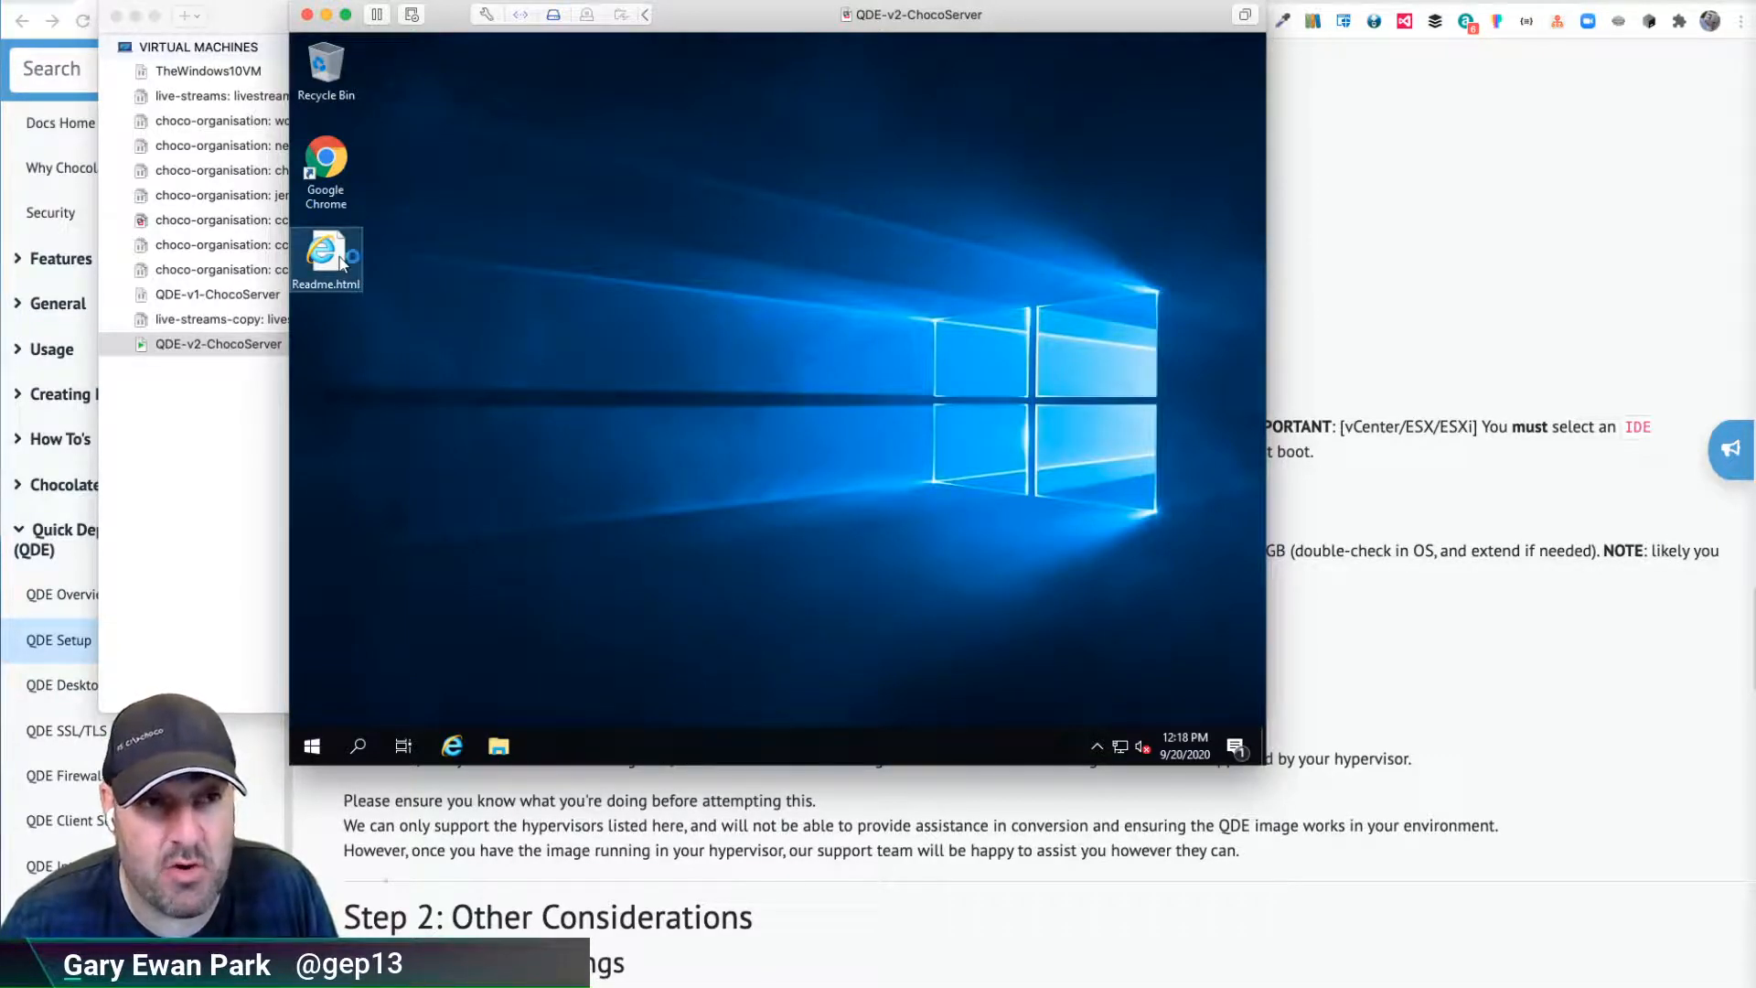
Open Readme.html from the VM desktop in Chrome and scroll to Summary and Step 1: Expand Disk Size
double_click(326, 258)
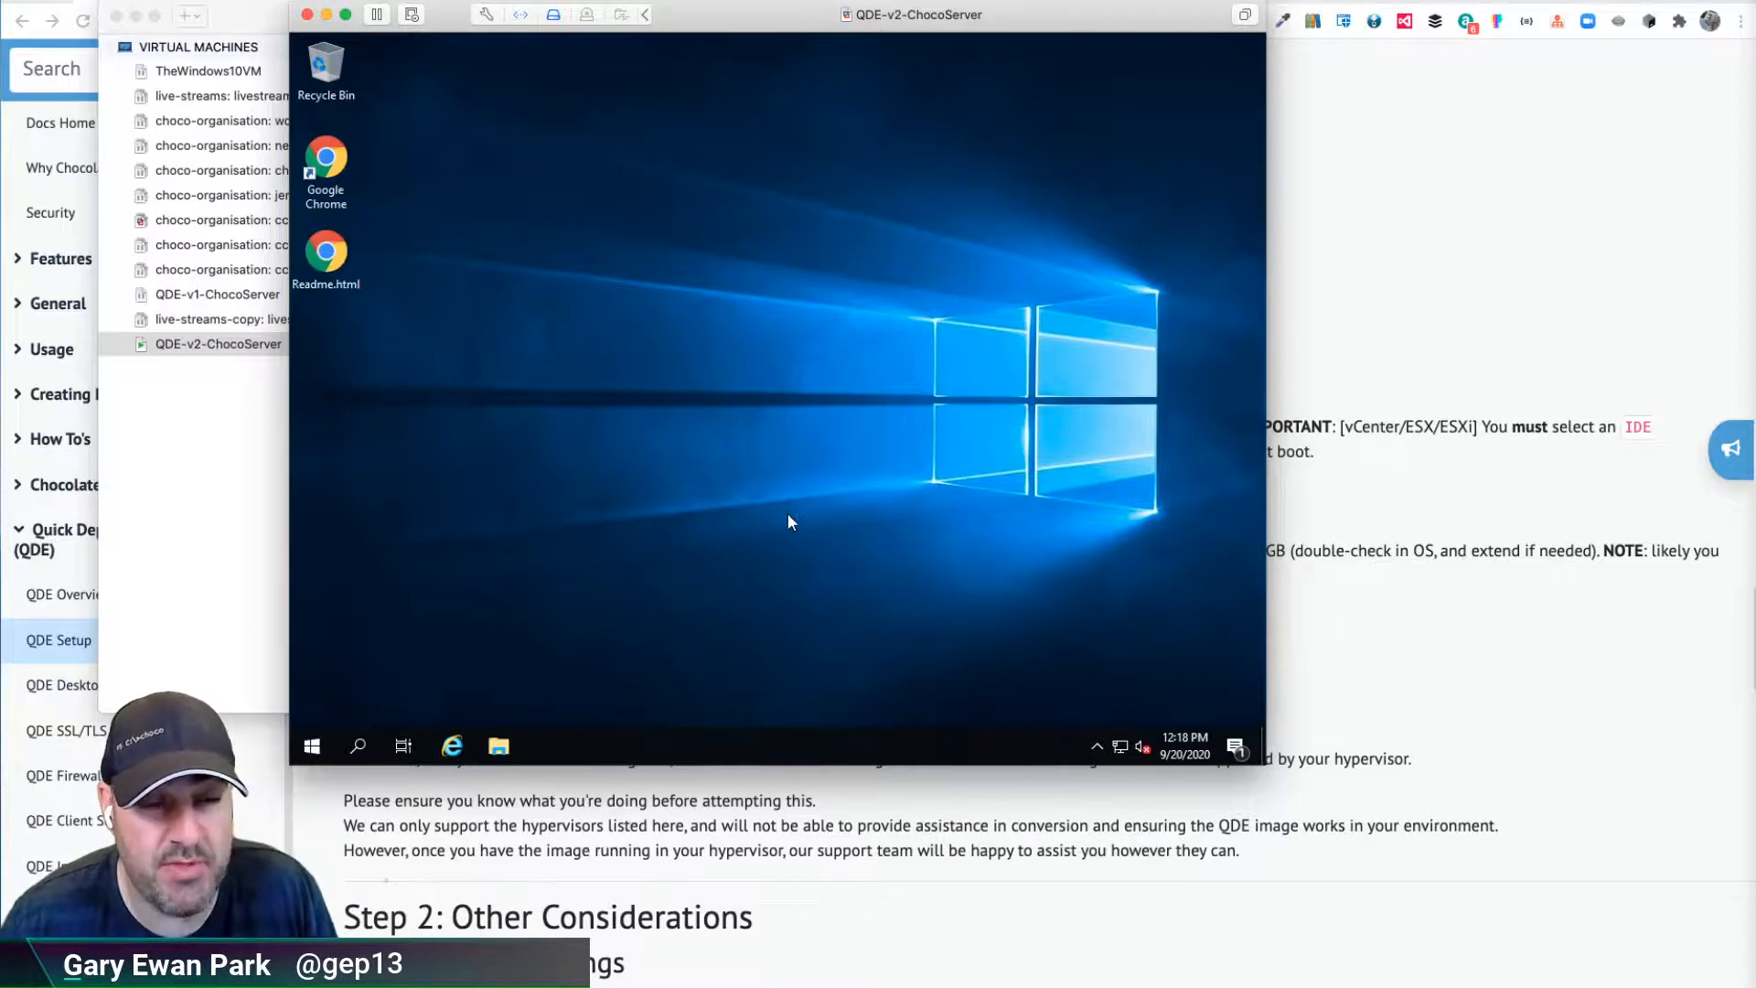
double_click(325, 254)
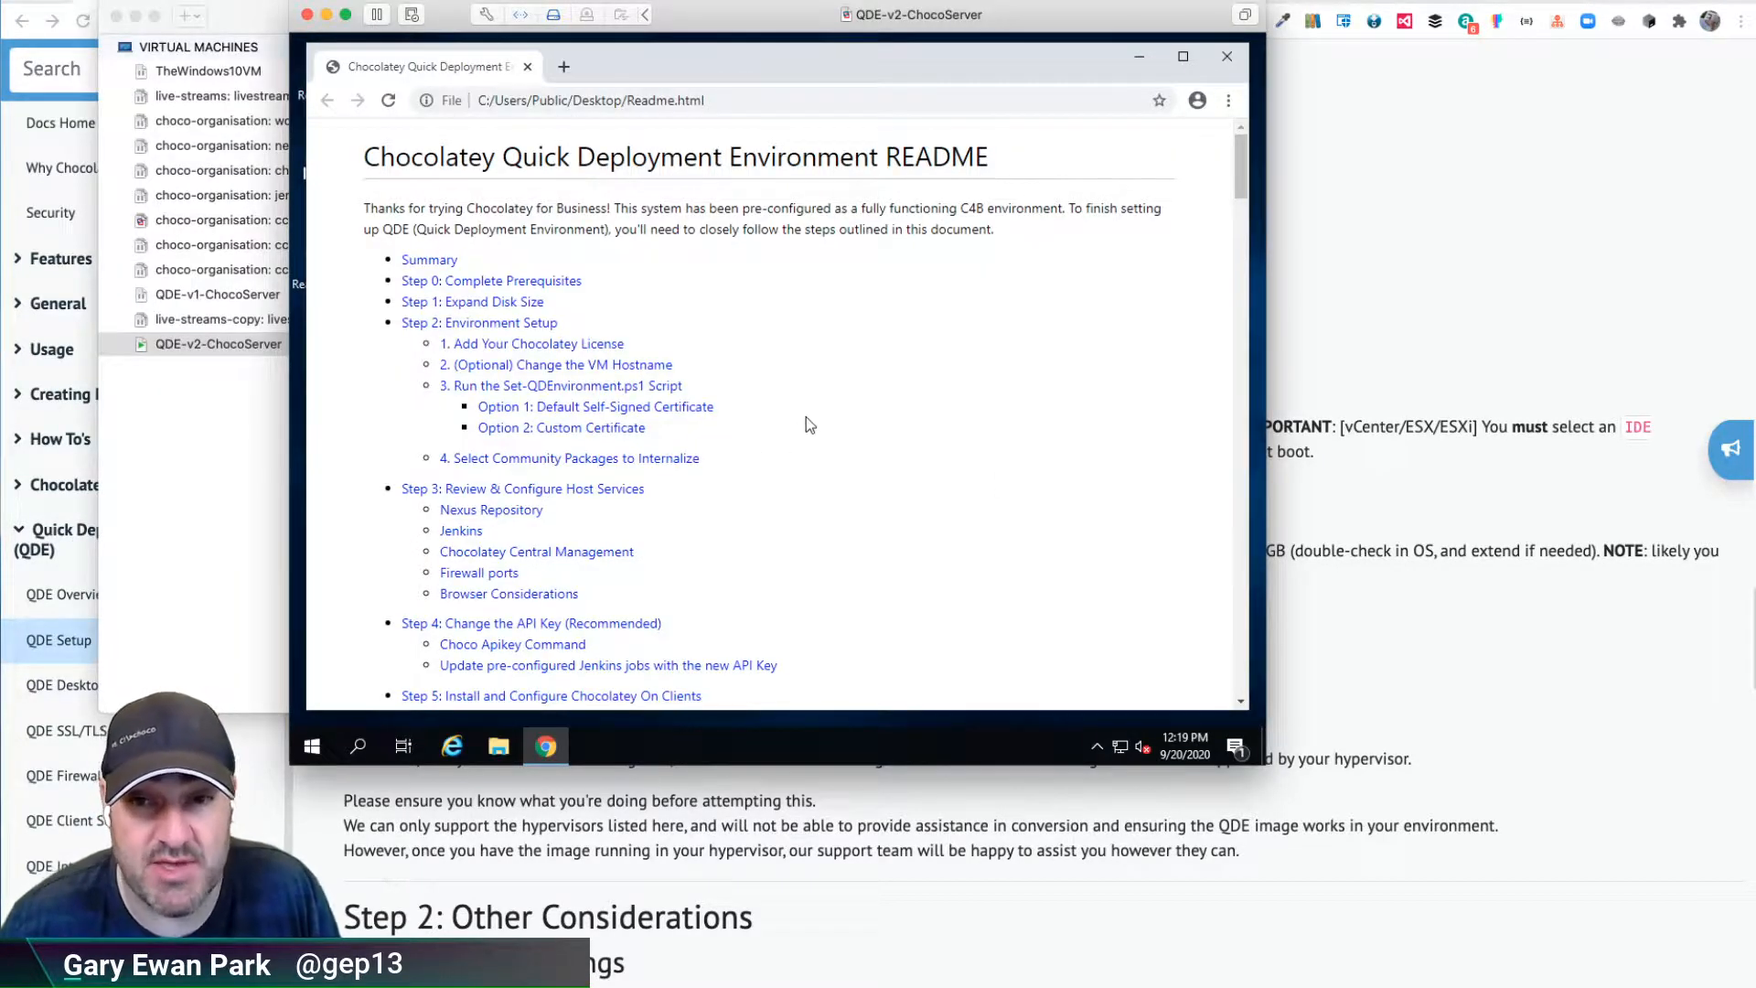
scroll(down, 3)
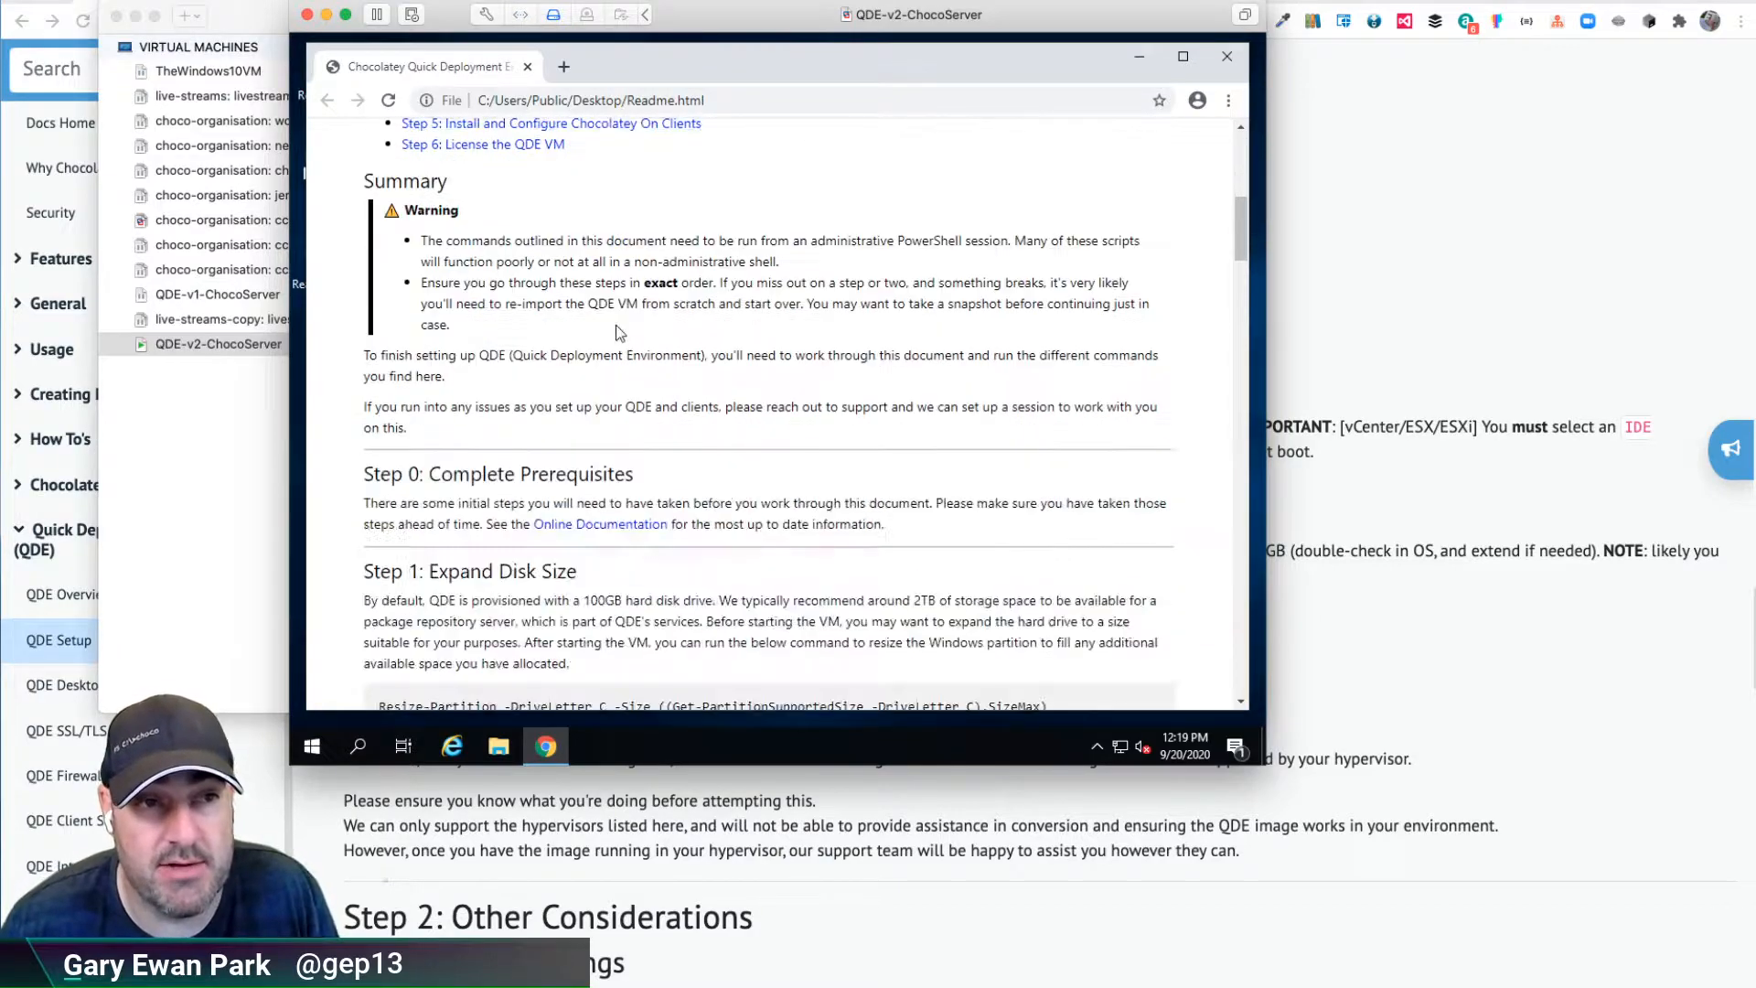